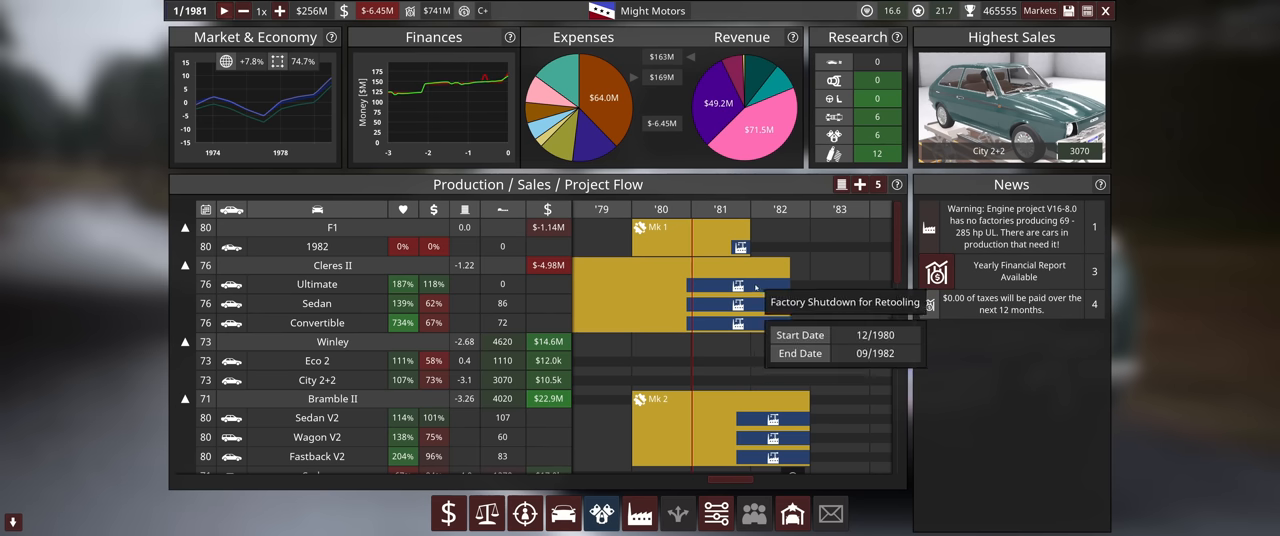
mouse_move(897, 267)
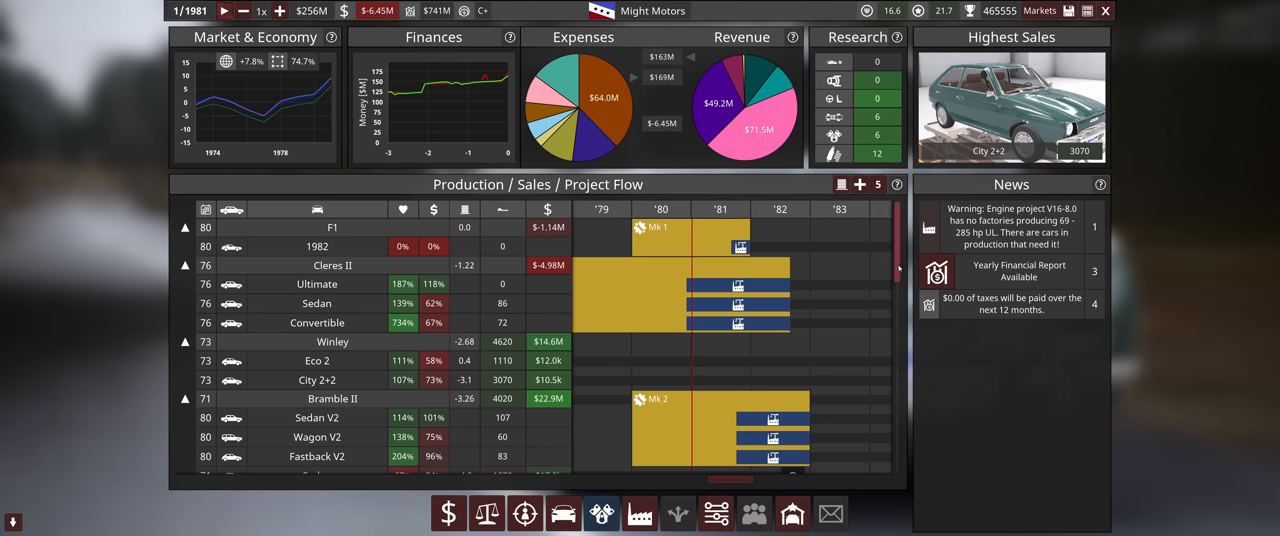
Start time running at a faster pace through 1981.
scroll(down, 3)
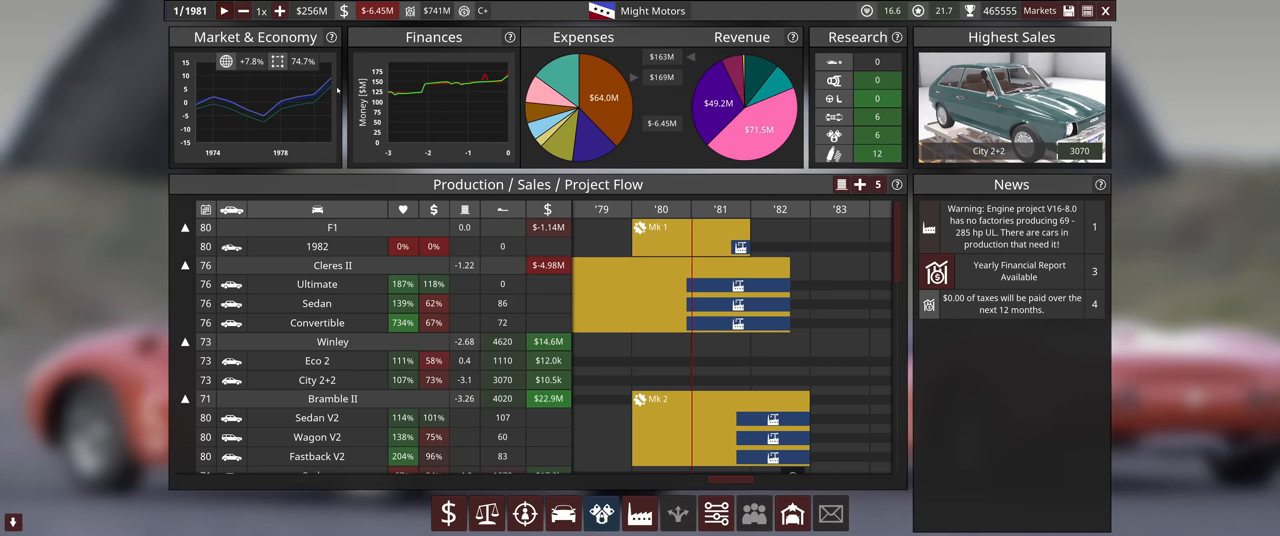
mouse_move(533, 99)
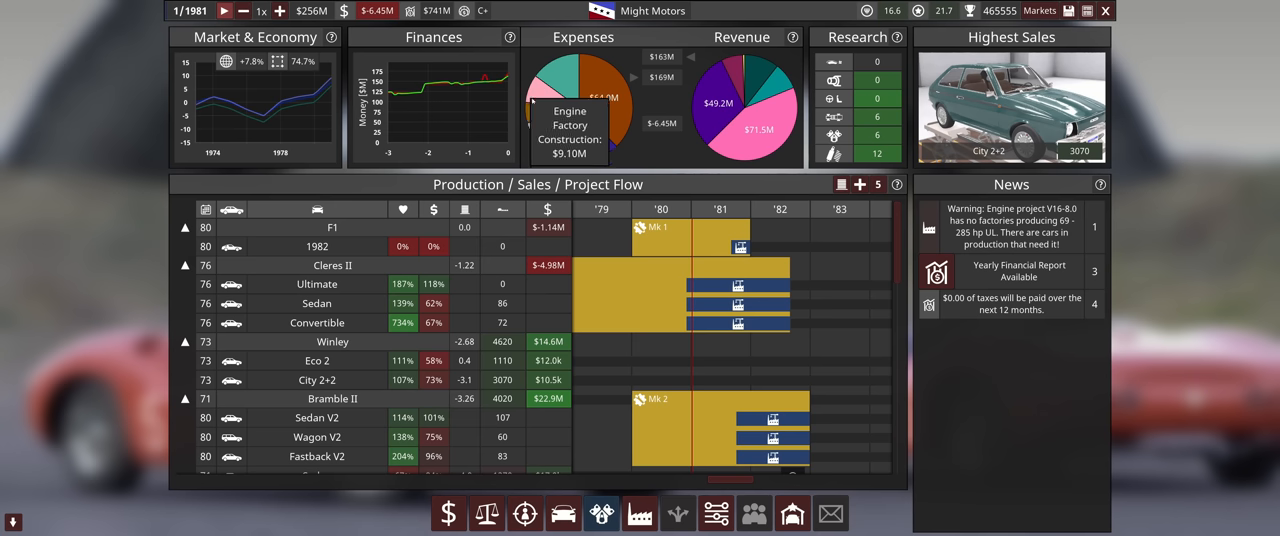
mouse_move(758, 351)
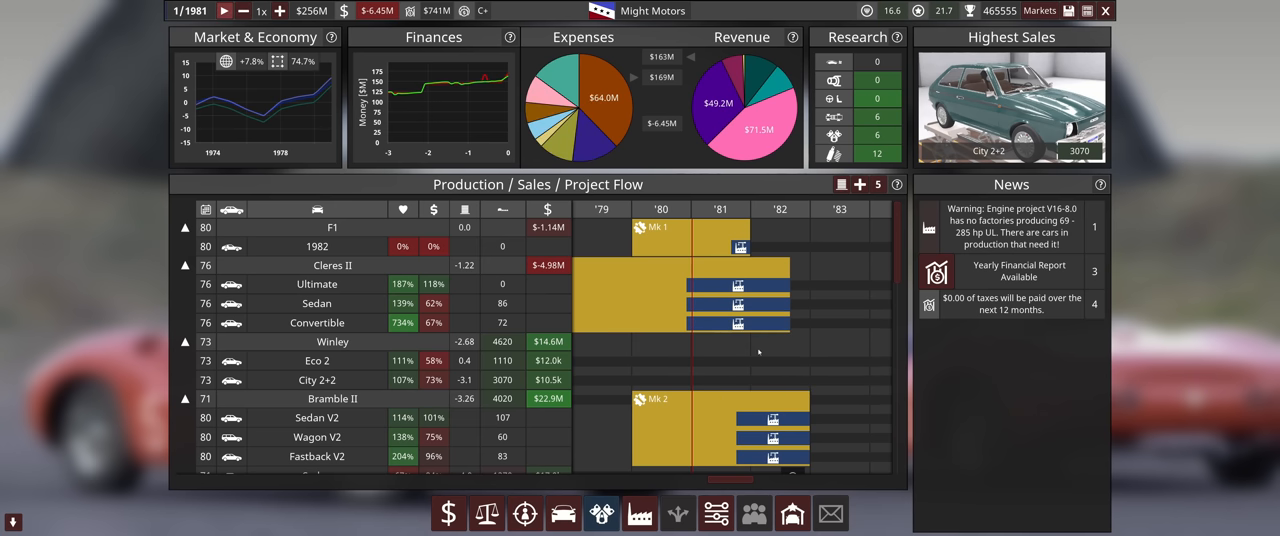
mouse_move(760, 322)
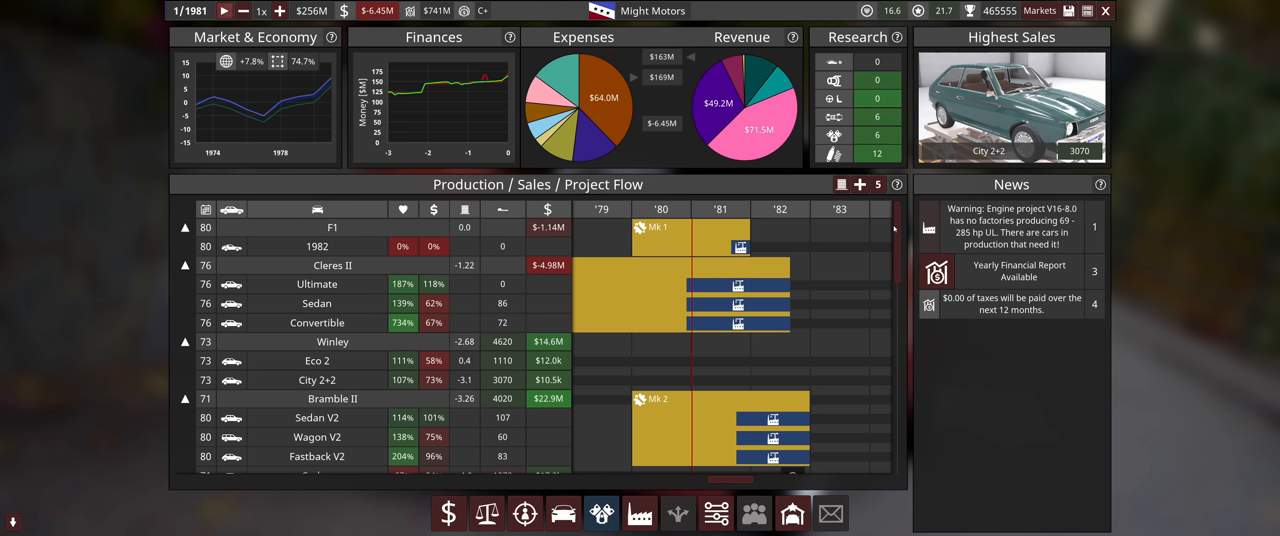
mouse_move(993, 147)
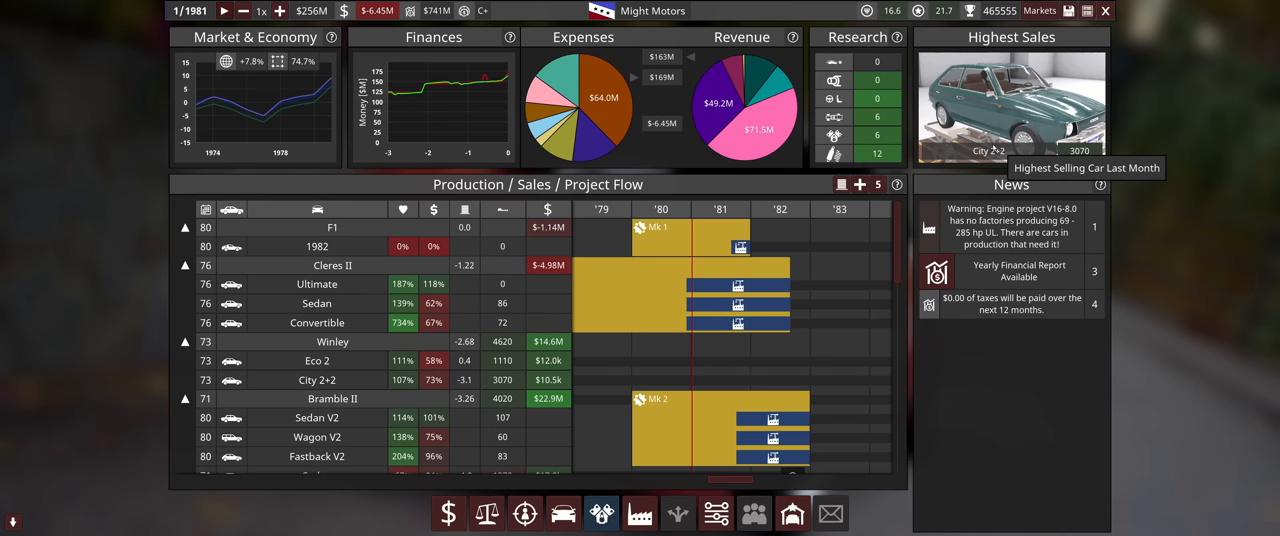
click(1039, 11)
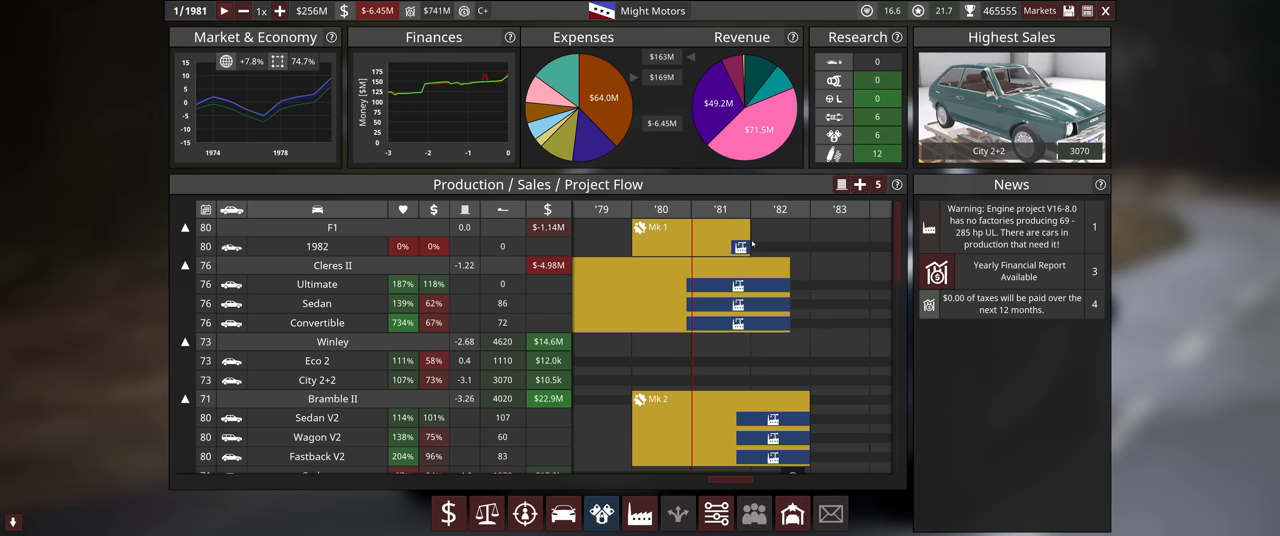
mouse_move(808, 247)
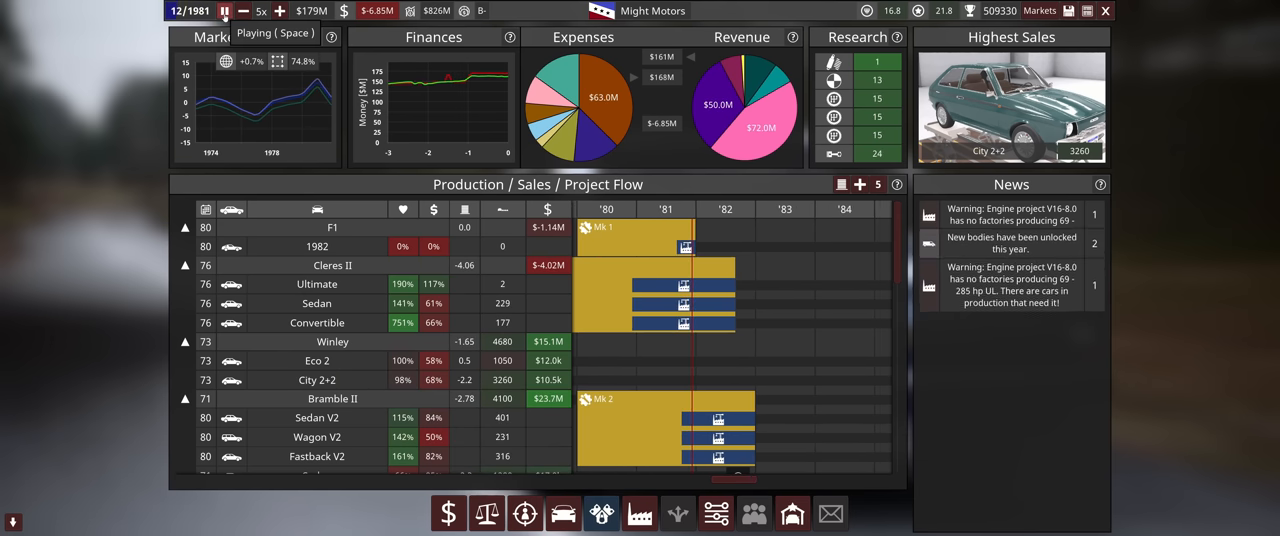
Pause at January 1982 and drop the game speed back to 1x.
click(224, 11)
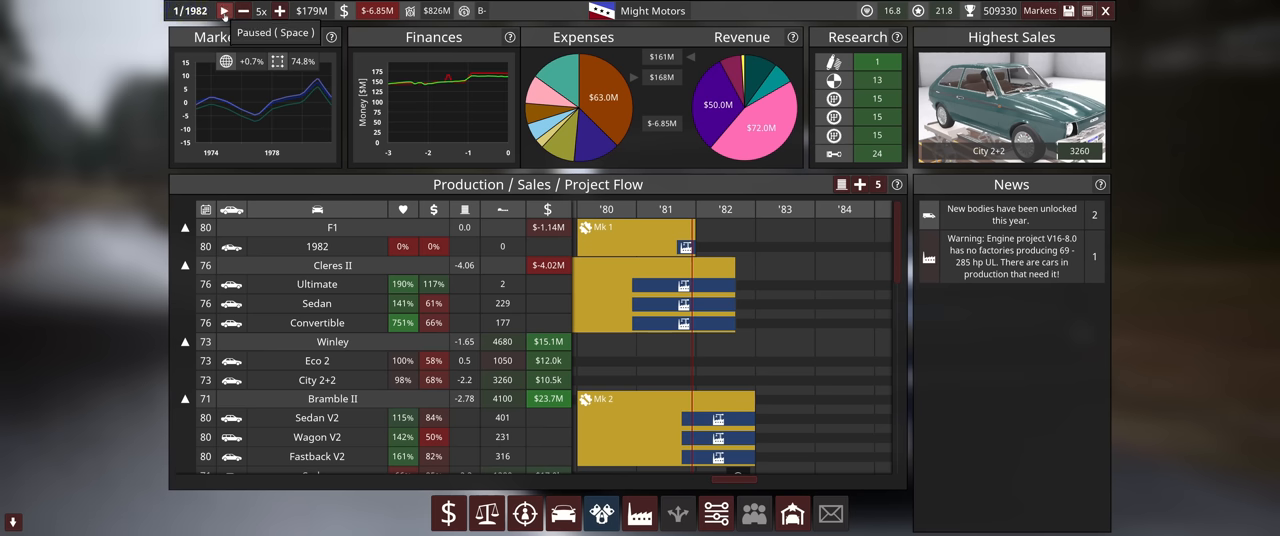
click(225, 11)
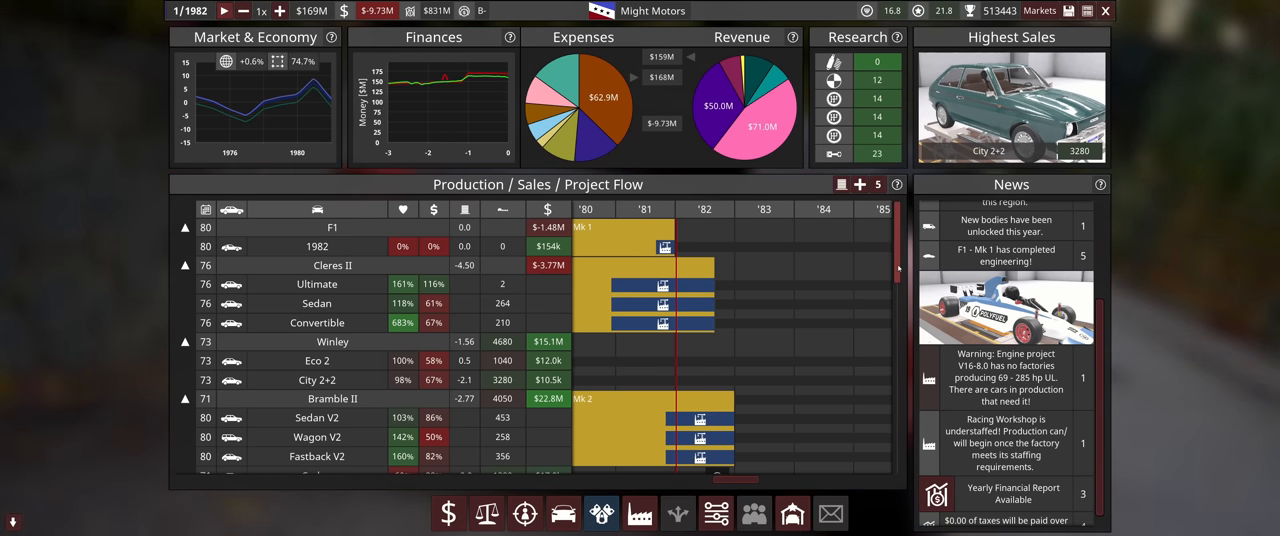
Scroll the News feed toward the F1 Mk 1 engine project.
scroll(down, 3)
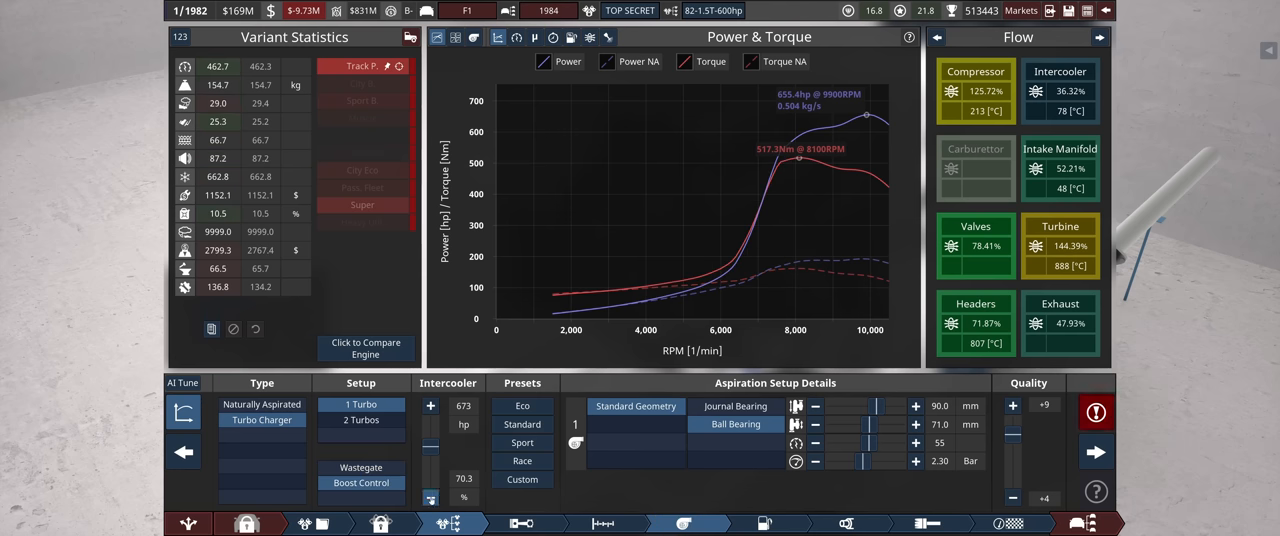
Lower the F1 engine's cam profile to 88 in Top End, then move to the car's suspension setup.
click(361, 467)
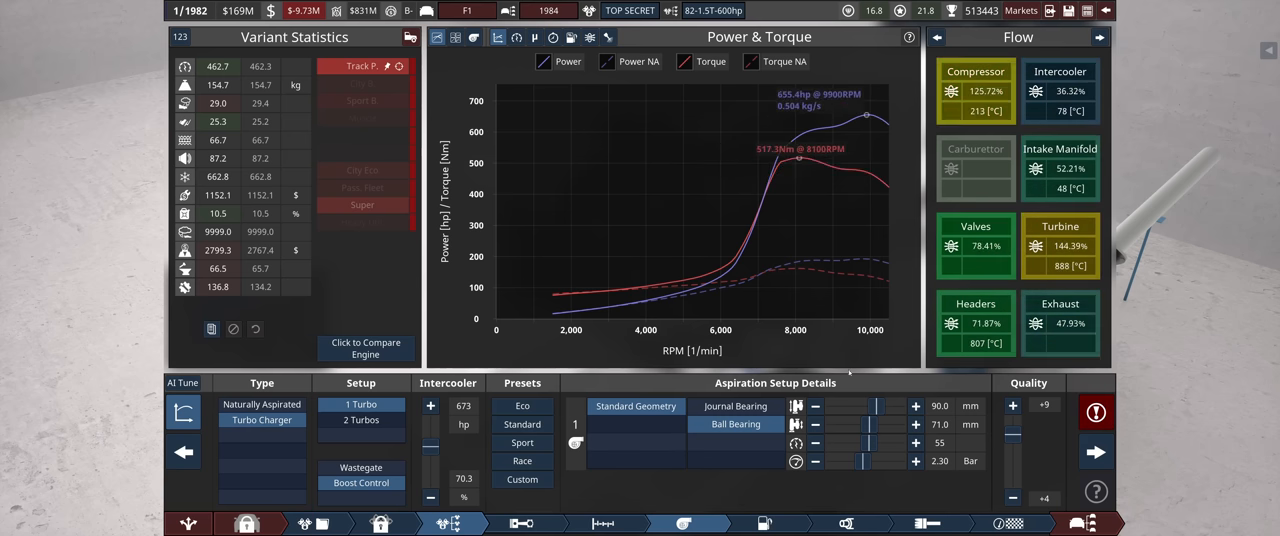
click(915, 405)
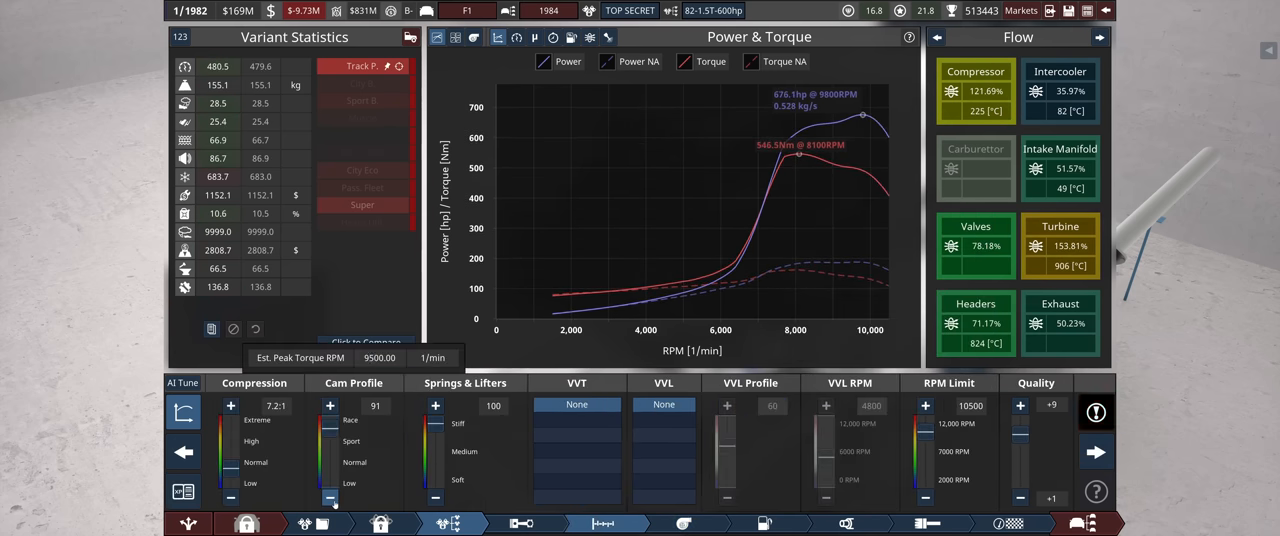
click(330, 497)
text(75)
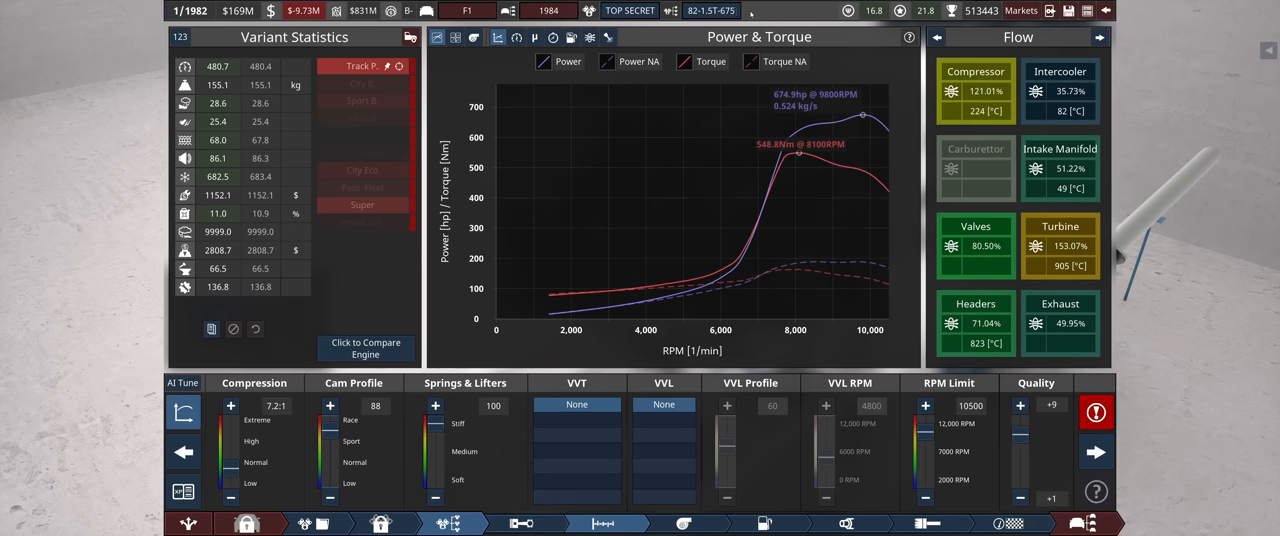
click(764, 523)
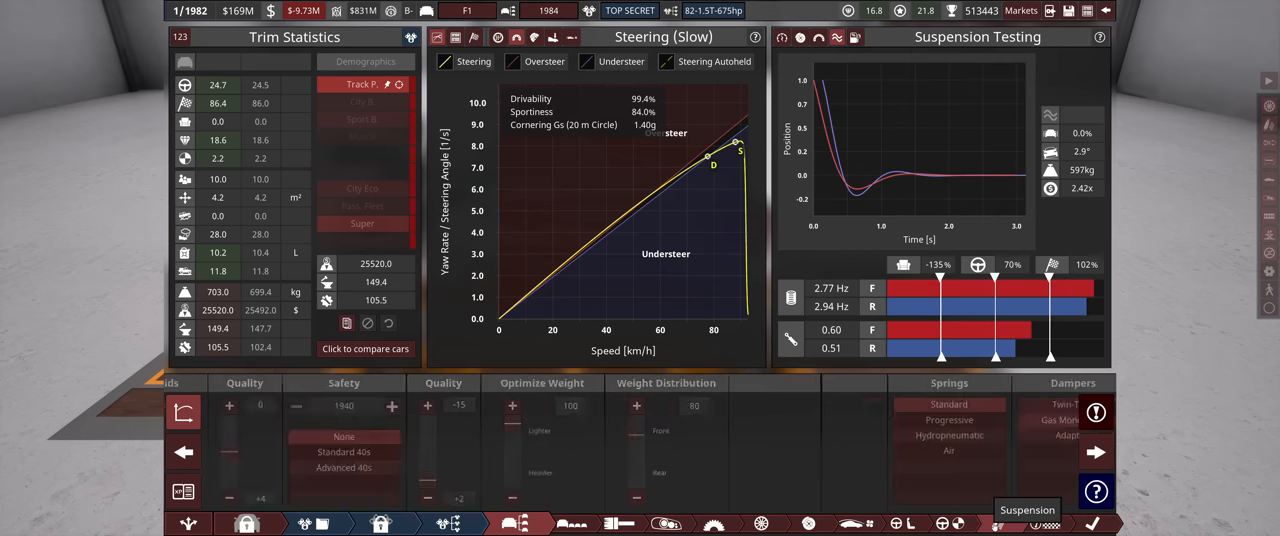
click(1027, 522)
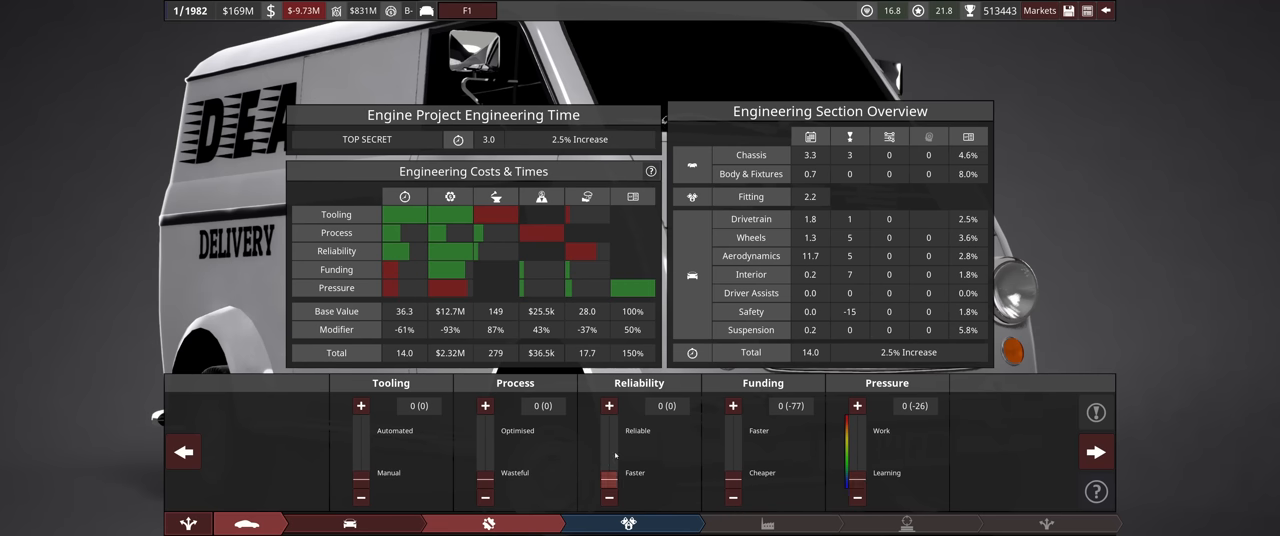
mouse_move(830, 356)
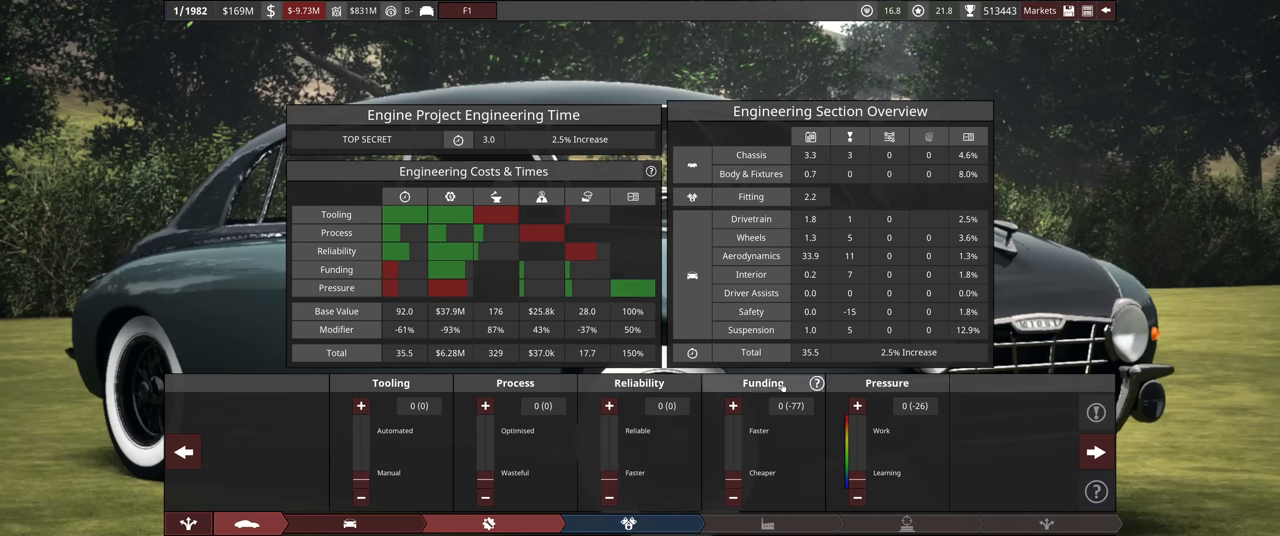
mouse_move(965, 320)
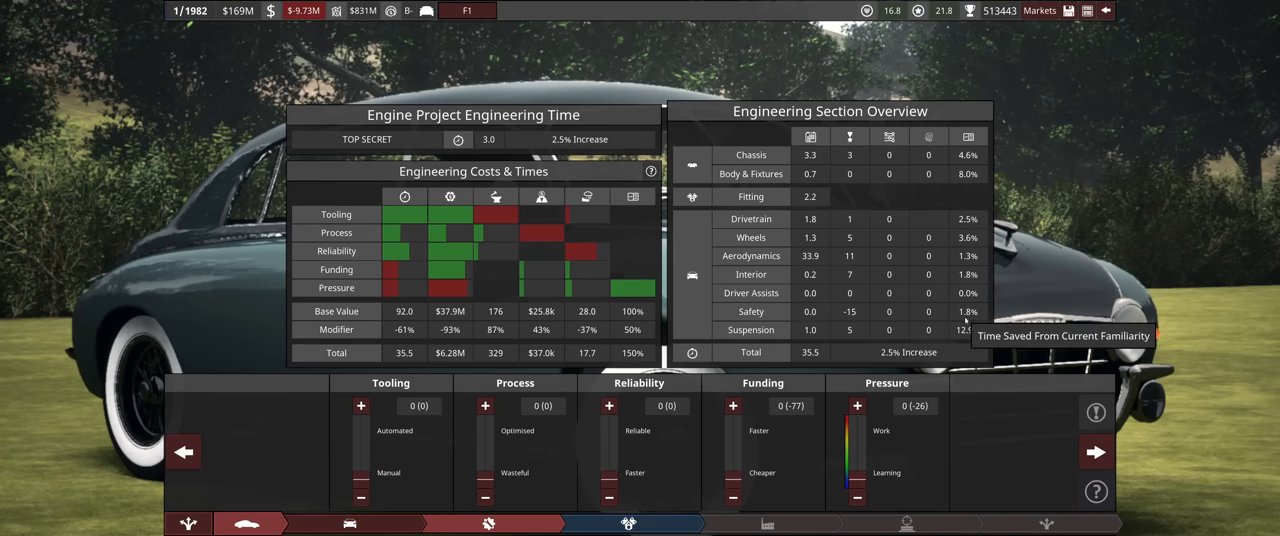
mouse_move(817, 256)
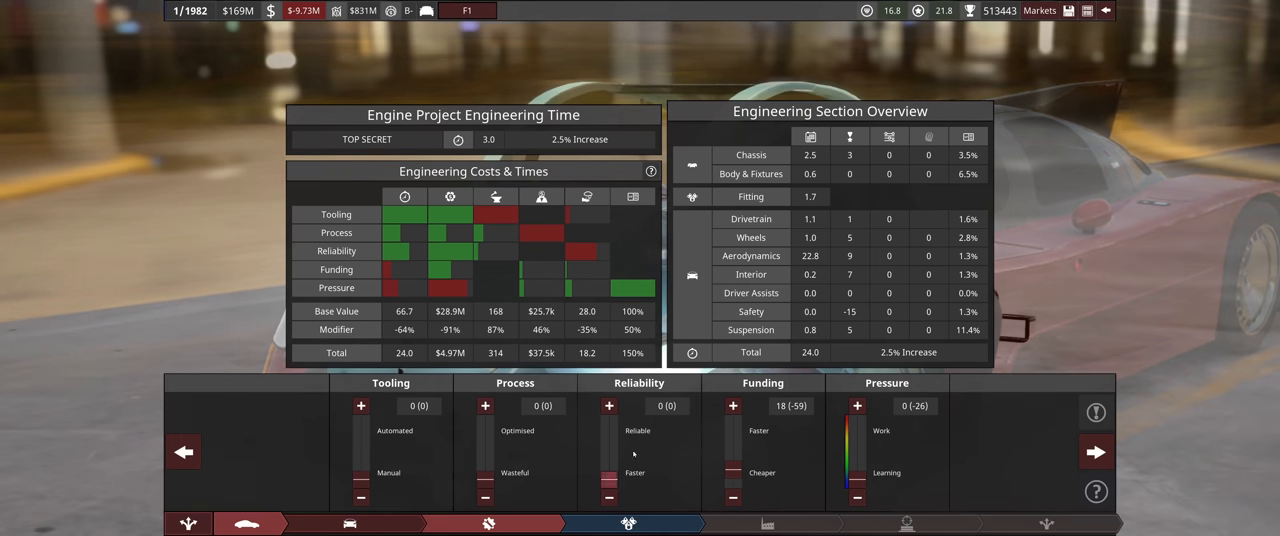
mouse_move(628, 523)
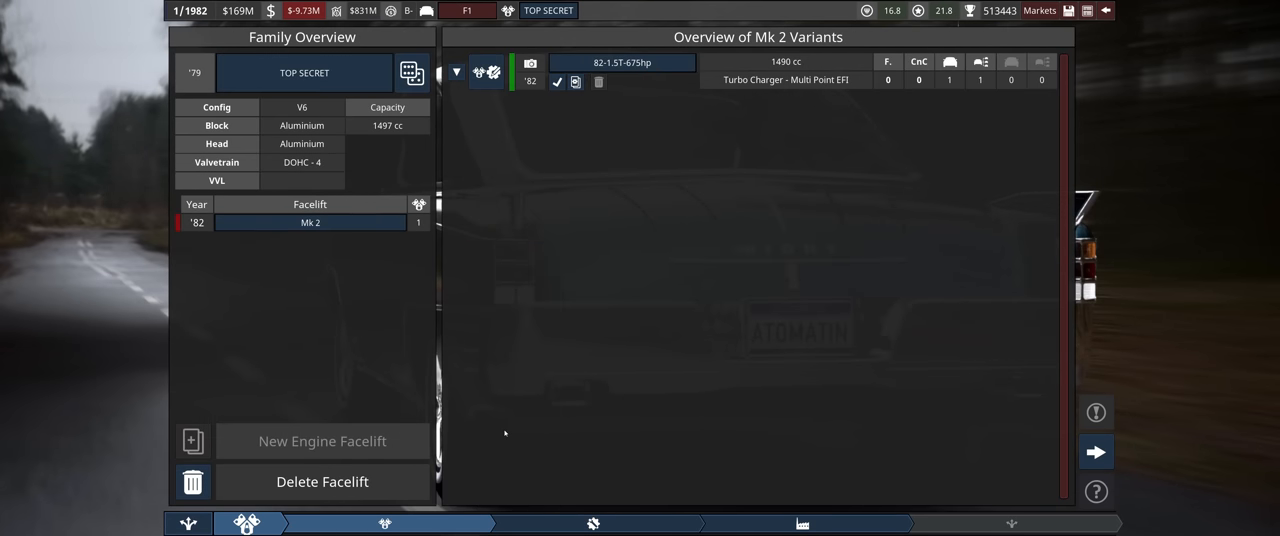
mouse_move(556, 96)
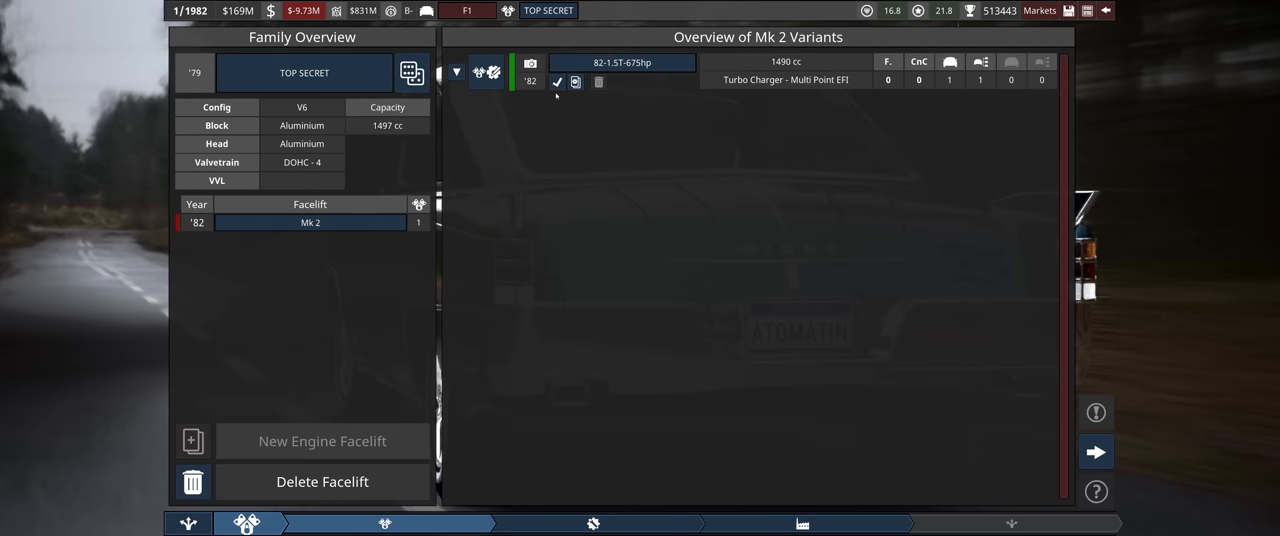
Clone the 82-1.5T-675hp variant and name the copy 82-1.5T-400hp.
click(575, 82)
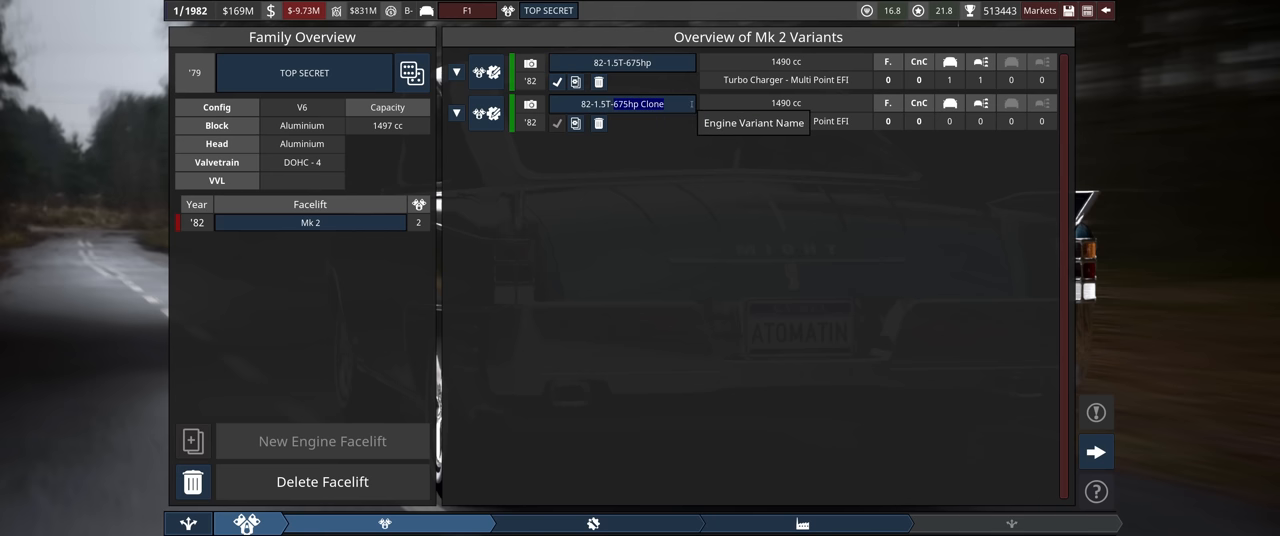
text(82-1.5T-400h)
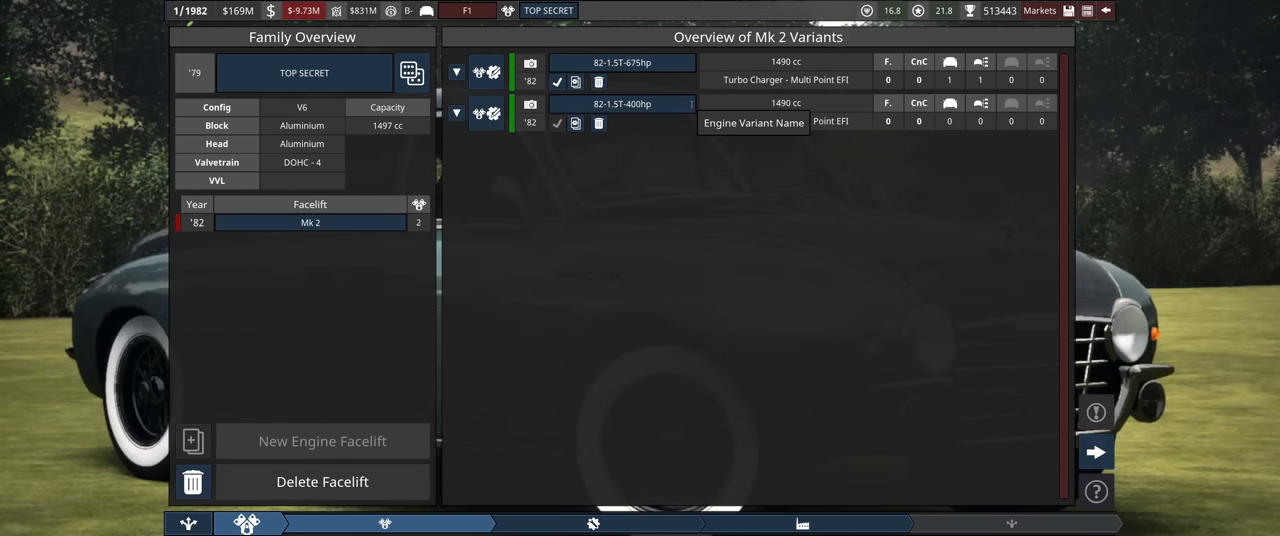
Open the 82-1.5T-400hp variant for editing in the engine designer.
click(622, 104)
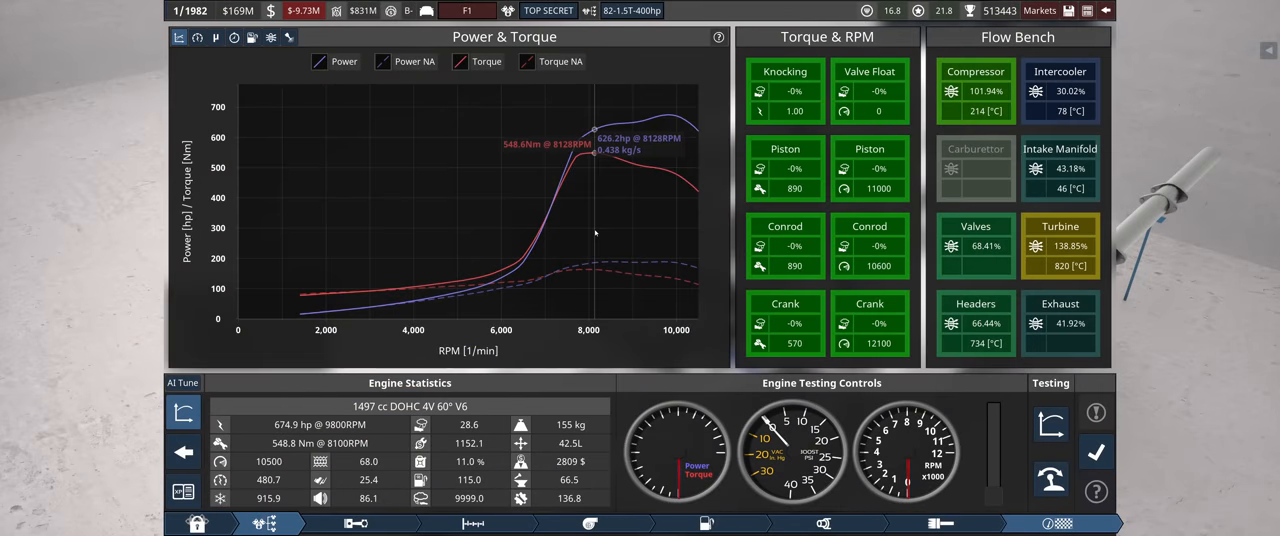
mouse_move(420, 213)
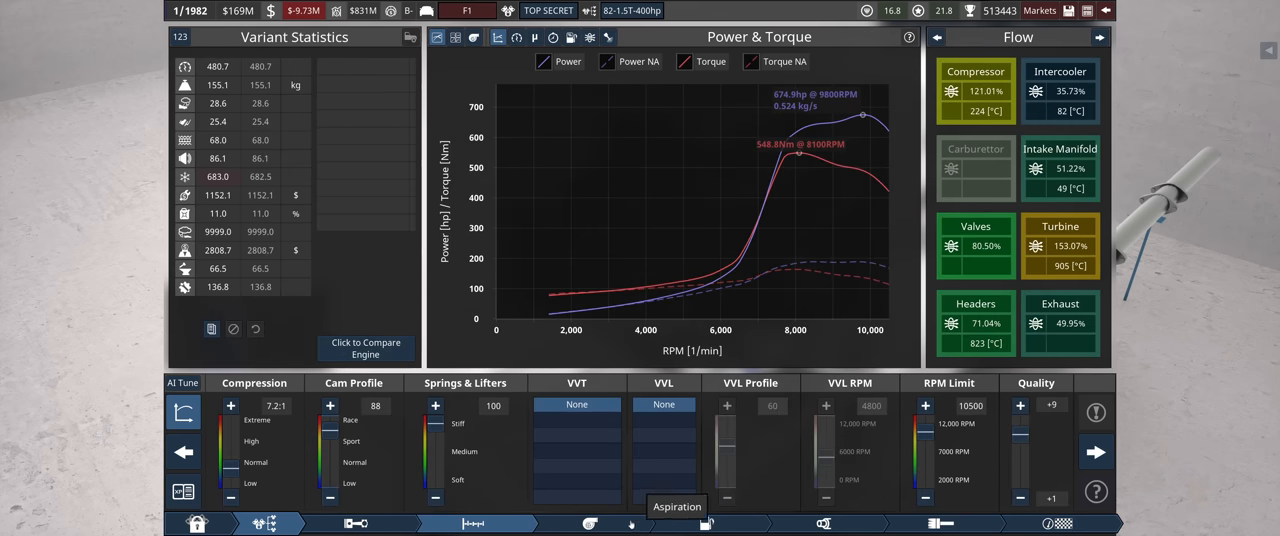
Enlarge the turbo compressor and shrink the turbine inducer, trimming peak power to about 671.6 hp.
click(589, 523)
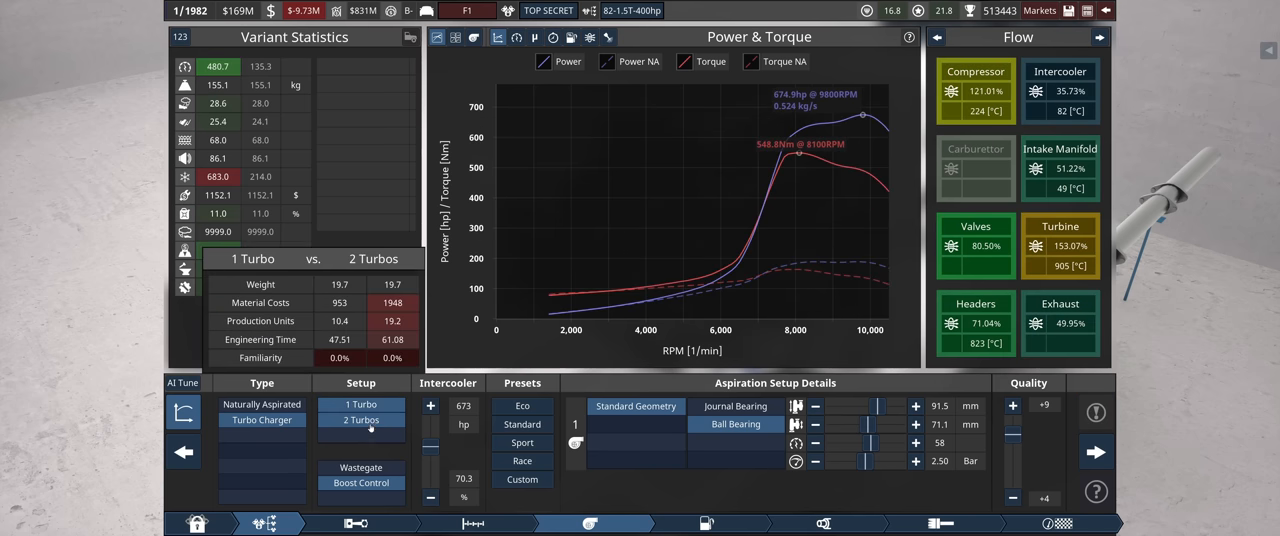
click(361, 404)
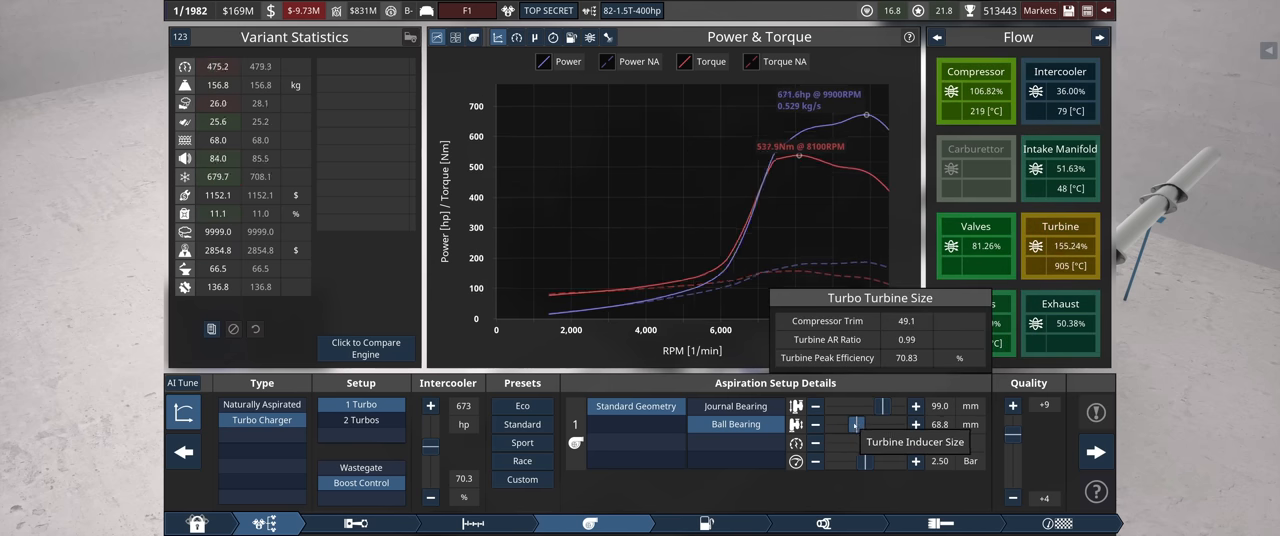
click(707, 523)
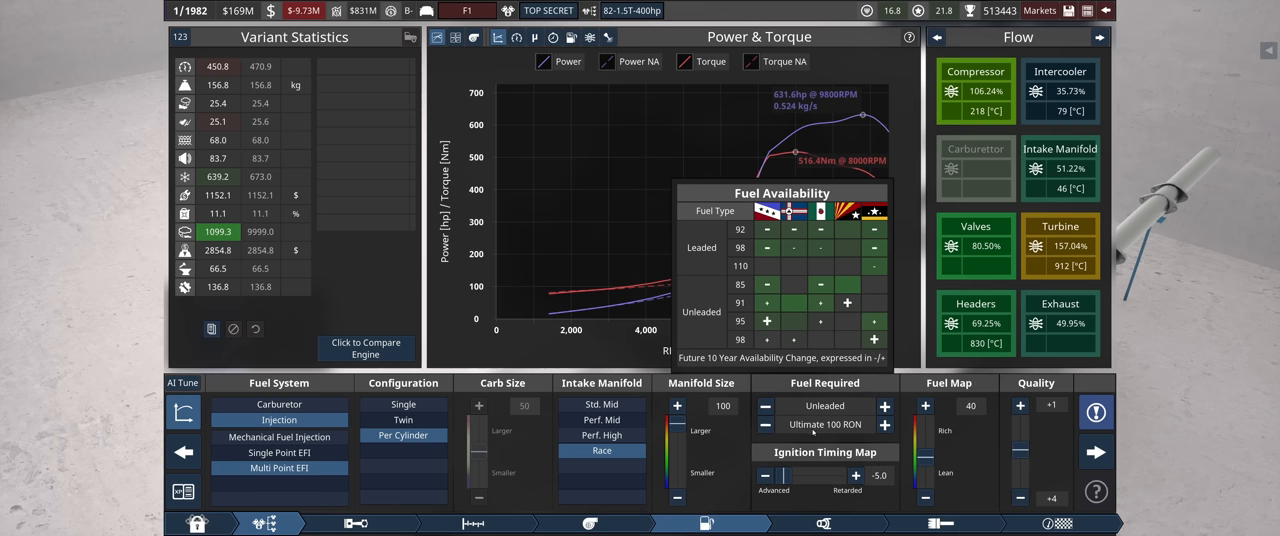
Switch the required fuel to Regular 91 RON and move on to exhaust tuning.
click(1040, 11)
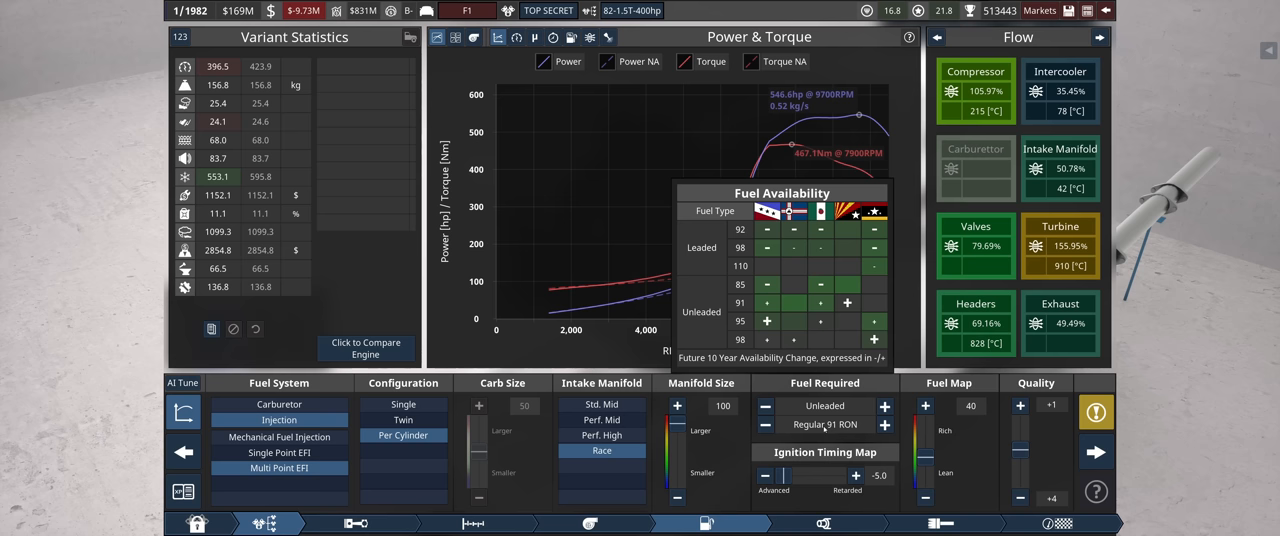
click(602, 434)
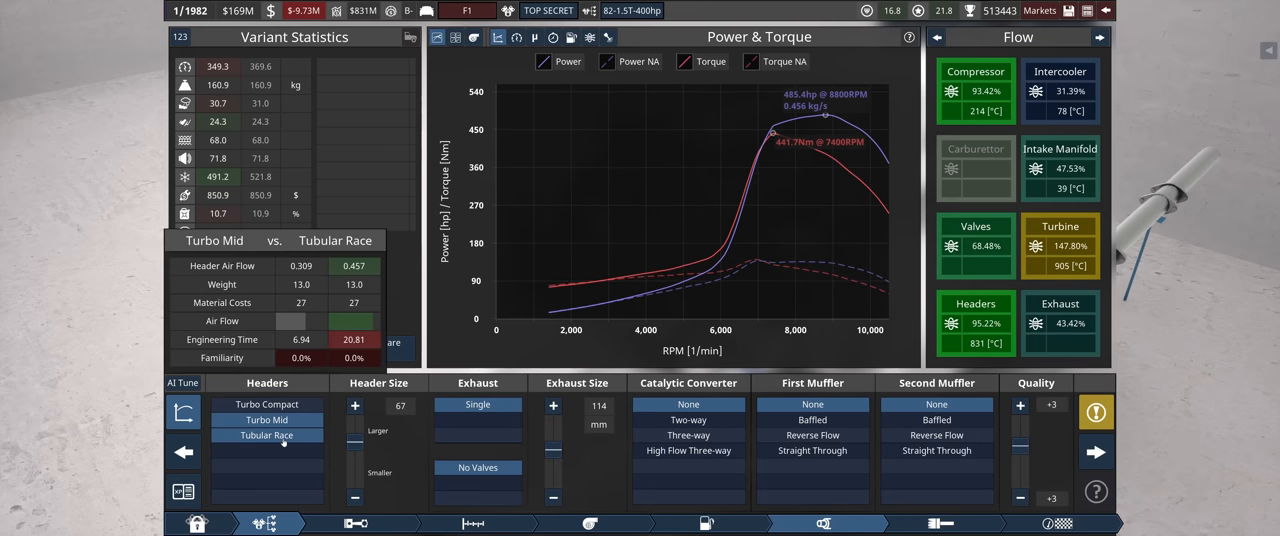
Change the exhaust header type as part of the twin-turbo retune toward 378 hp.
click(267, 435)
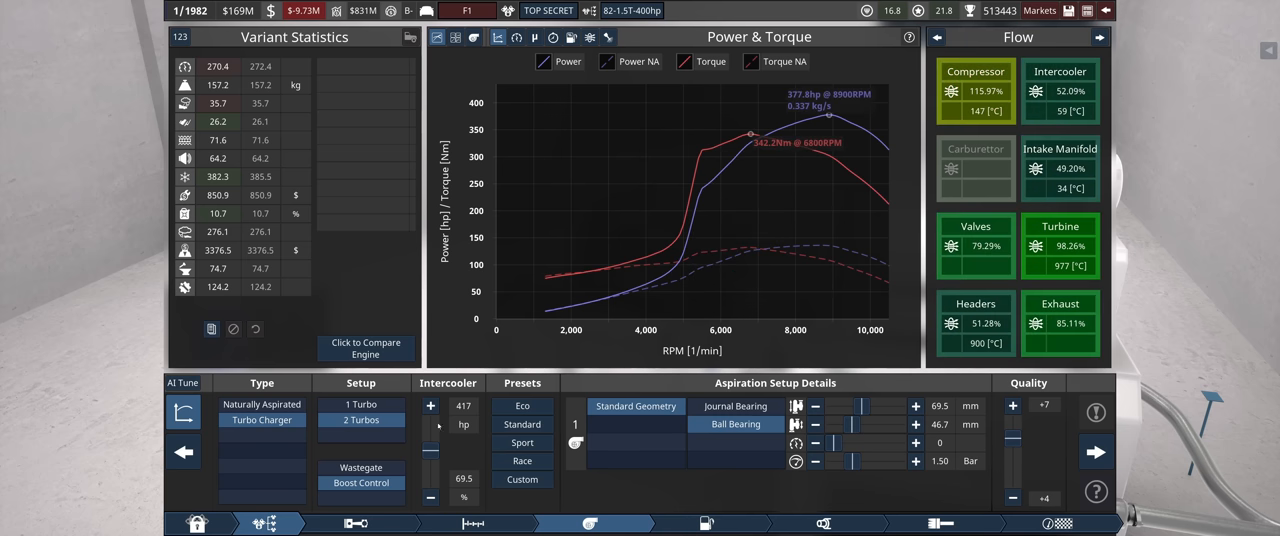
Shrink the intake manifold in the fuel system, then return to the turbo setup for the single-turbo rework.
click(361, 405)
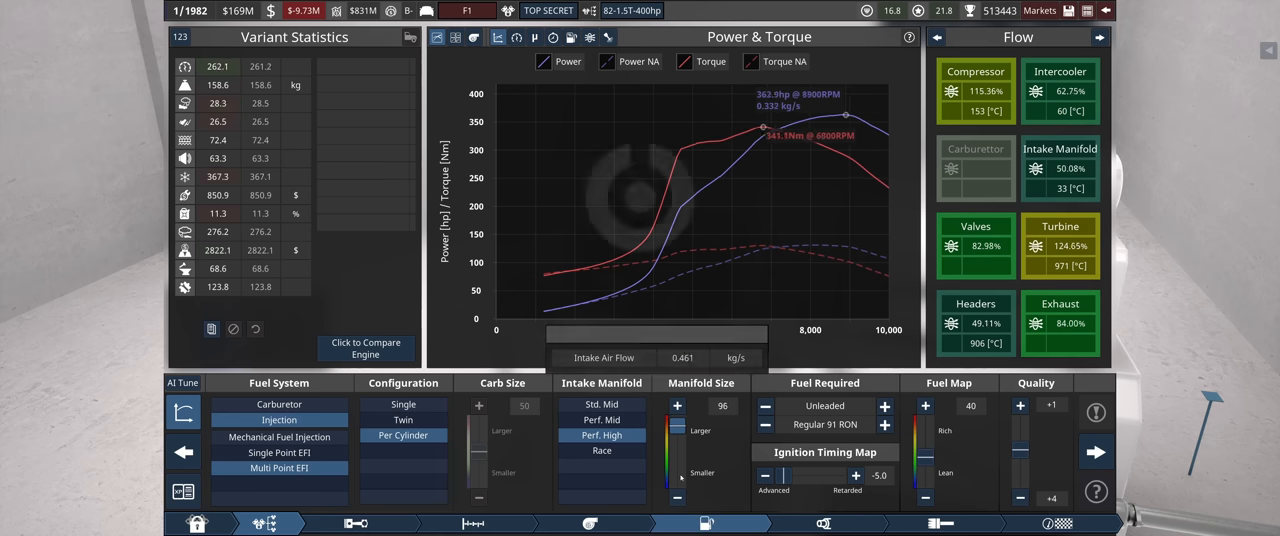
click(602, 450)
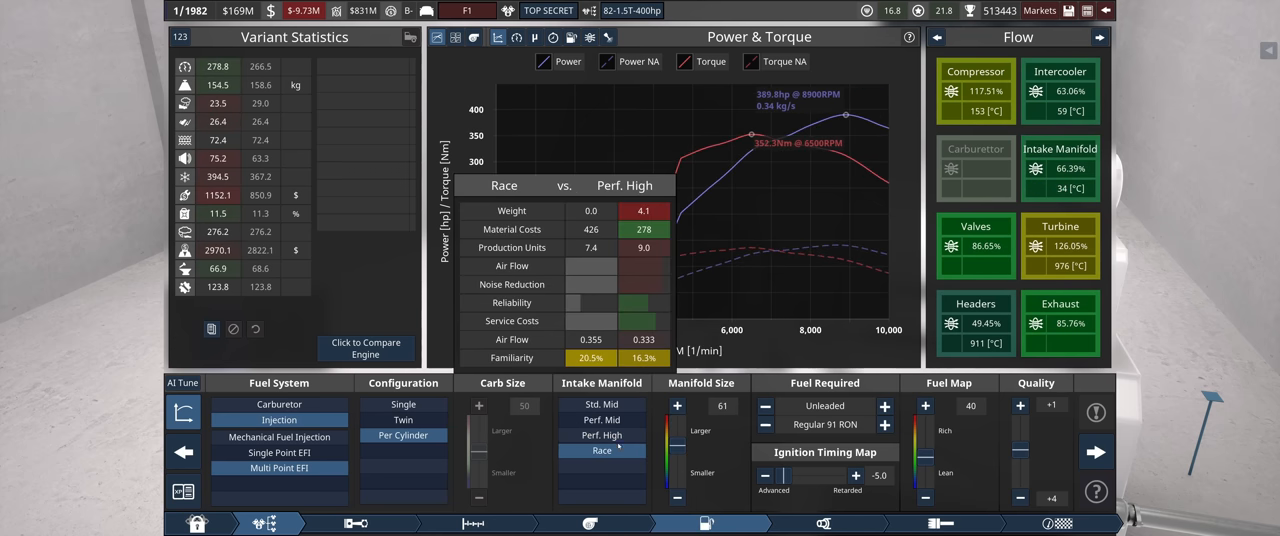
click(601, 450)
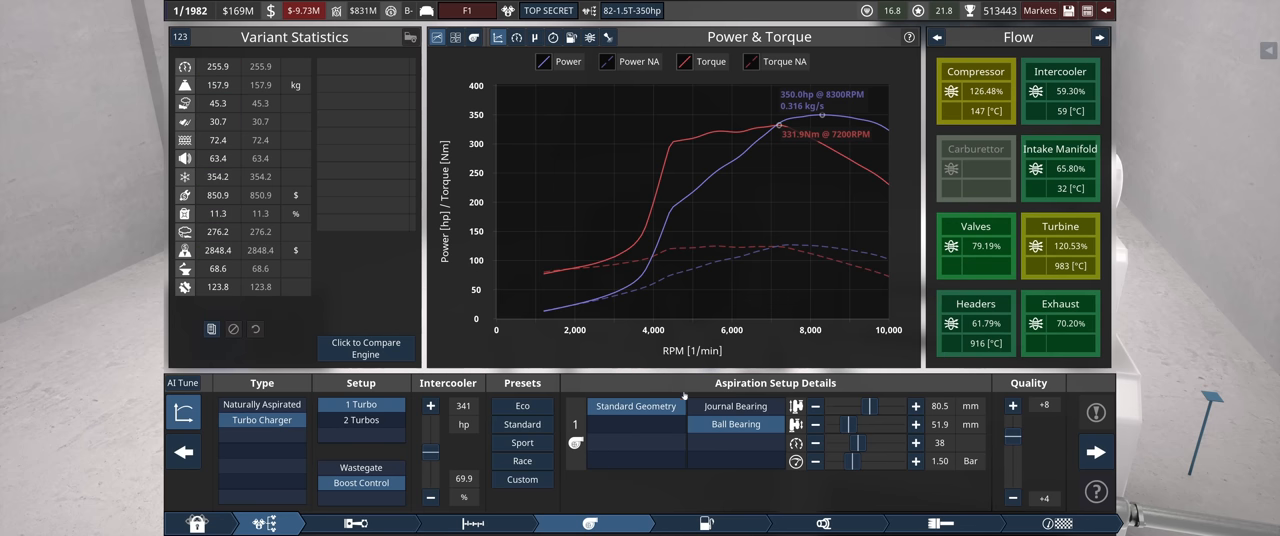
mouse_move(589, 523)
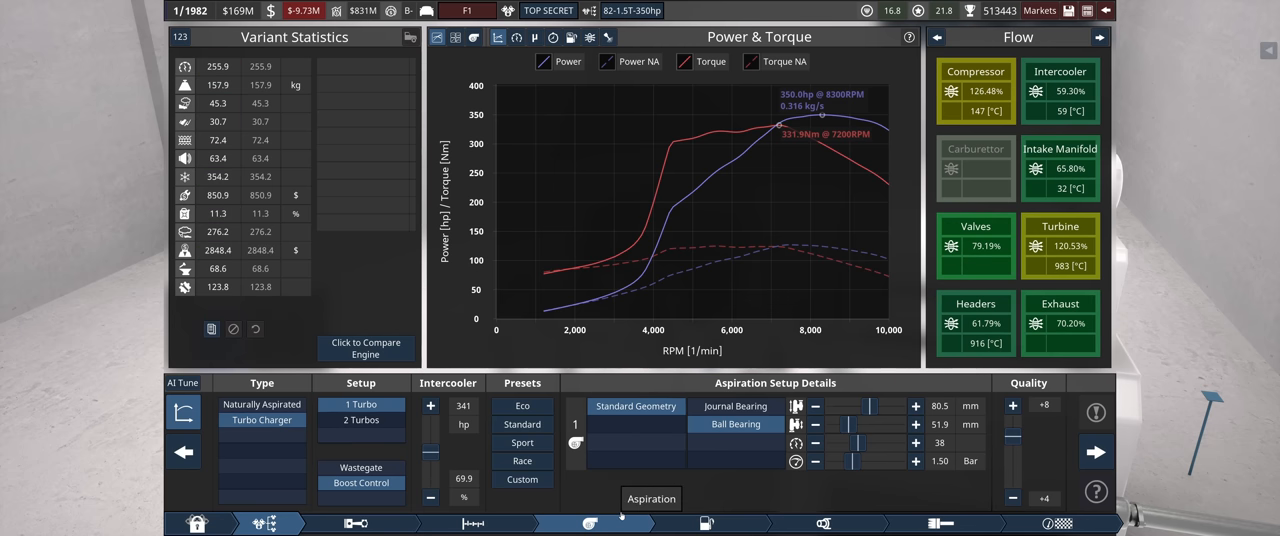
Raise the F1 engine's tooling to 20 and process to 18, then reach factory selection.
click(1061, 523)
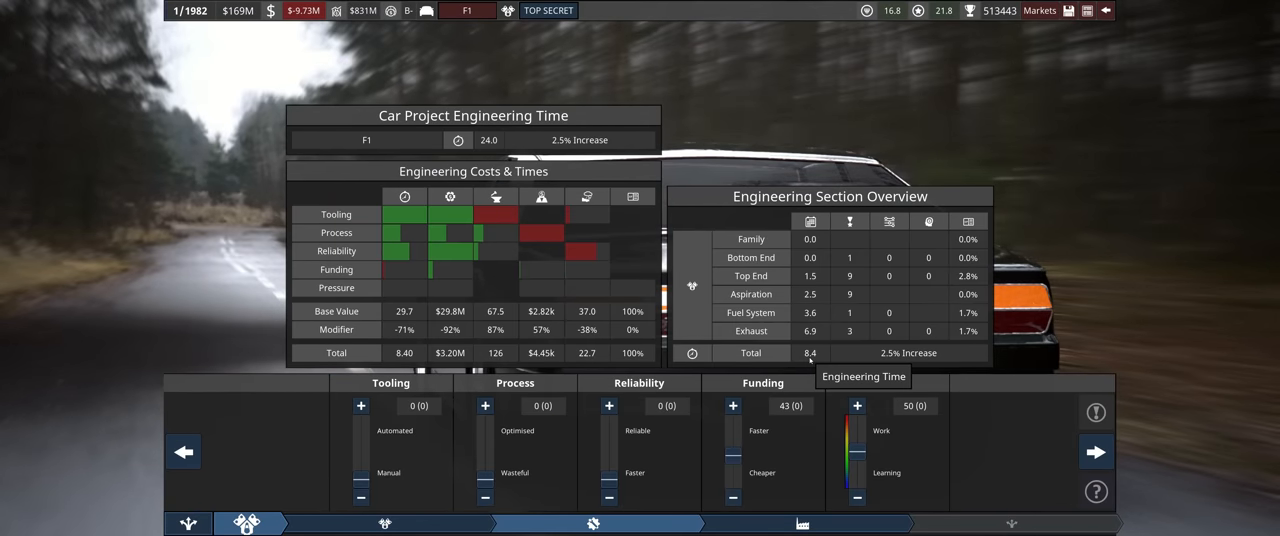
click(485, 405)
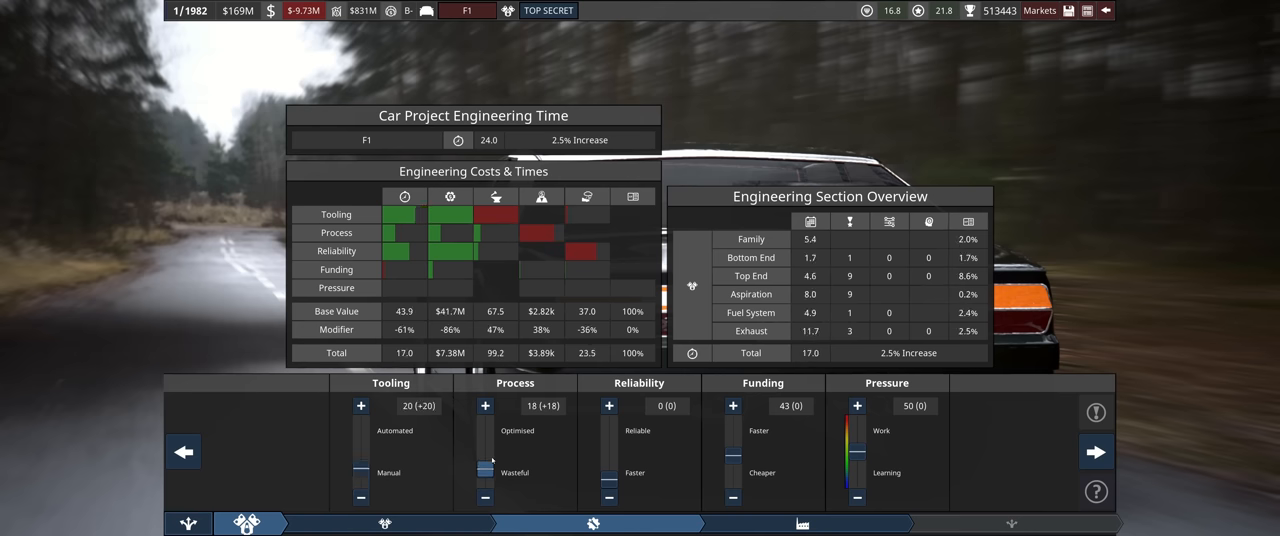
click(485, 405)
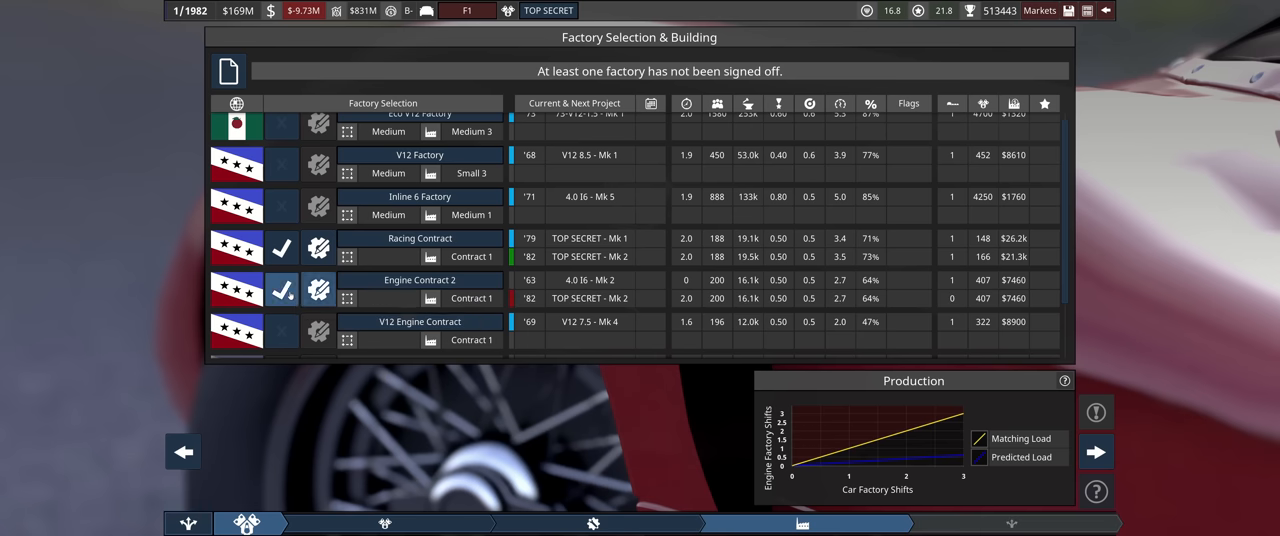
Toggle Engine Contract 2 off so TOP SECRET Mk 2 stays with the Racing Contract factory.
click(282, 281)
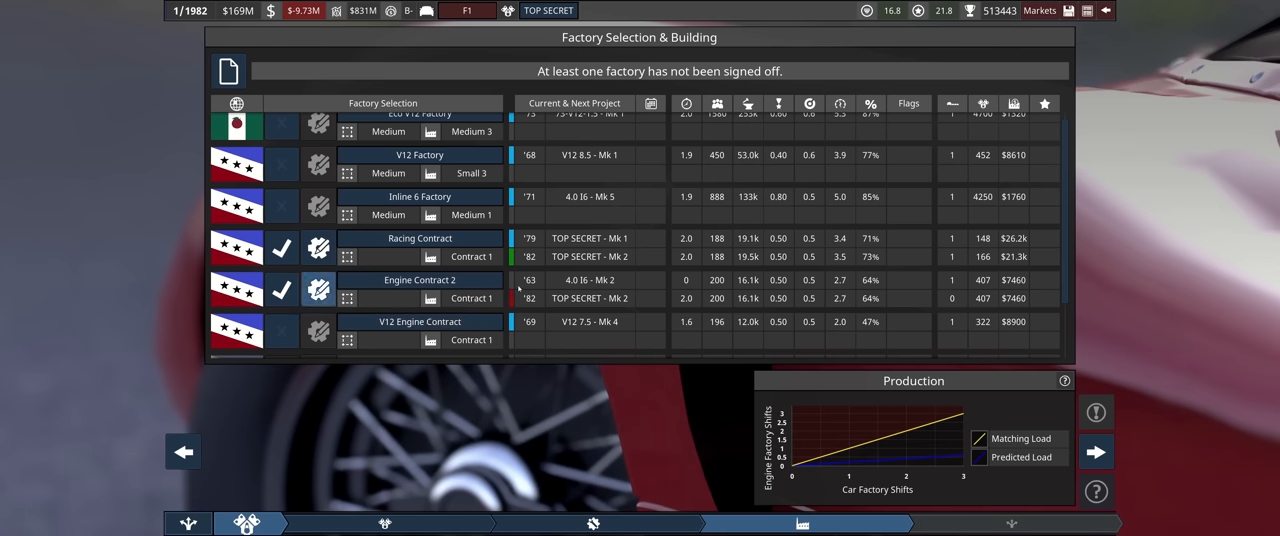
click(419, 280)
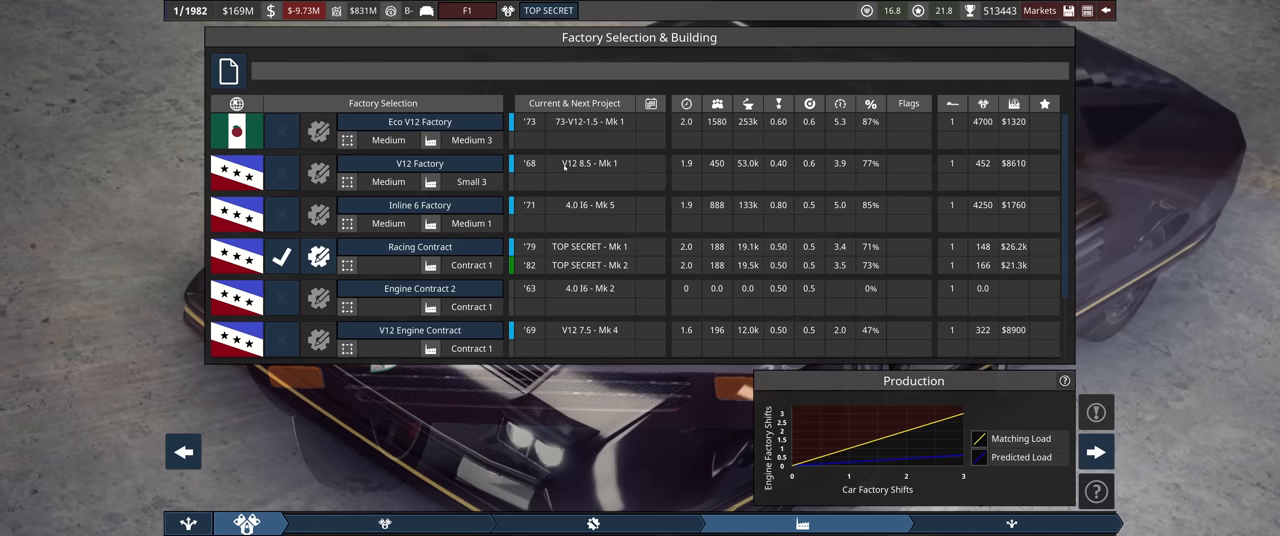
mouse_move(1105, 11)
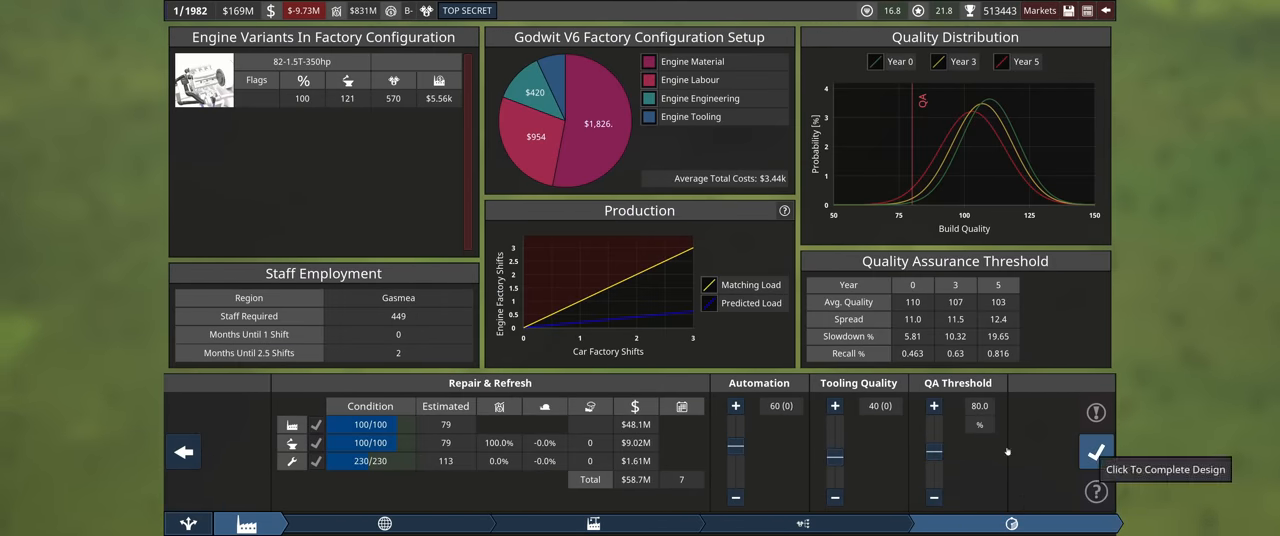
Complete the engine factory with 50% production share and reach Project Sign-Off totalling $82.2M.
click(1095, 451)
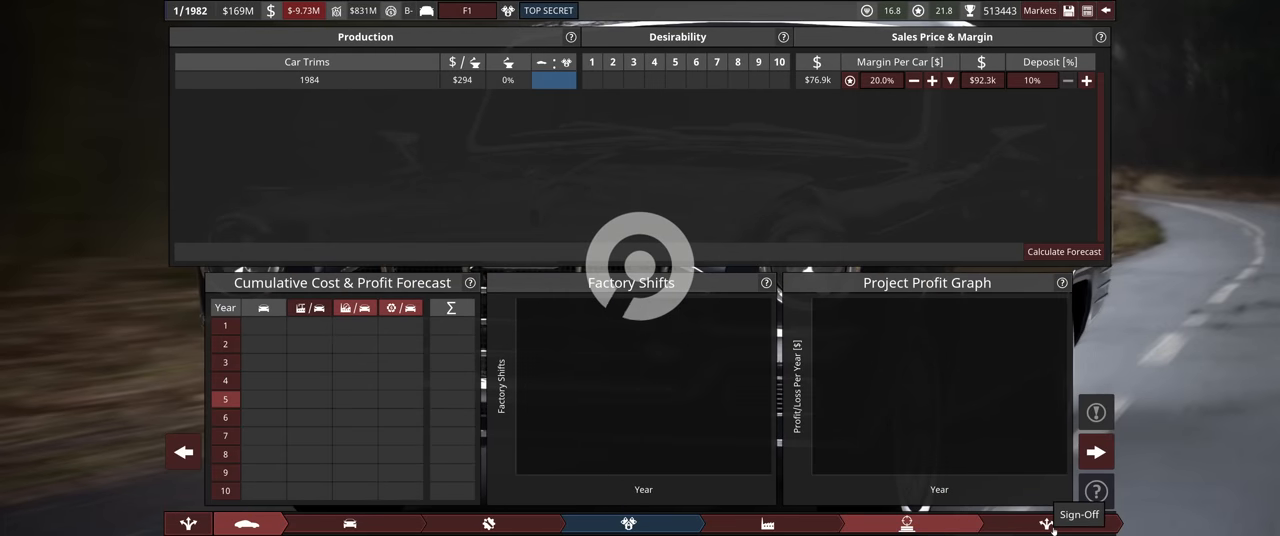
click(1062, 251)
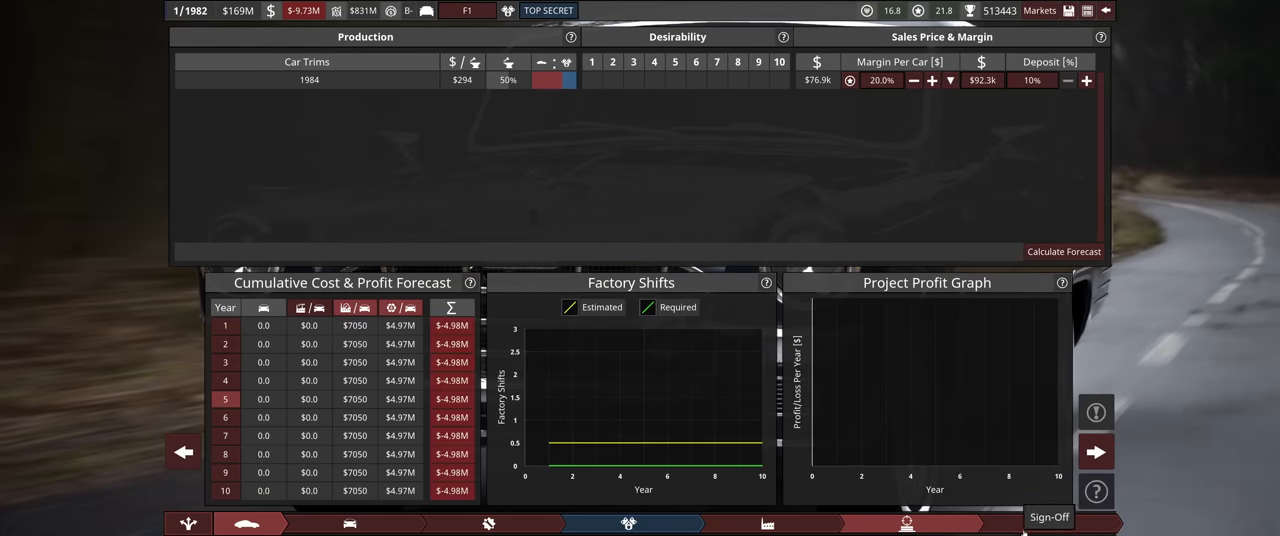
click(1049, 517)
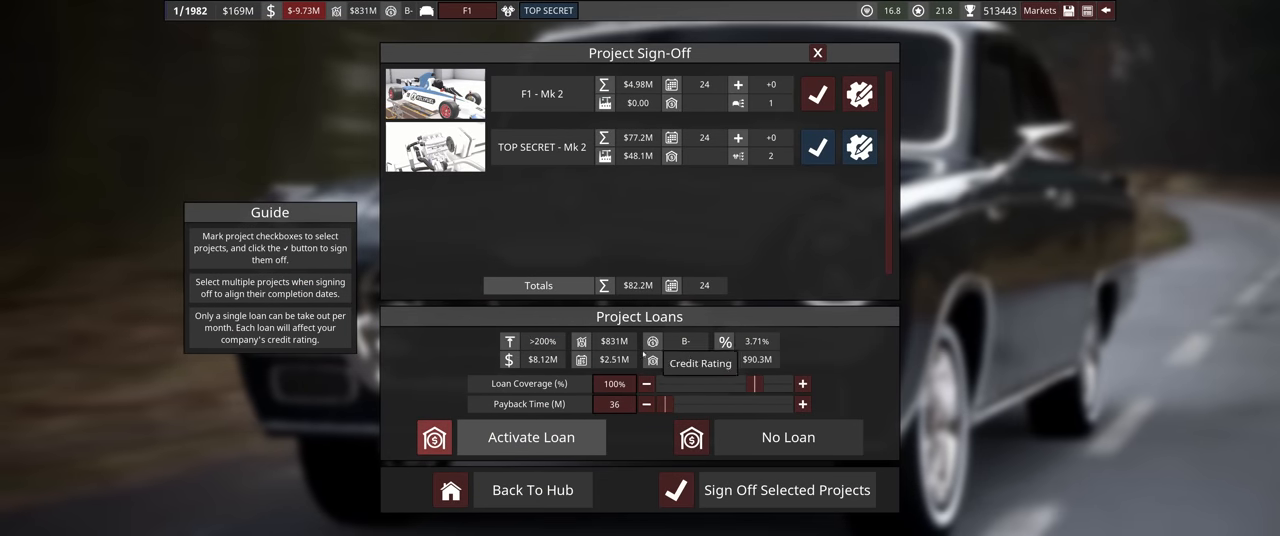
mouse_move(533, 490)
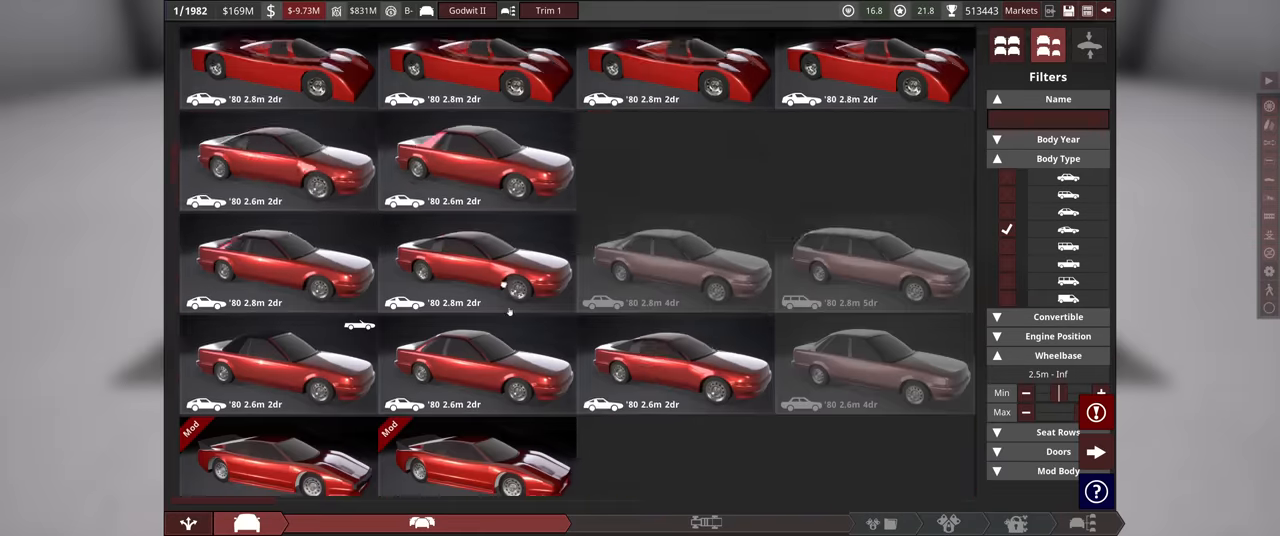
Scroll the Godwit II body list and bring up the existing-engine list of TOP SECRET variants.
scroll(down, 3)
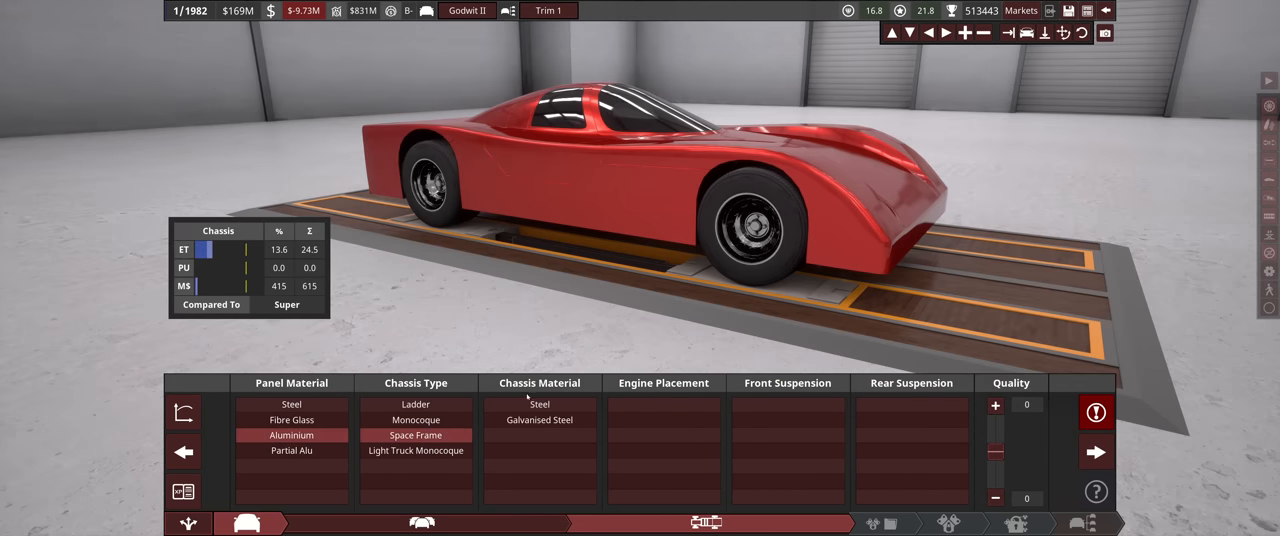
click(539, 404)
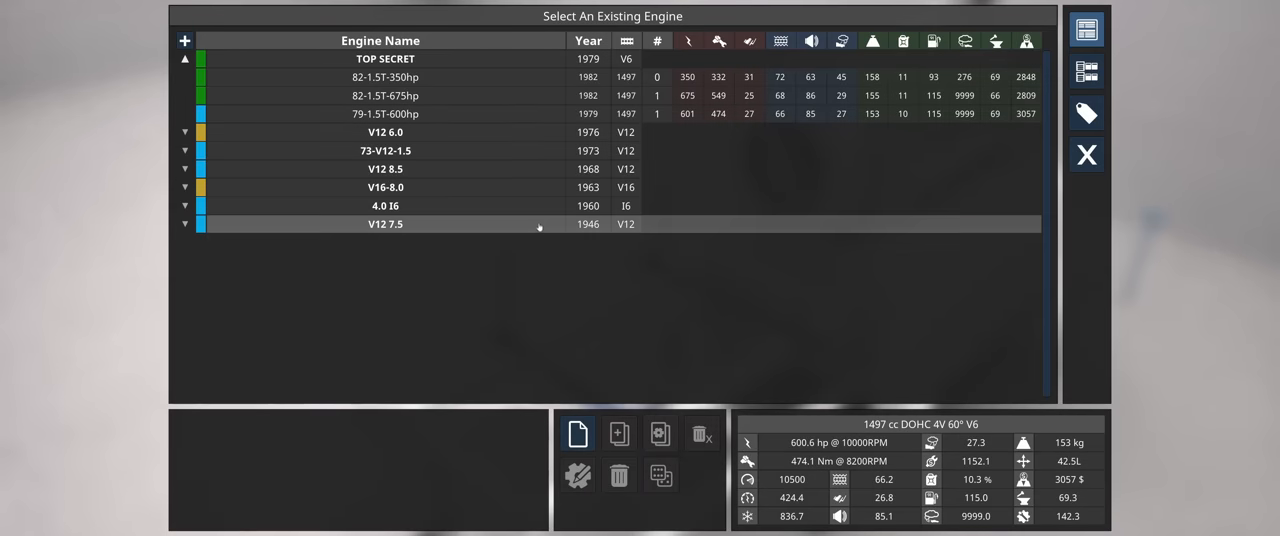
Fit the 82-1.5T-350hp engine with a 5-speed manual and geared LSD into the Godwit II.
click(385, 77)
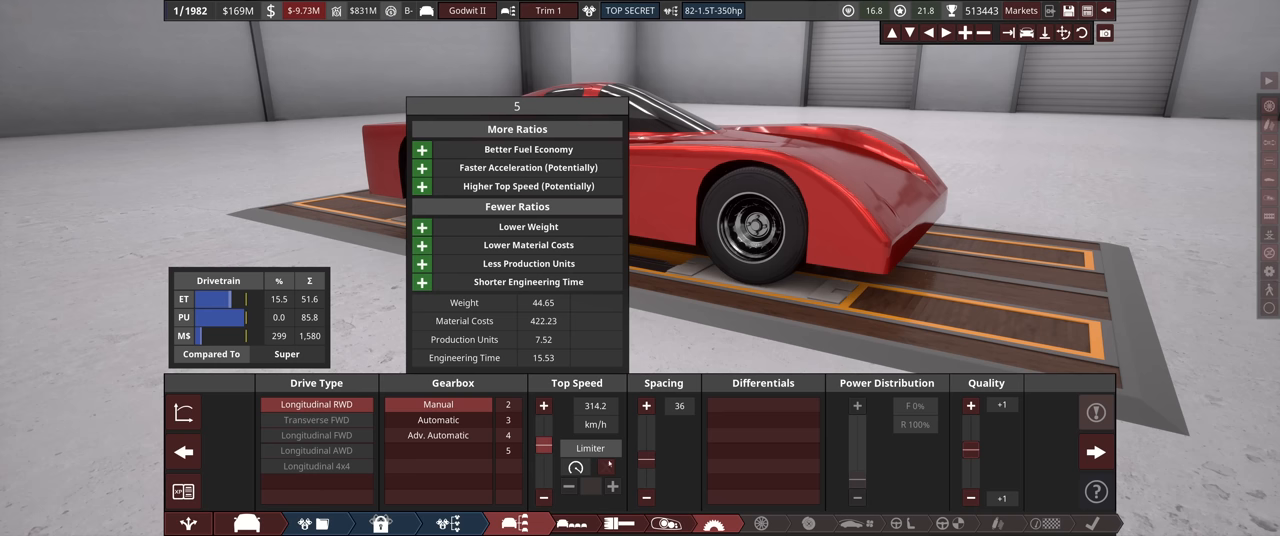
click(762, 419)
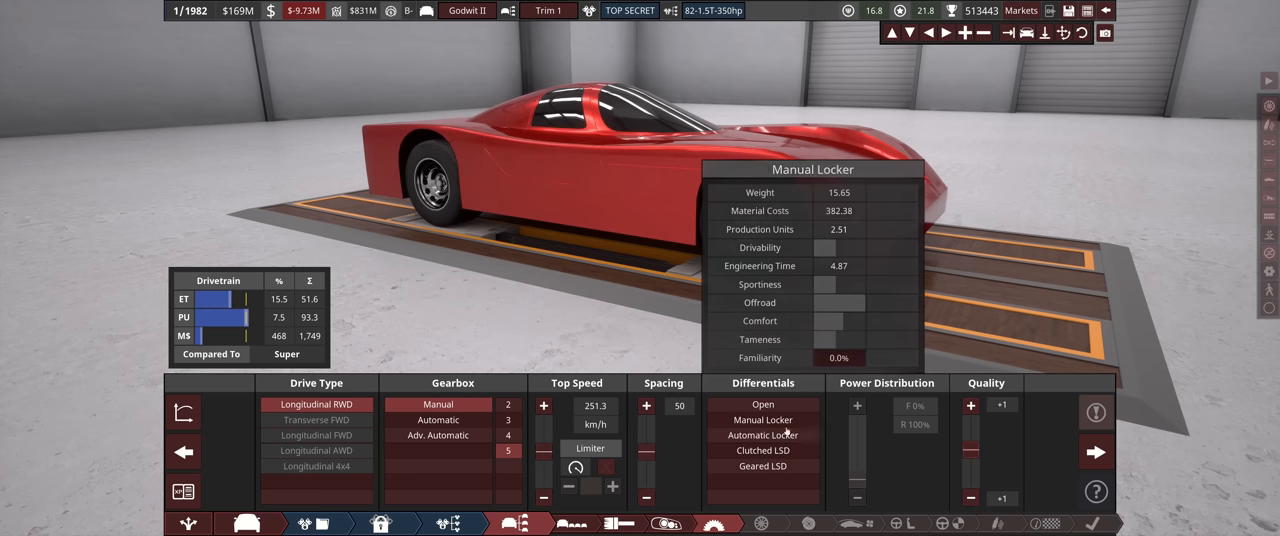
click(763, 466)
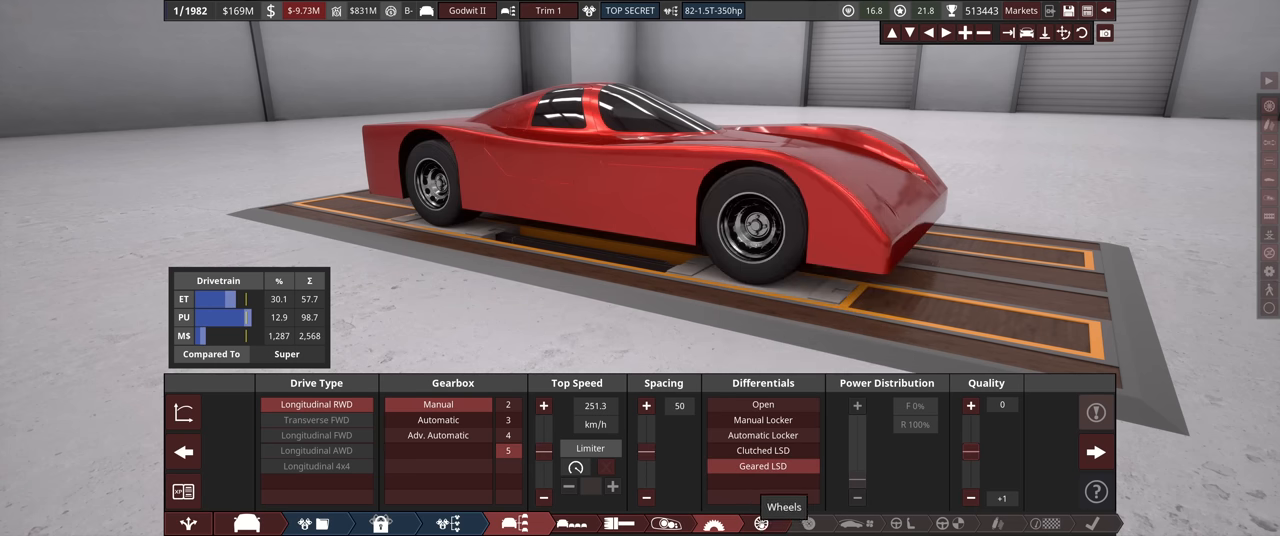
click(760, 523)
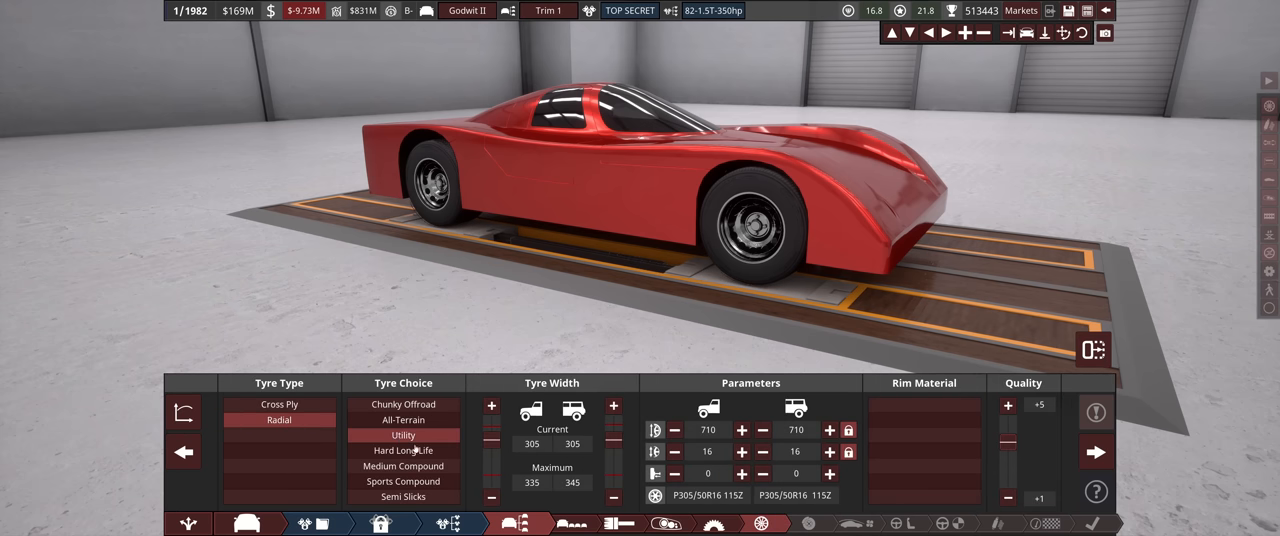
Choose sports compound tyres and magnesium rims for the Godwit II.
click(403, 481)
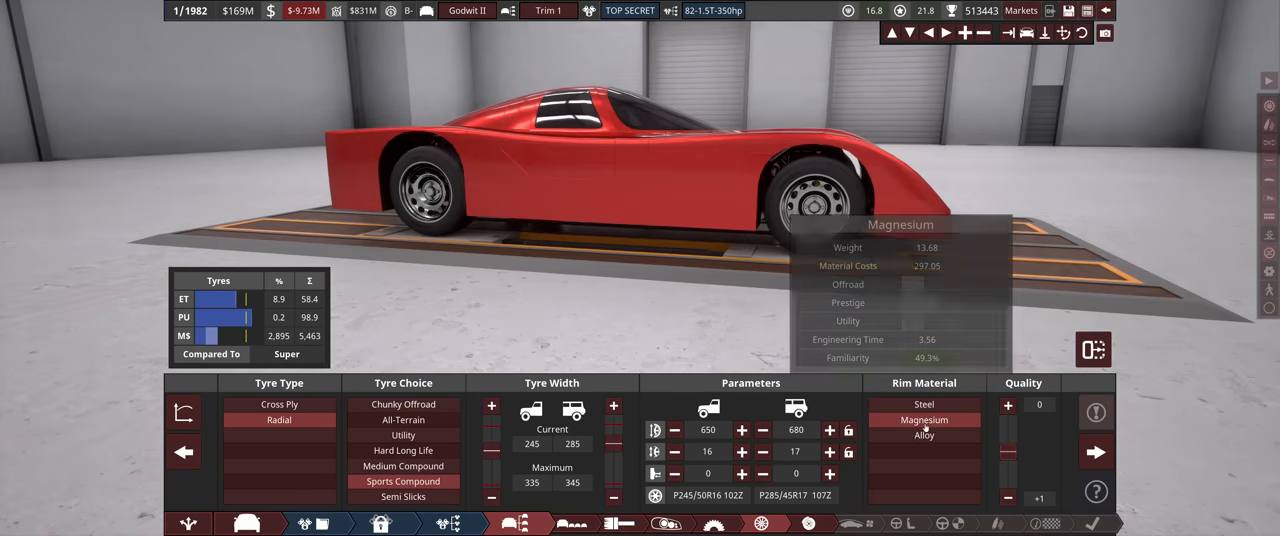
click(829, 473)
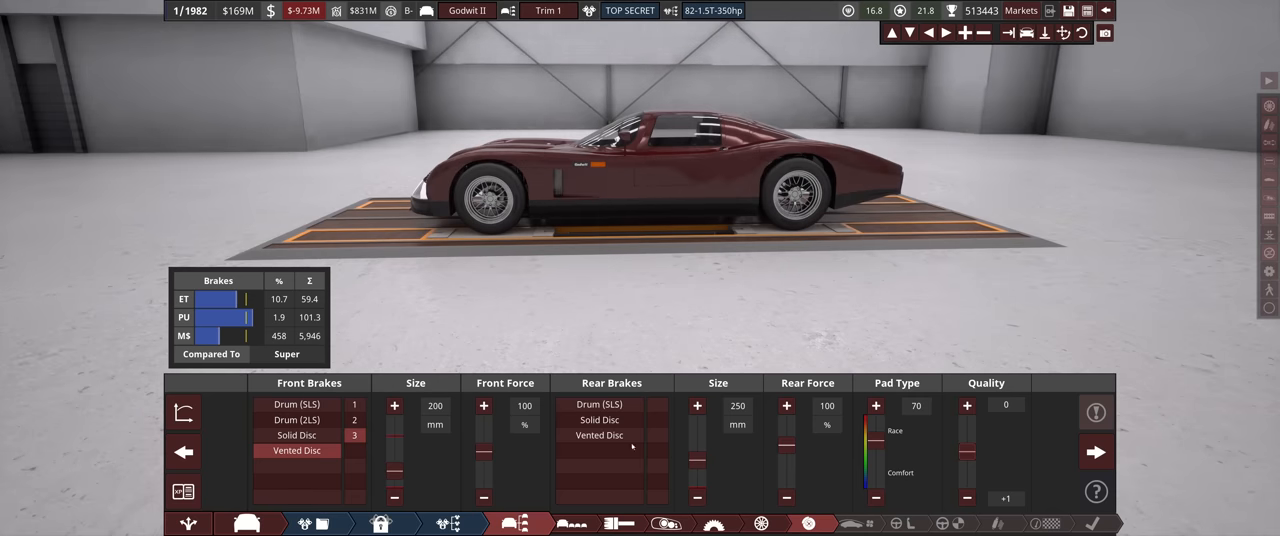
Add ABS as the traction aid and set Advanced 80s safety at 1980.
click(518, 523)
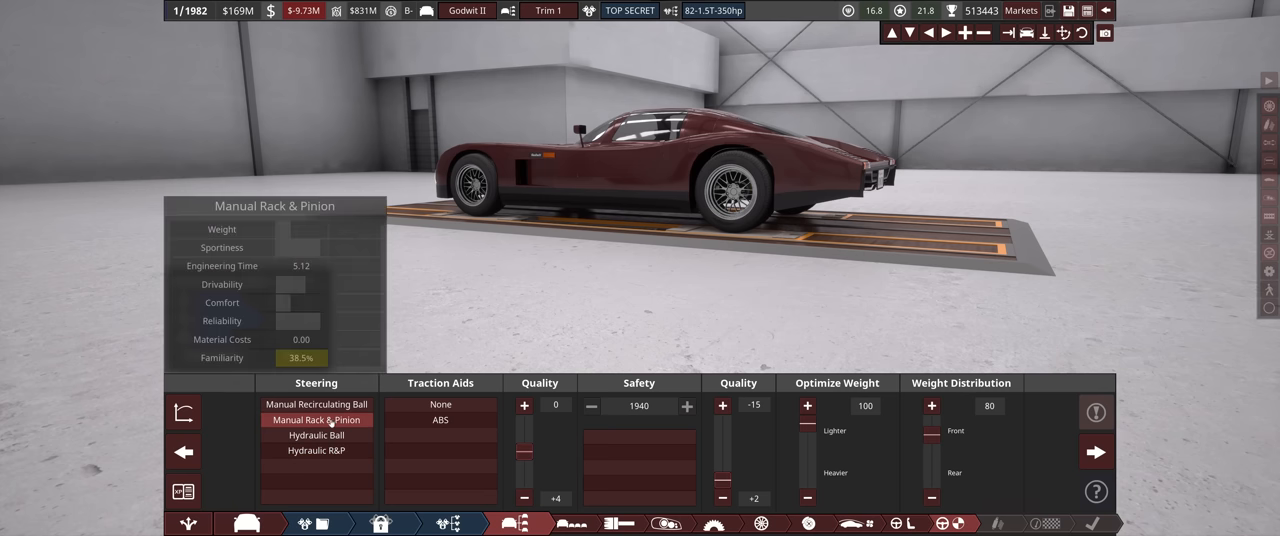
mouse_move(317, 450)
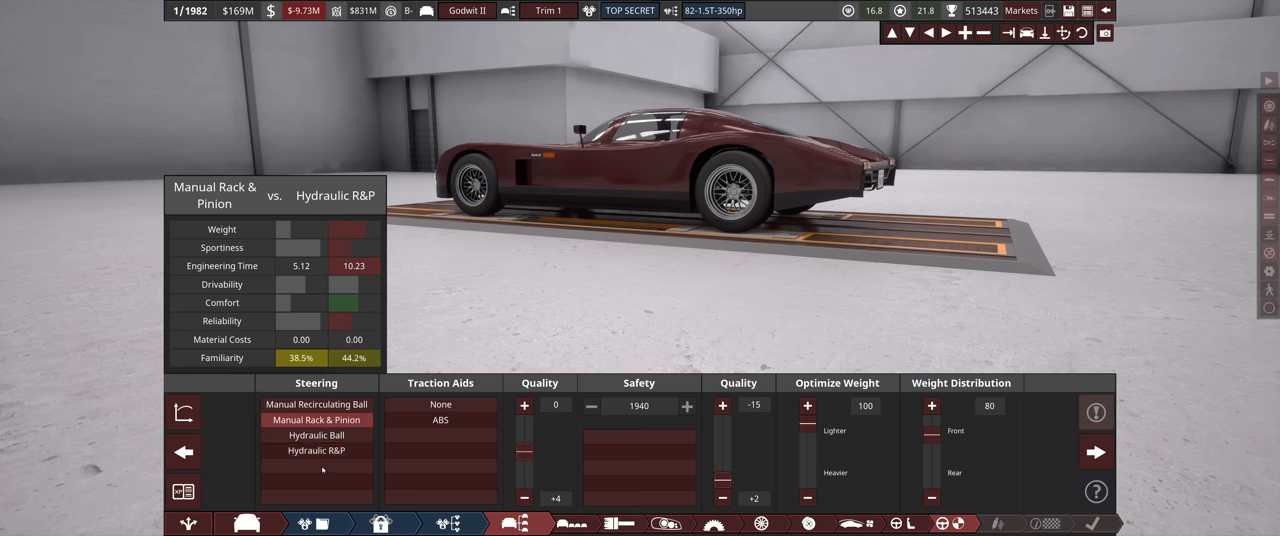
click(440, 420)
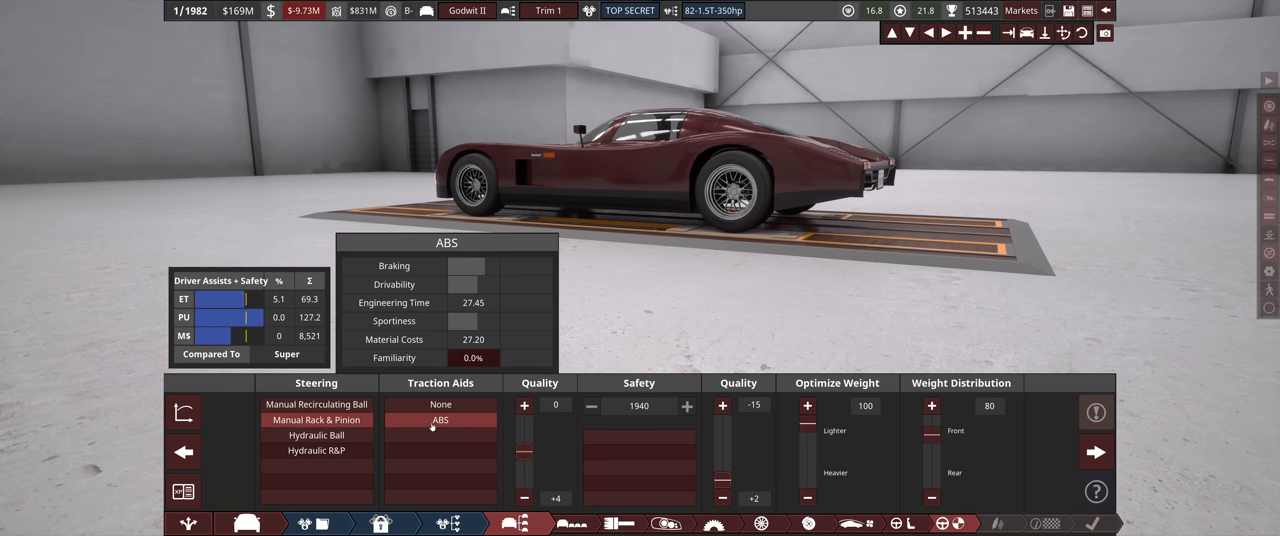
click(441, 420)
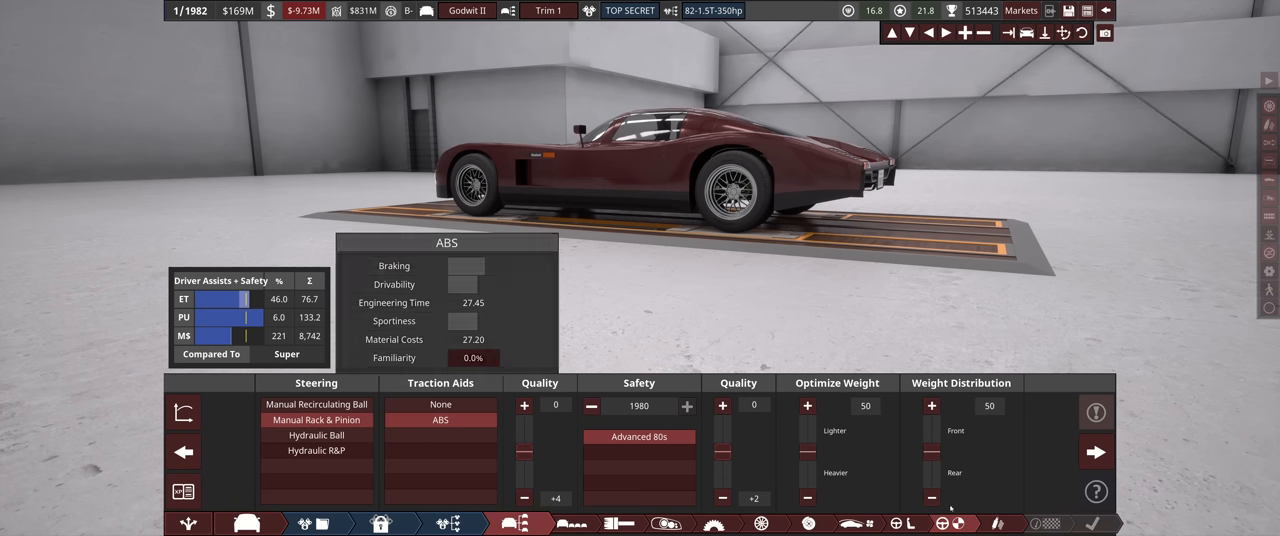
mouse_move(999, 523)
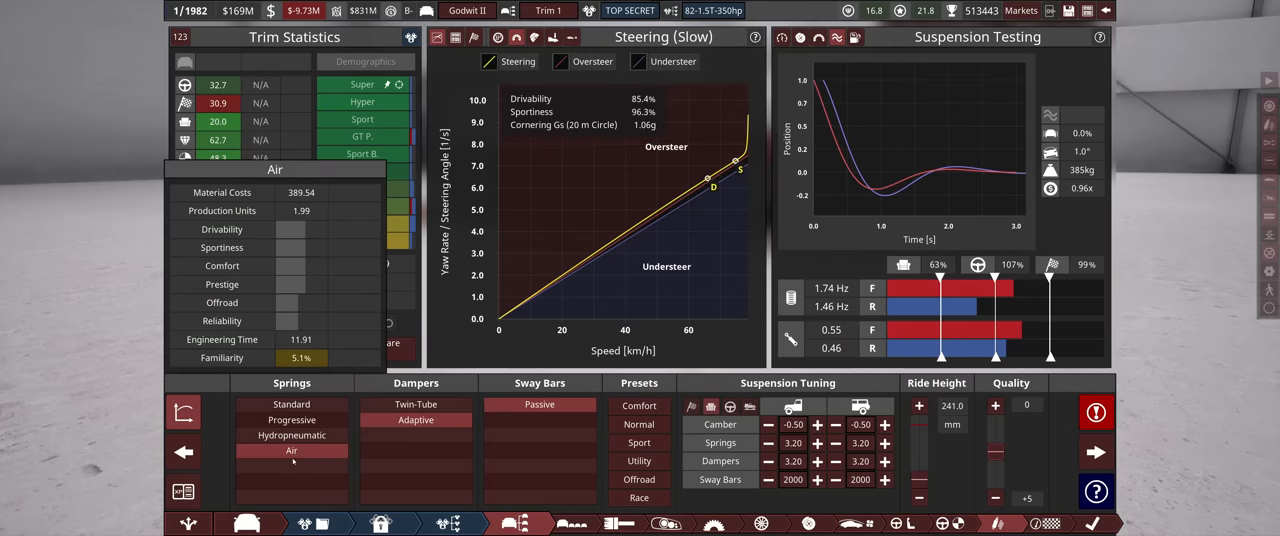
mouse_move(291, 435)
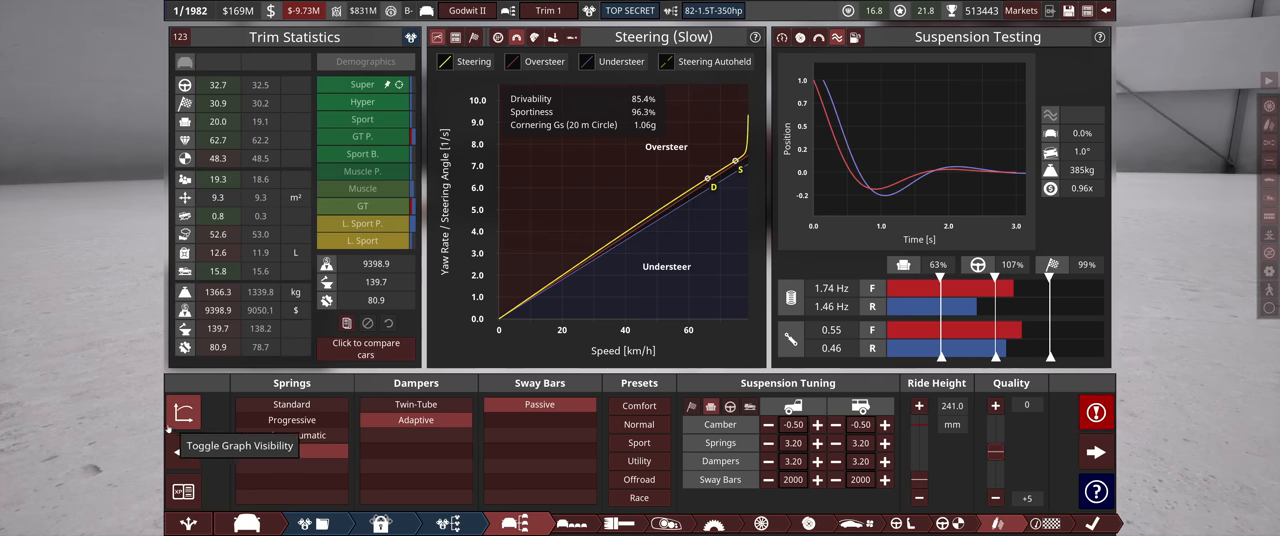
Choose adaptive dampers with passive sway bars for the Godwit II suspension.
click(183, 411)
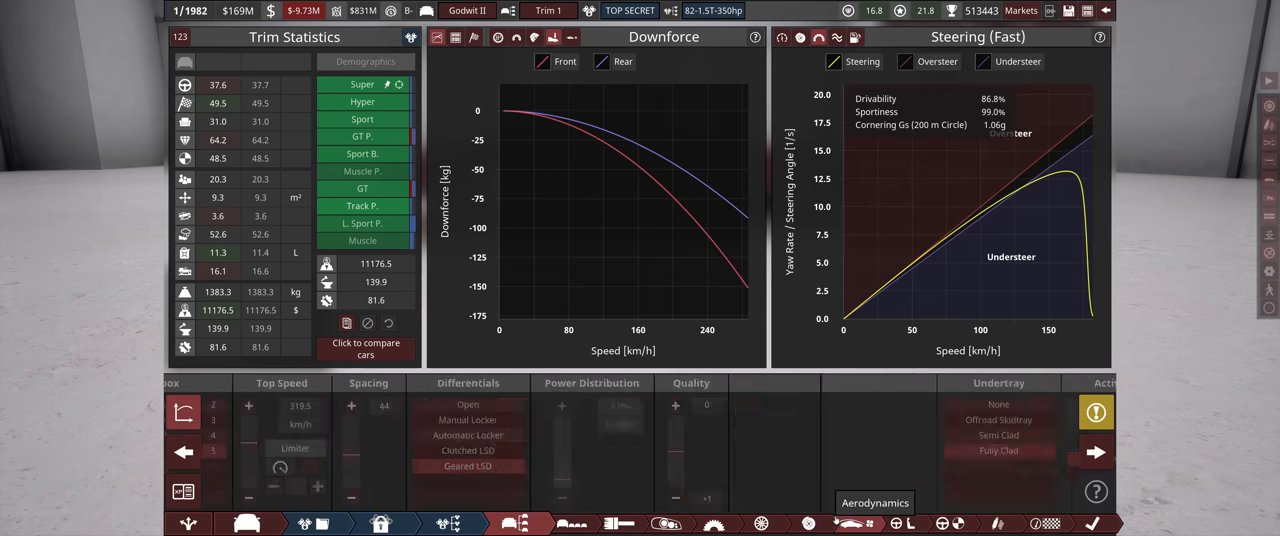
Confirm geared LSD and fully clad undertray, continuing to aerodynamics.
click(875, 503)
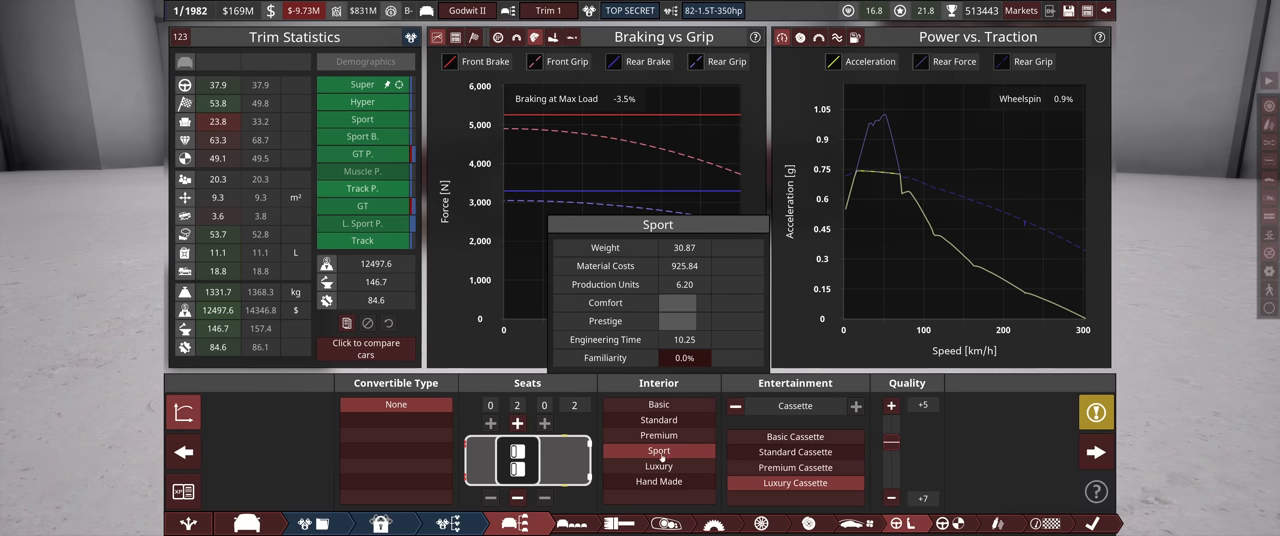
Choose a Sport interior with Luxury Cassette for the Godwit II.
click(658, 481)
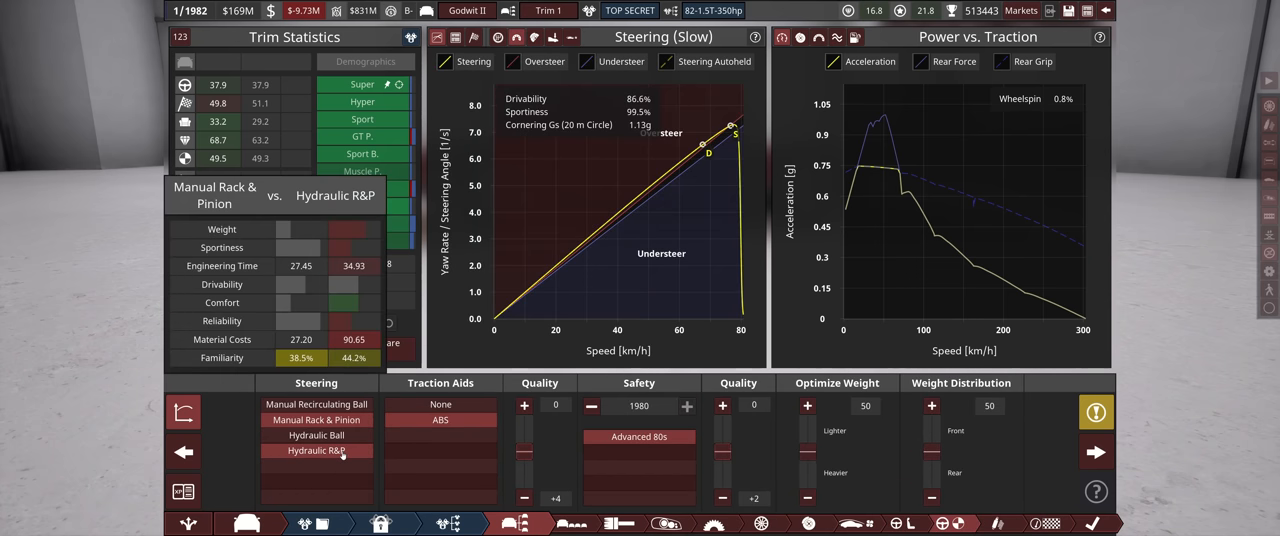
Select Advanced 70s safety for the Godwit II trim.
click(316, 419)
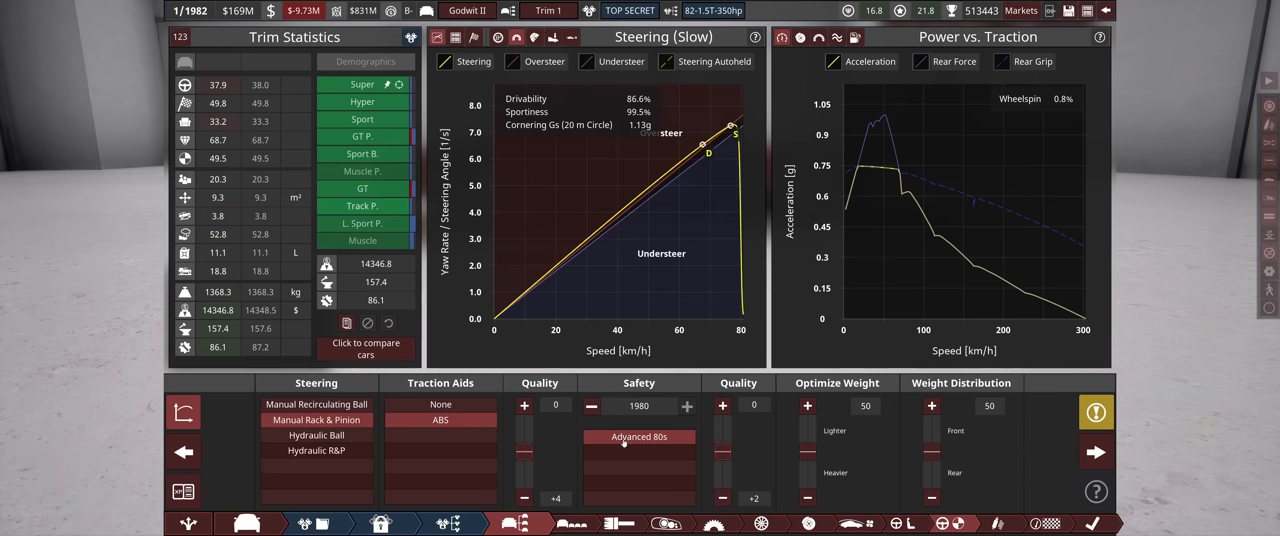
mouse_move(722, 452)
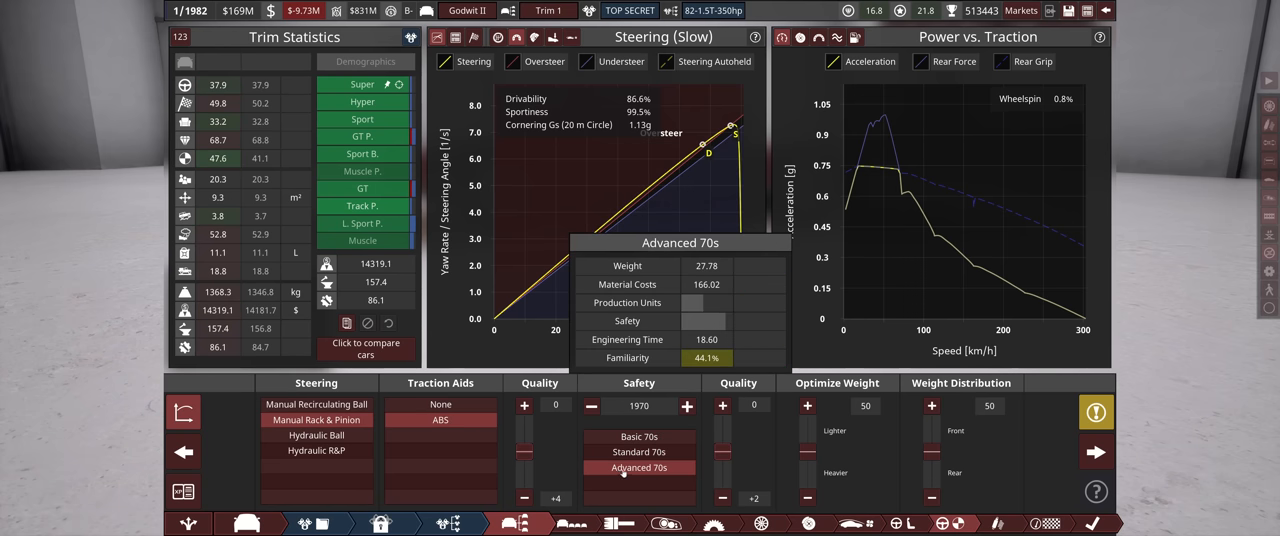
mouse_move(784, 488)
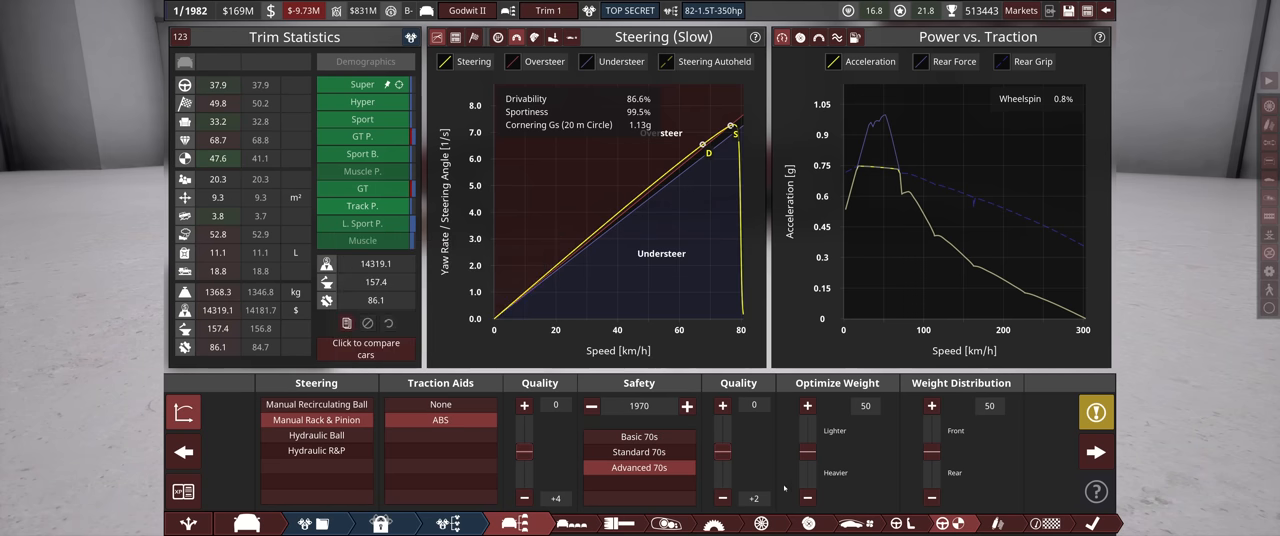
mouse_move(817, 472)
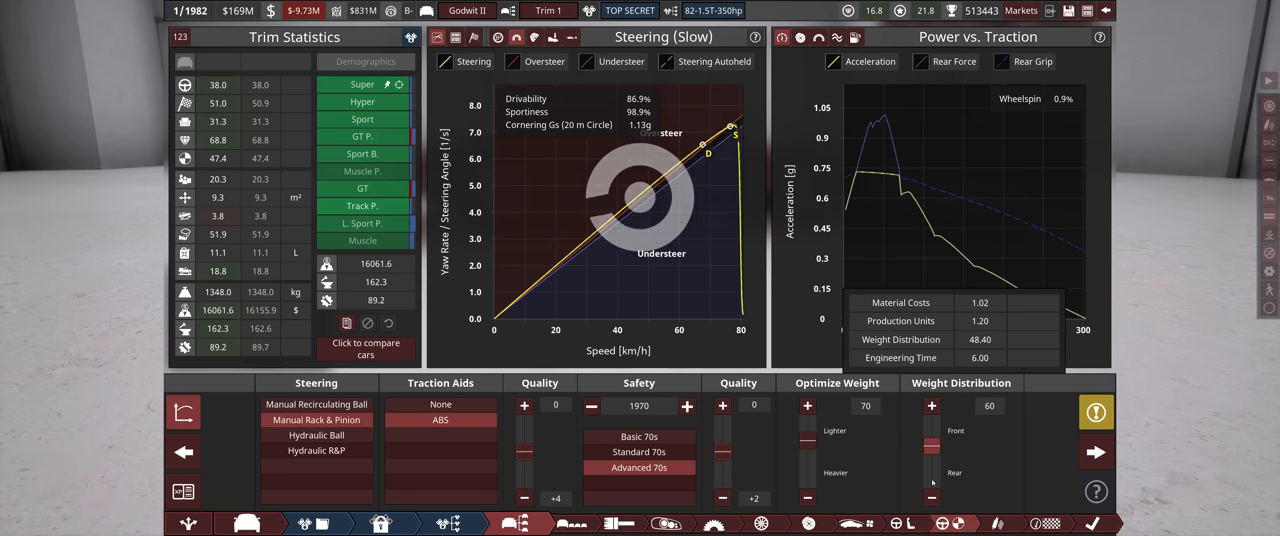
mouse_move(865, 523)
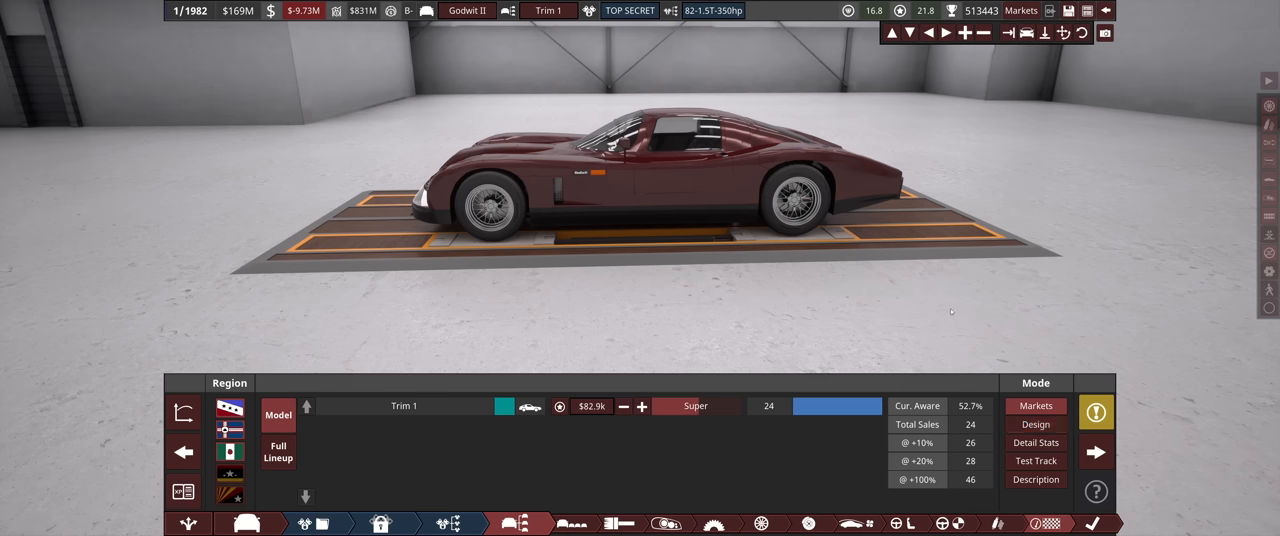
mouse_move(1096, 452)
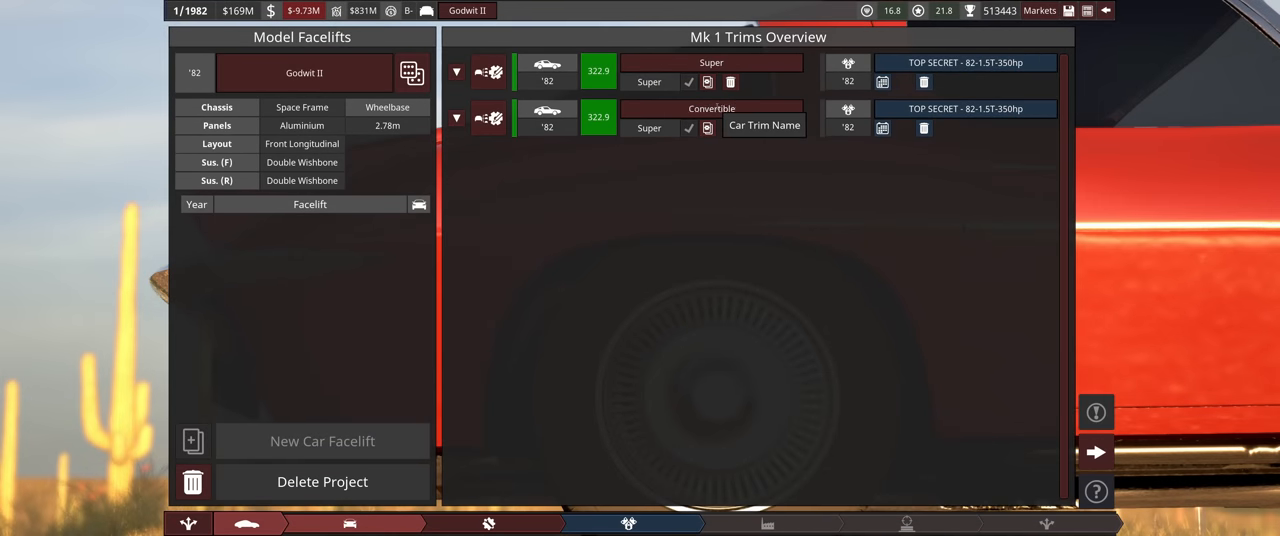
mouse_move(489, 117)
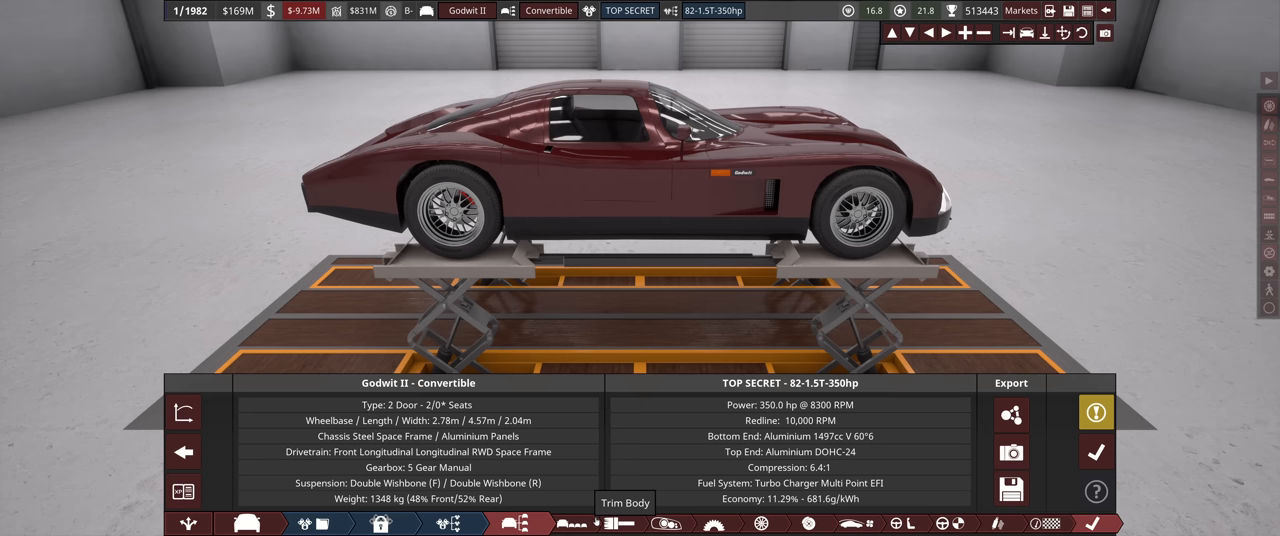
mouse_move(737, 523)
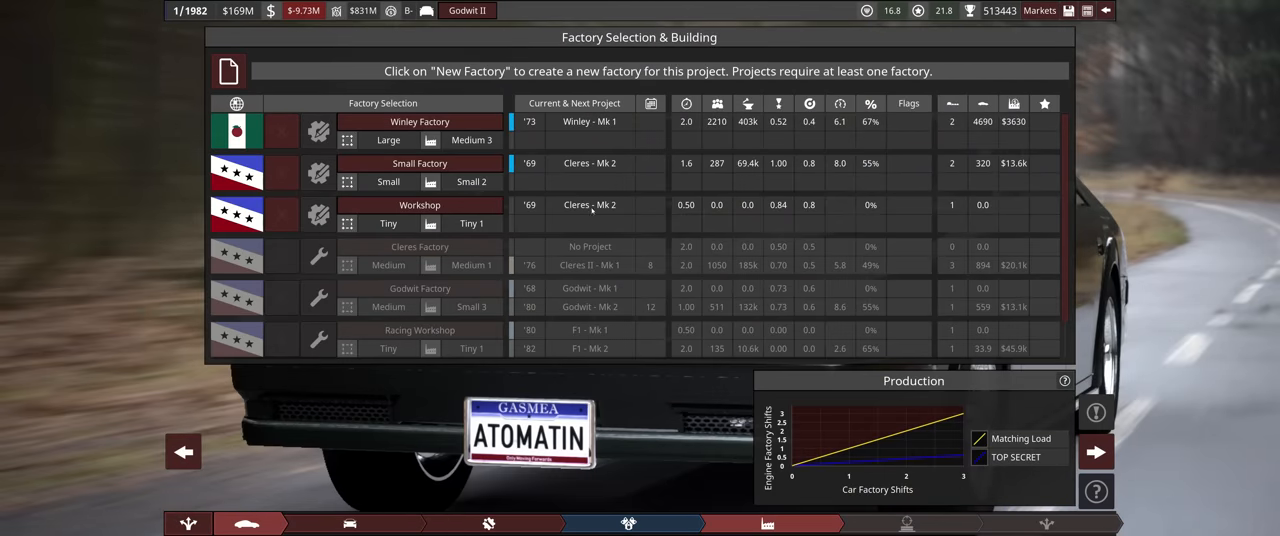
mouse_move(610, 307)
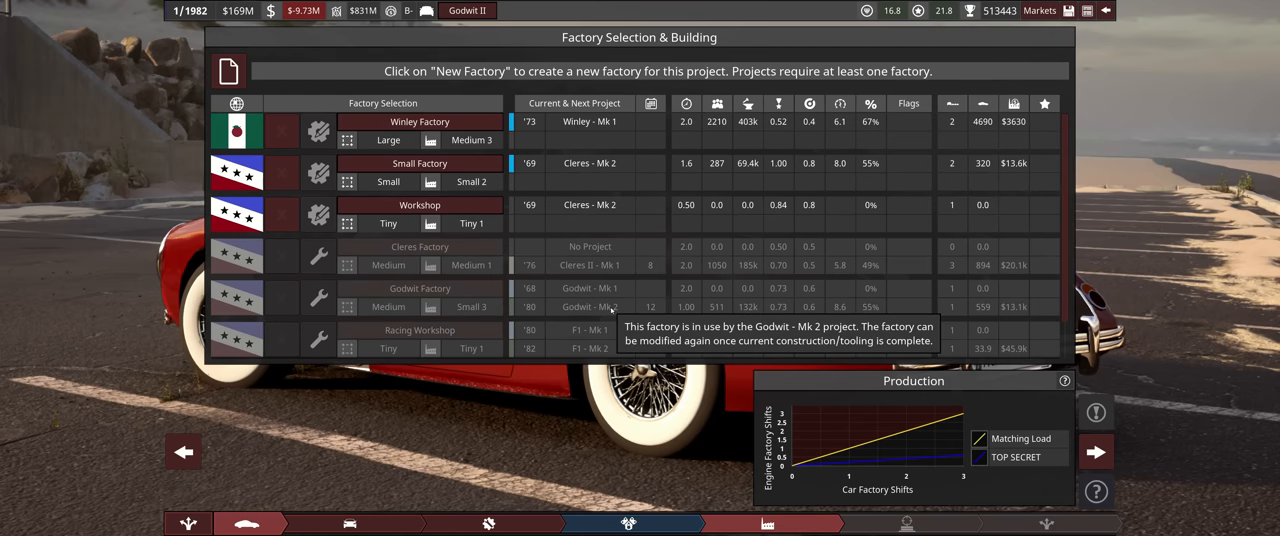
mouse_move(1105, 11)
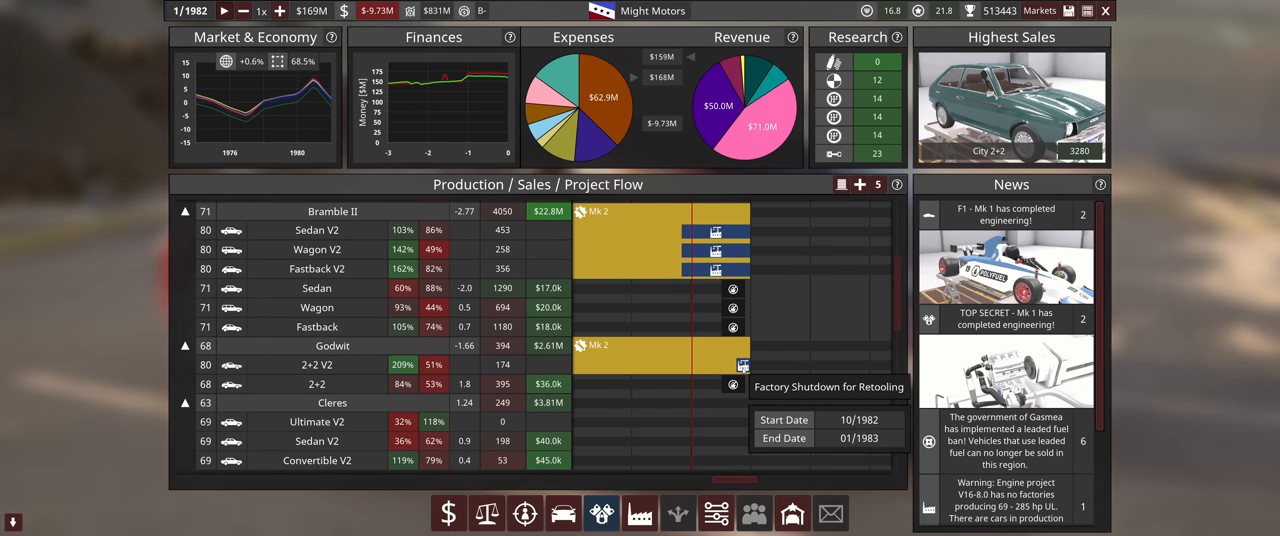
mouse_move(601, 513)
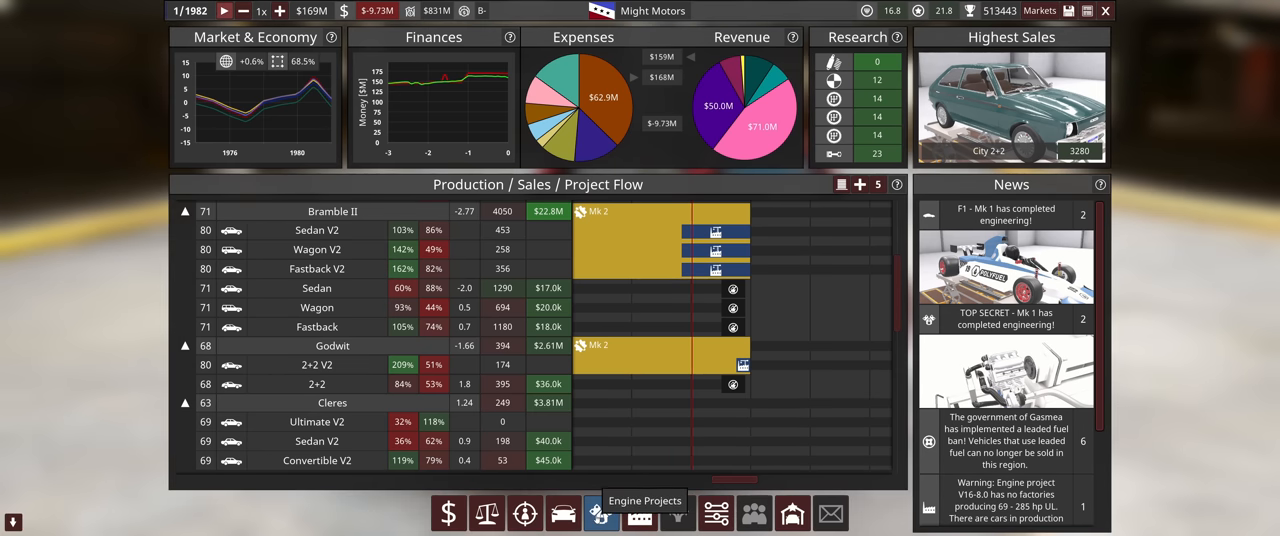
View the car projects list, then return to the Production / Sales / Project Flow view.
click(562, 513)
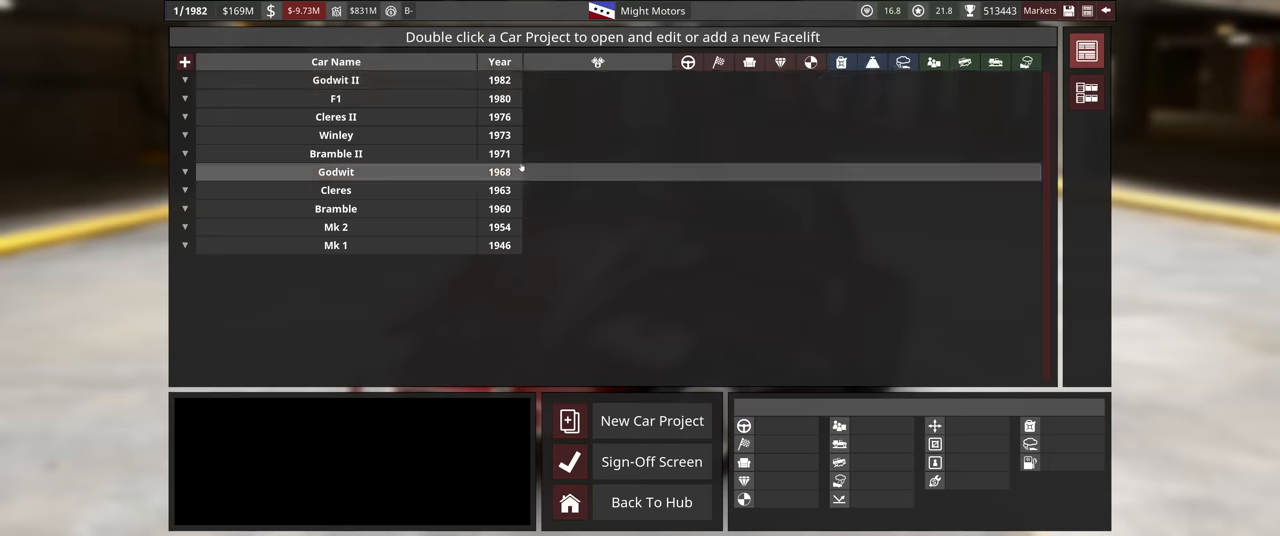
double_click(336, 79)
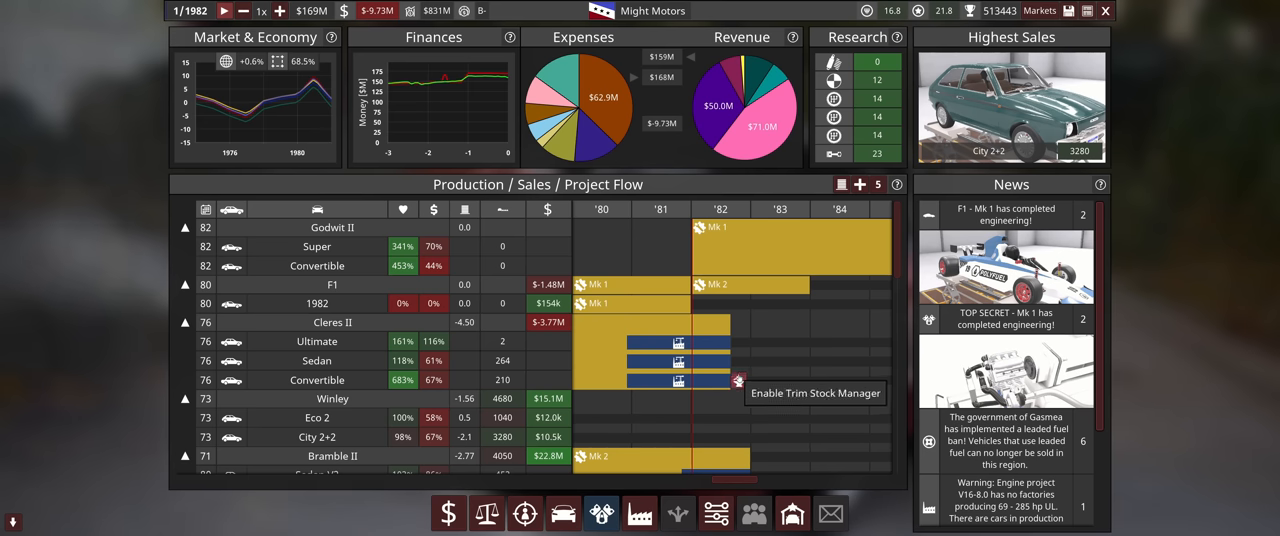
mouse_move(730, 365)
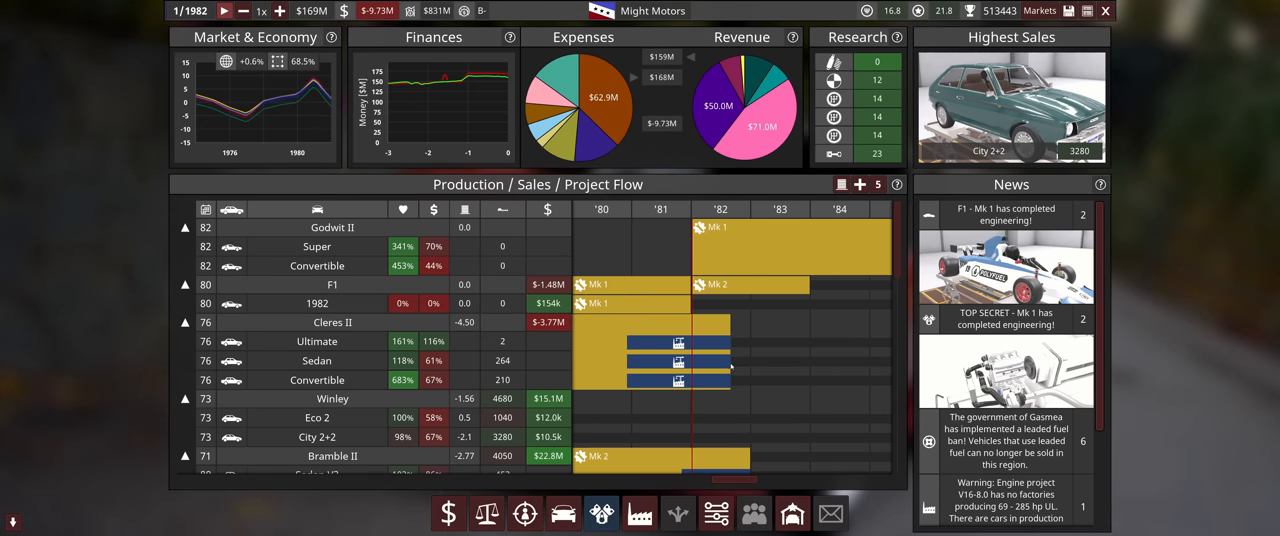
mouse_move(725, 370)
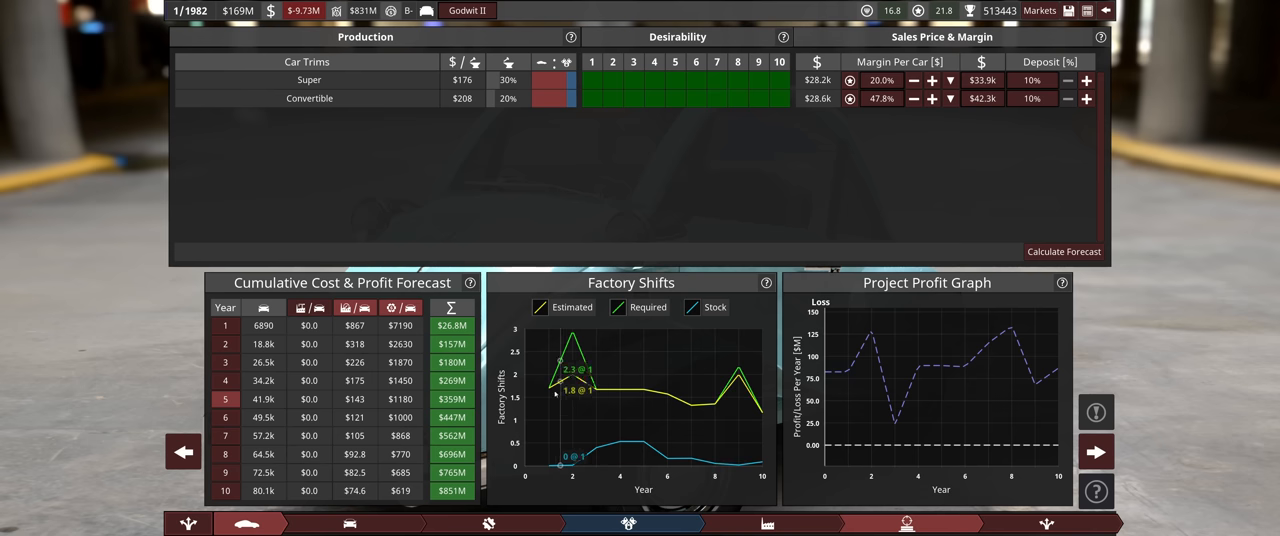
mouse_move(822, 362)
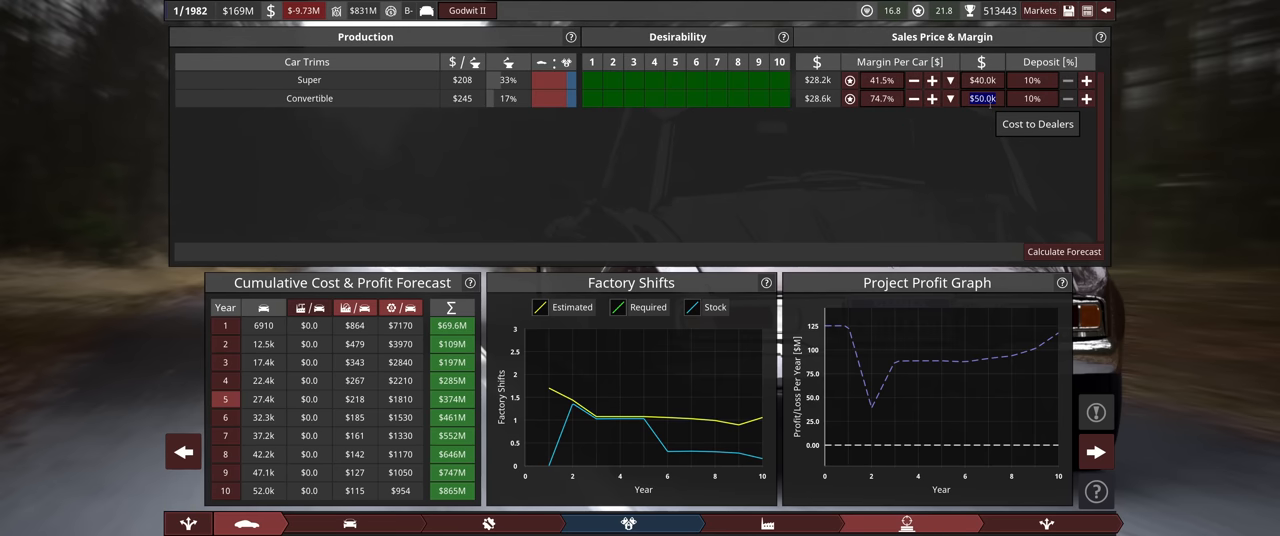
Enter 80 as the Godwit II Convertible trim's higher cost to dealers.
text(80)
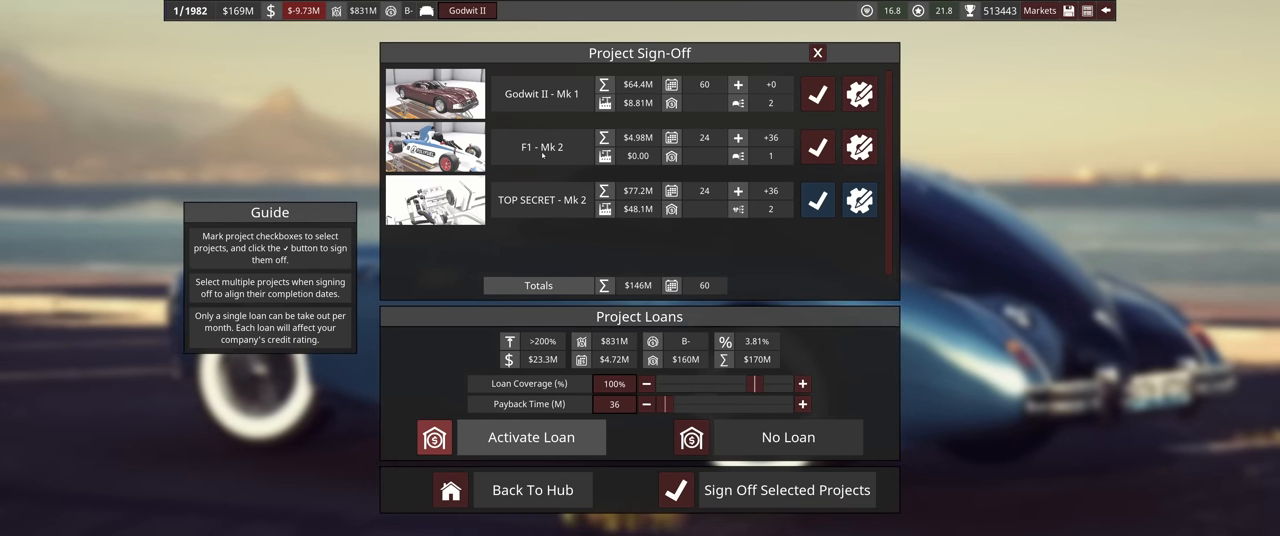
mouse_move(671, 156)
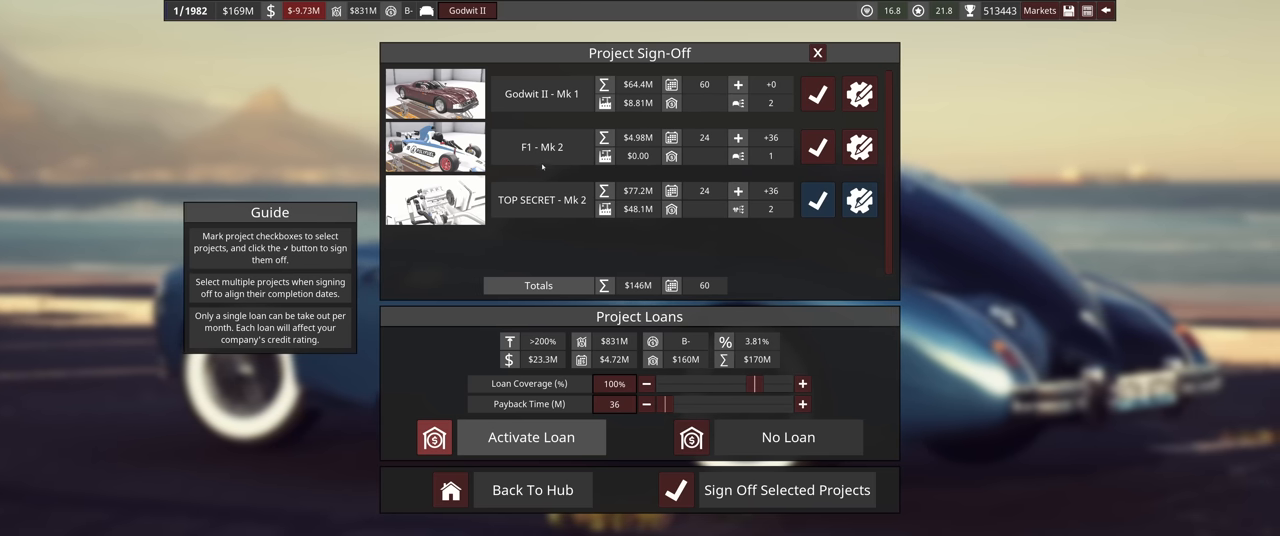
mouse_move(817, 93)
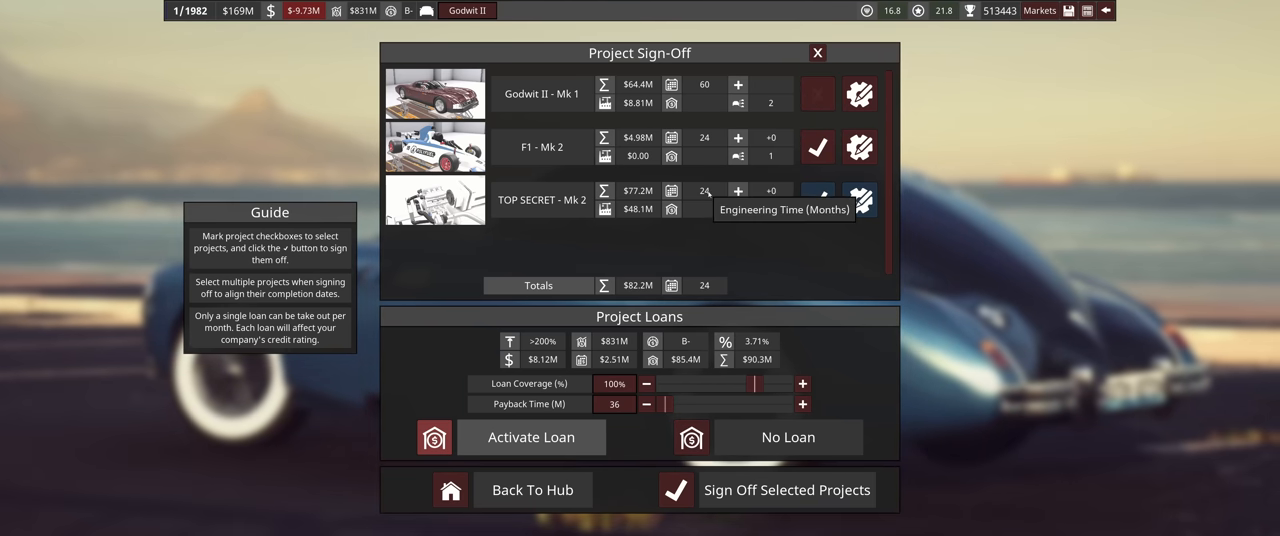
Tick TOP SECRET - Mk 2 for sign-off alongside F1 - Mk 2.
click(817, 199)
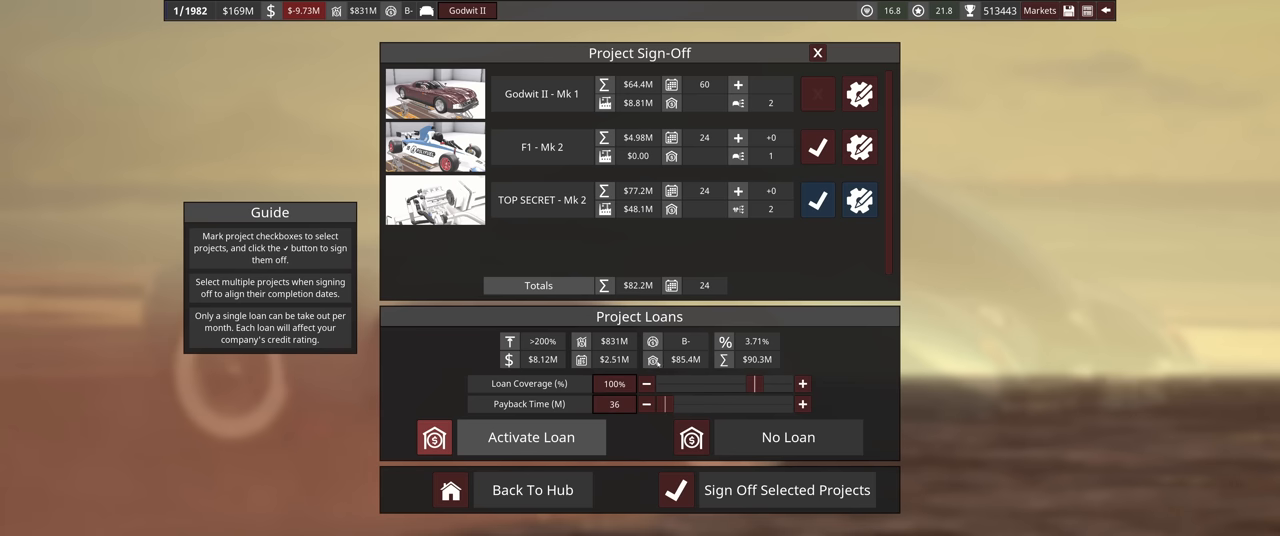
mouse_move(672, 285)
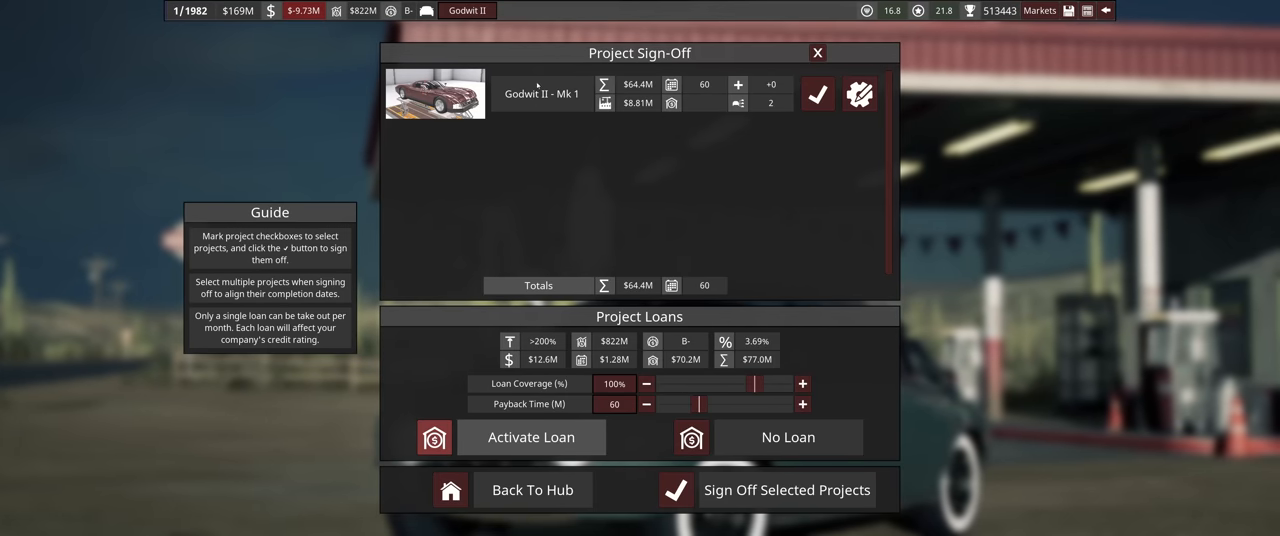
Drag the Godwit II Mk 1 loan coverage slider down to 80%.
drag(770, 383, 740, 383)
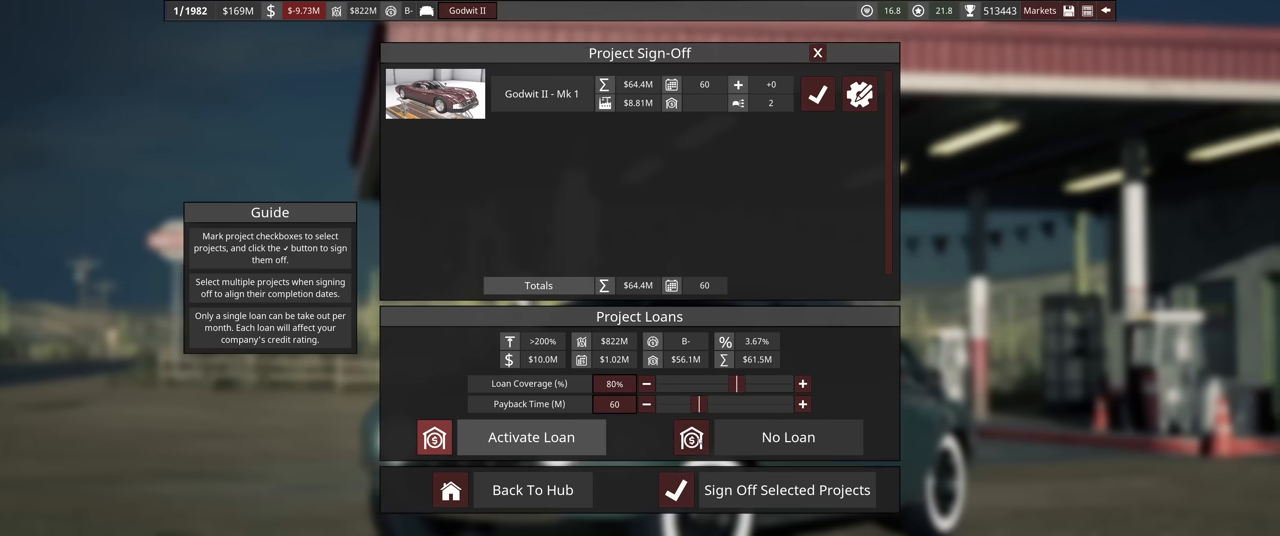
mouse_move(745, 341)
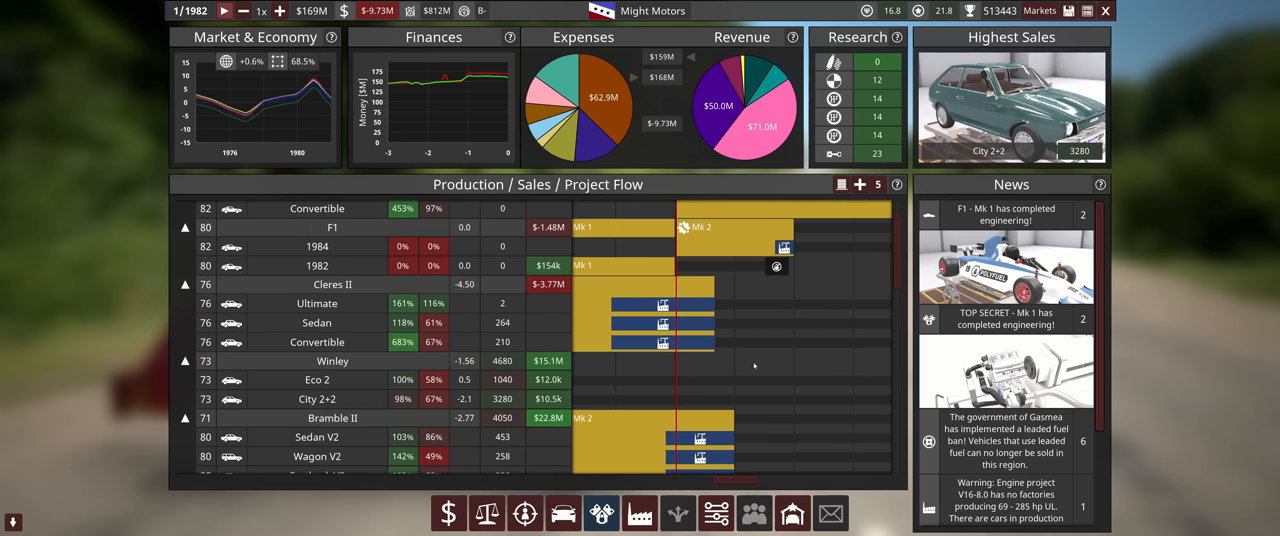
mouse_move(743, 348)
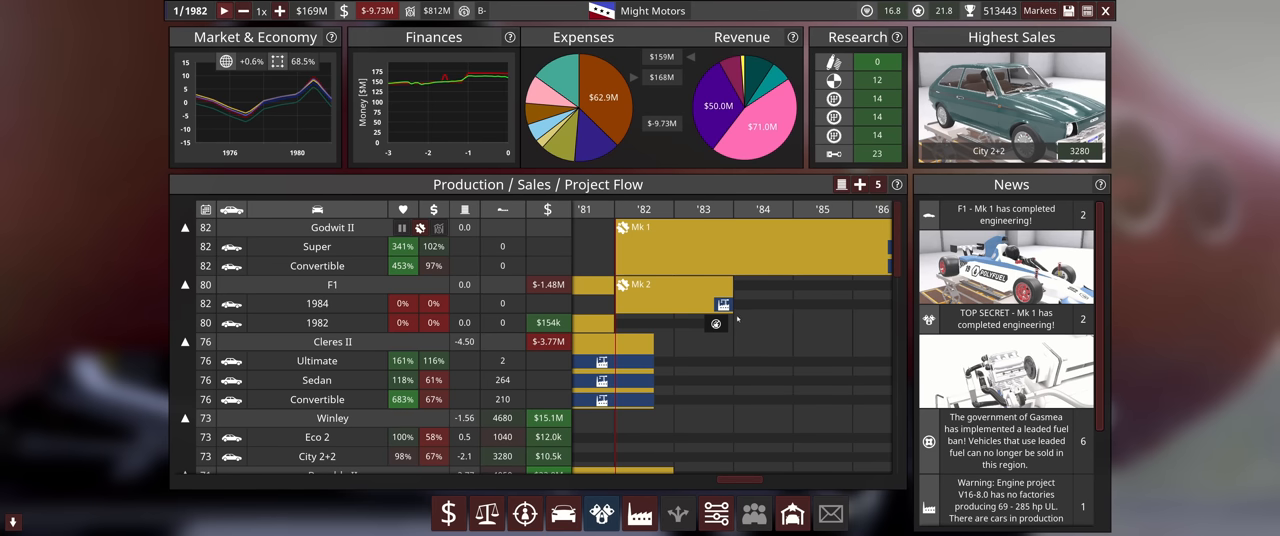
Run game time to November 1982, pausing to scroll the model production and sales figures.
click(224, 11)
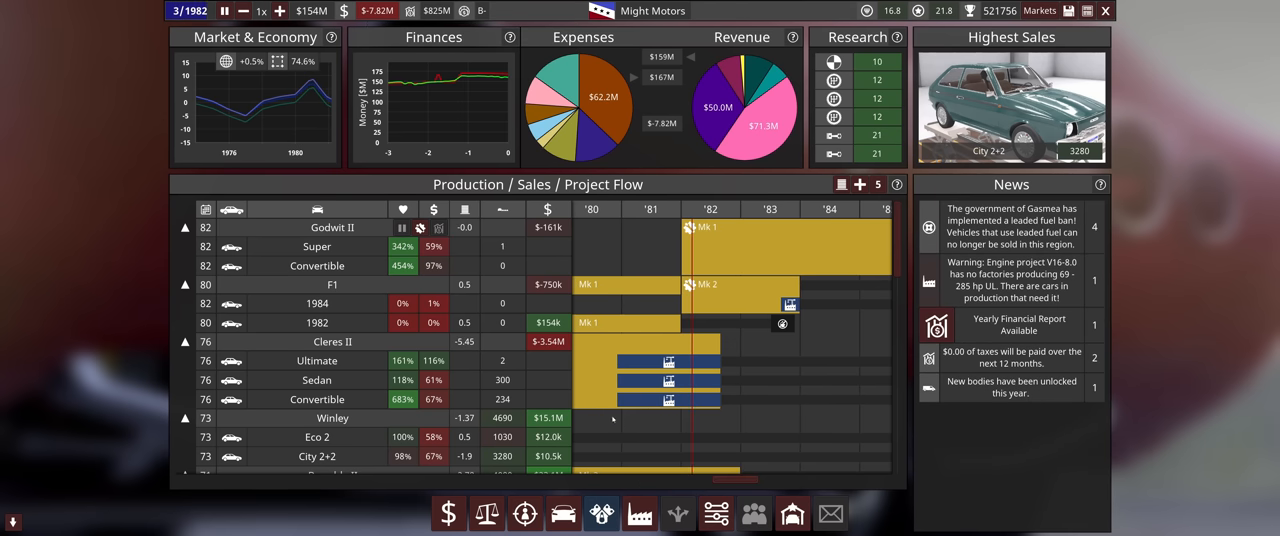
mouse_move(650, 399)
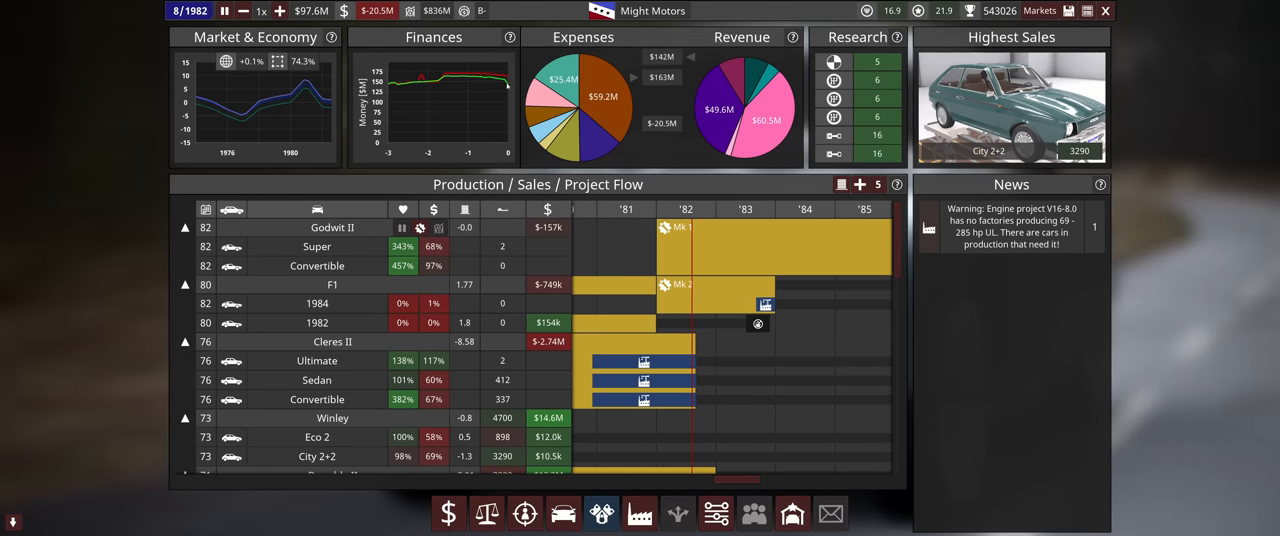
click(224, 11)
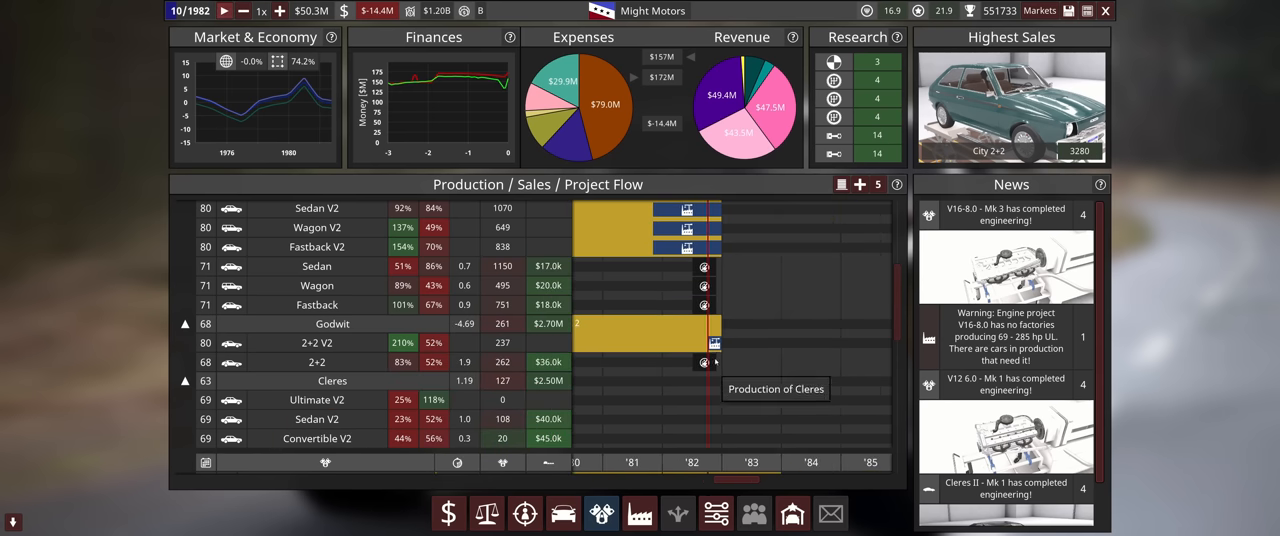
click(224, 11)
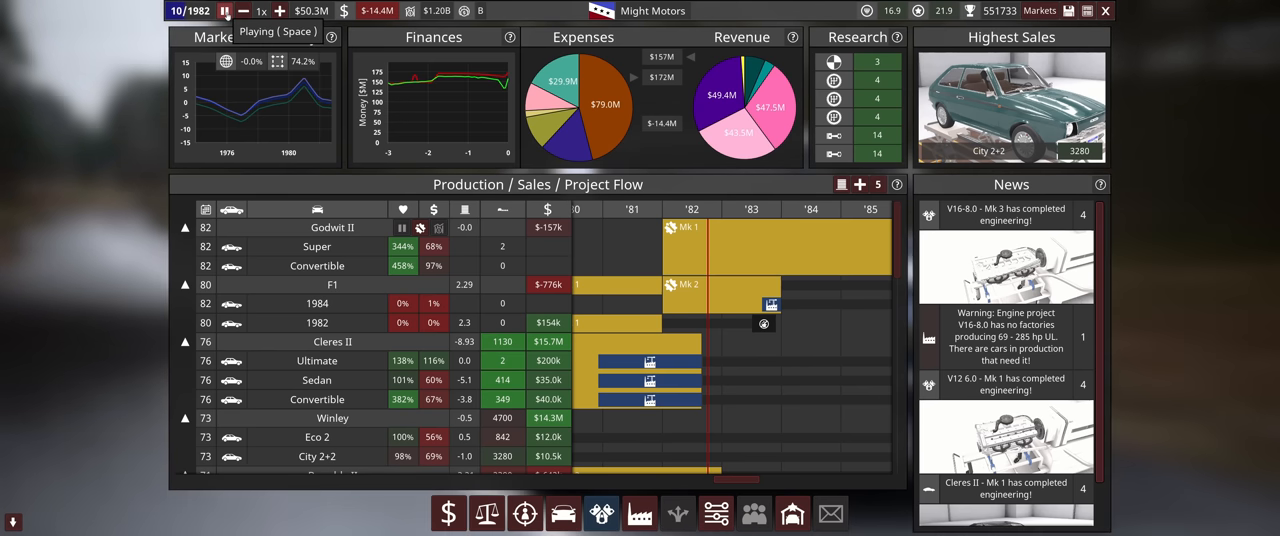
click(224, 11)
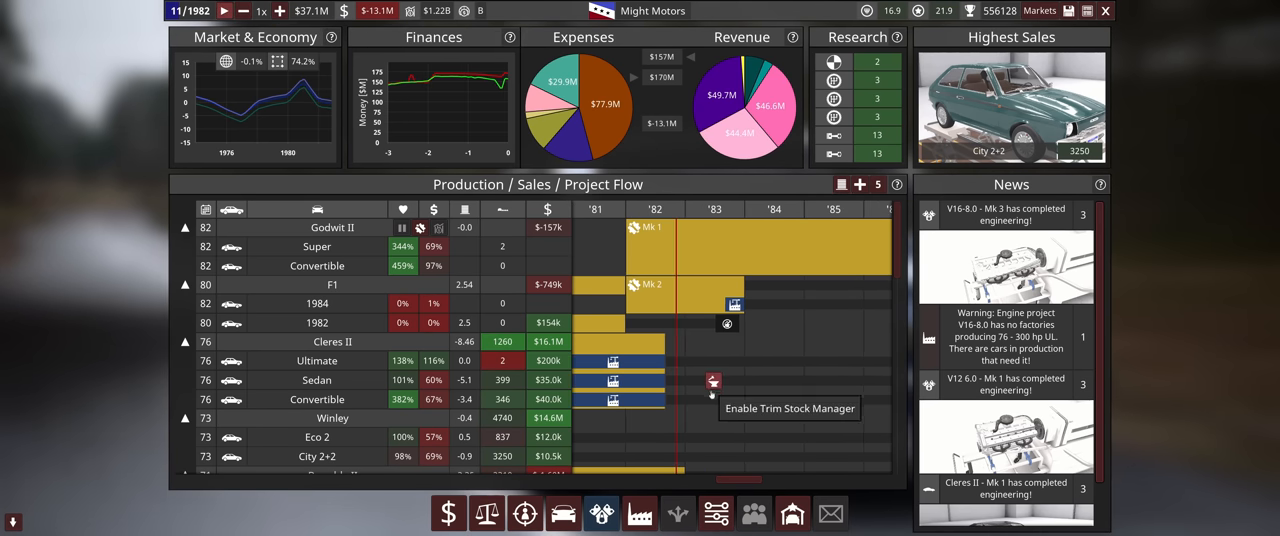
scroll(down, 3)
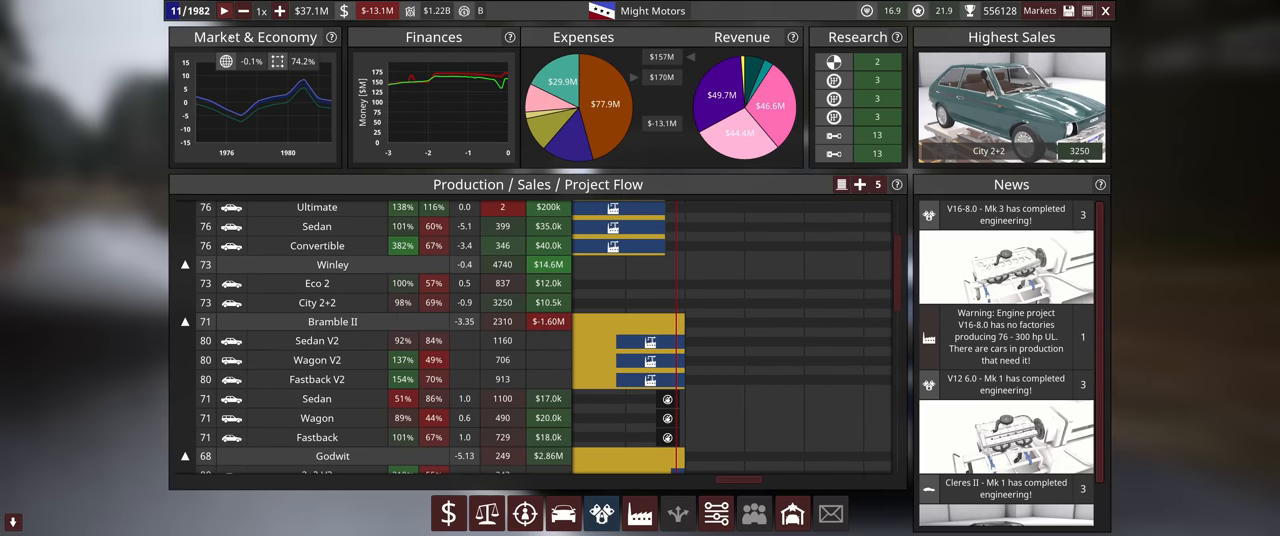
scroll(down, 3)
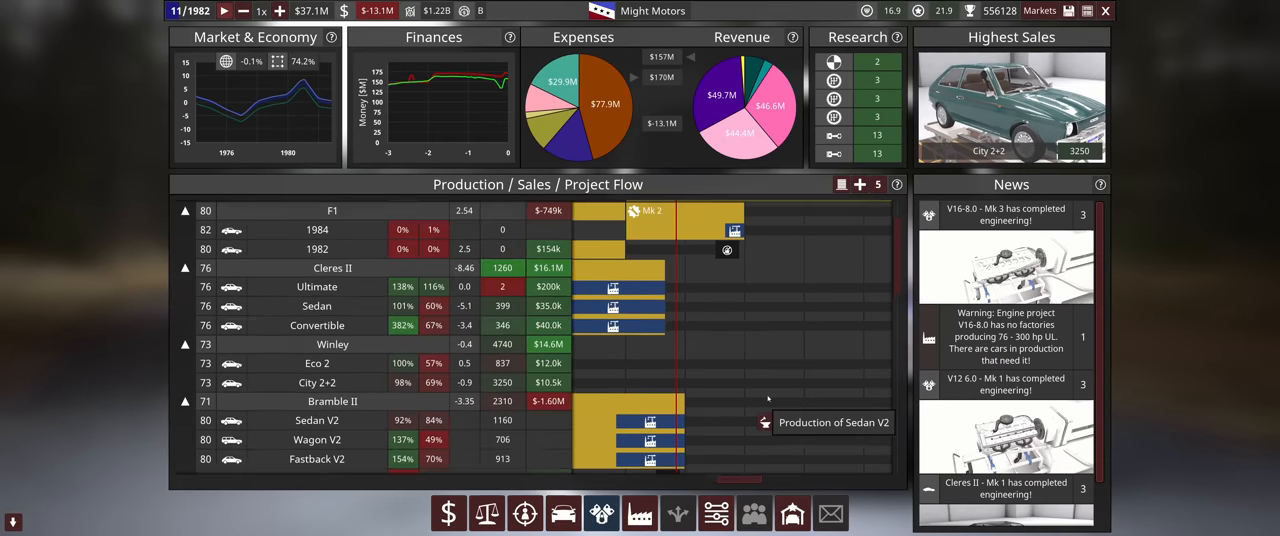
click(224, 11)
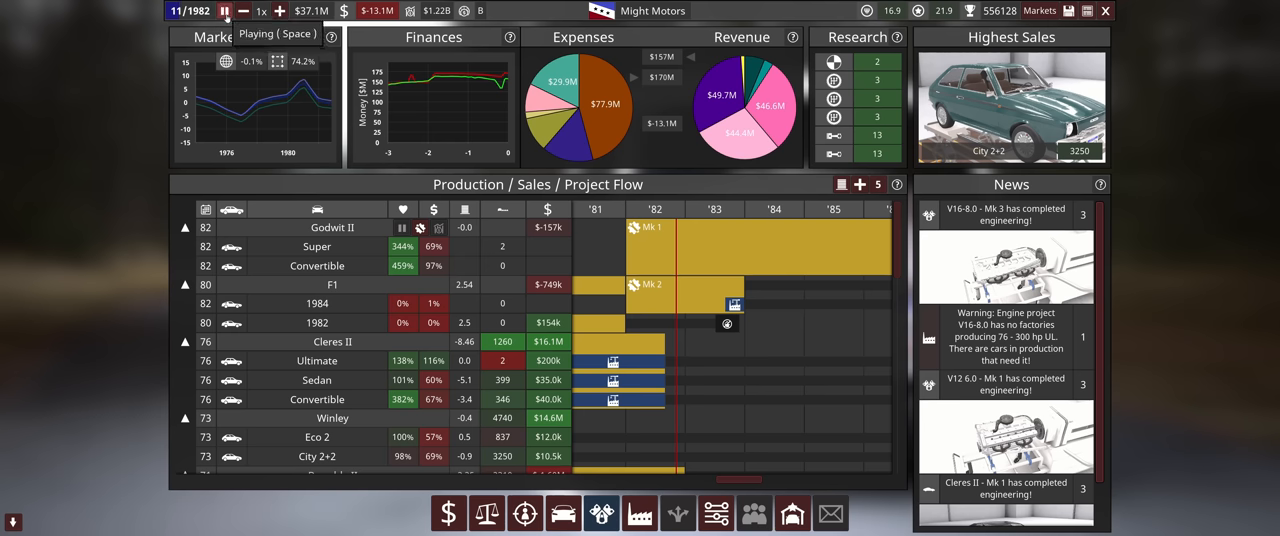
click(225, 11)
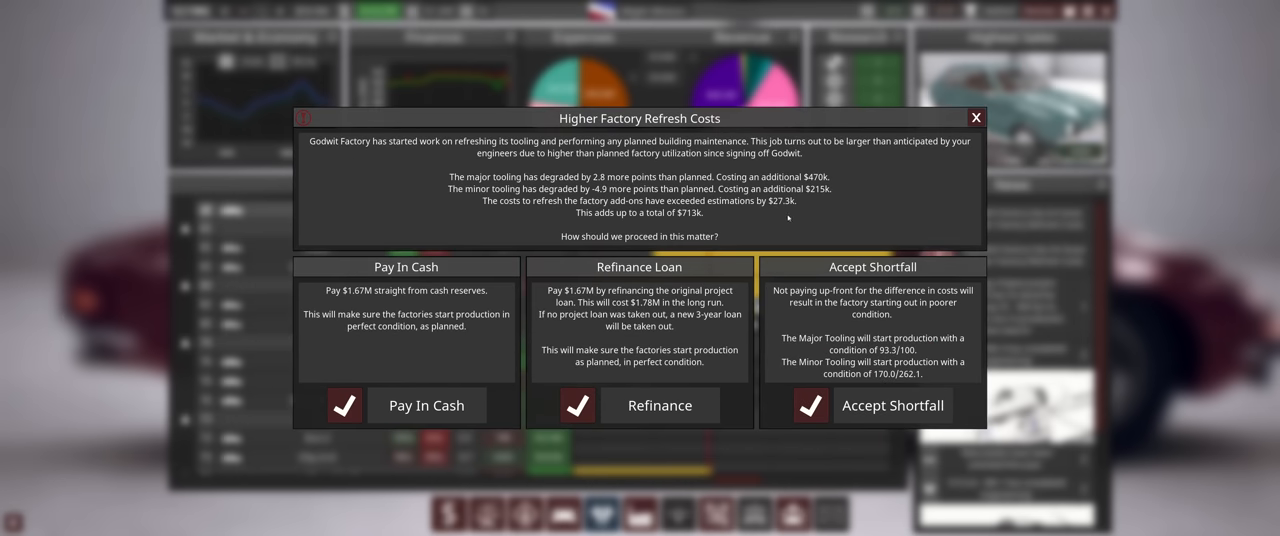
mouse_move(589, 279)
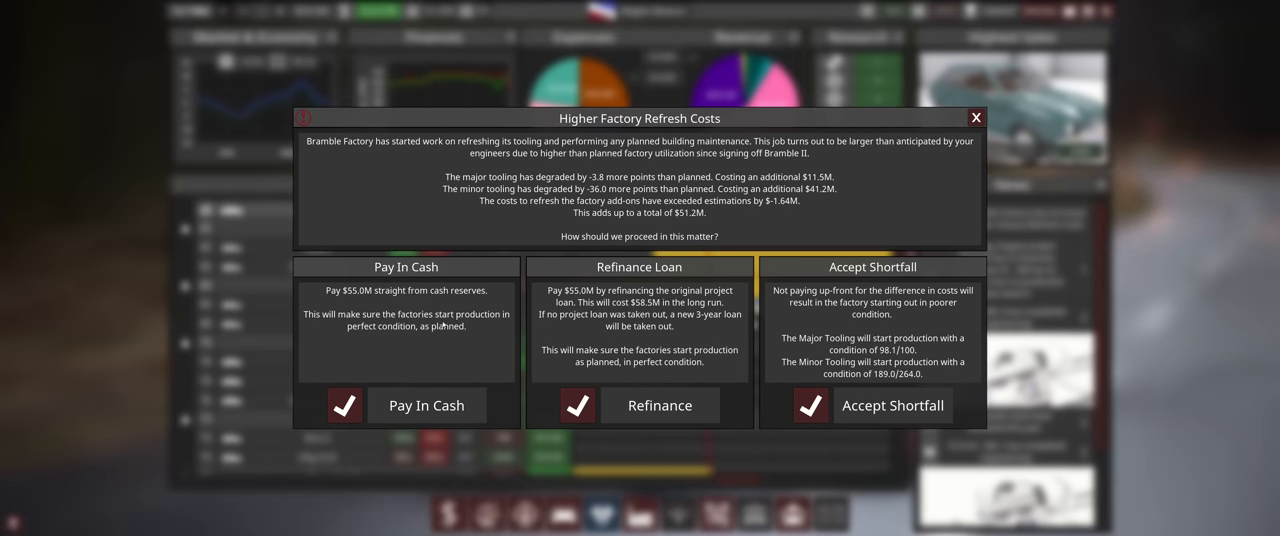
mouse_move(659, 405)
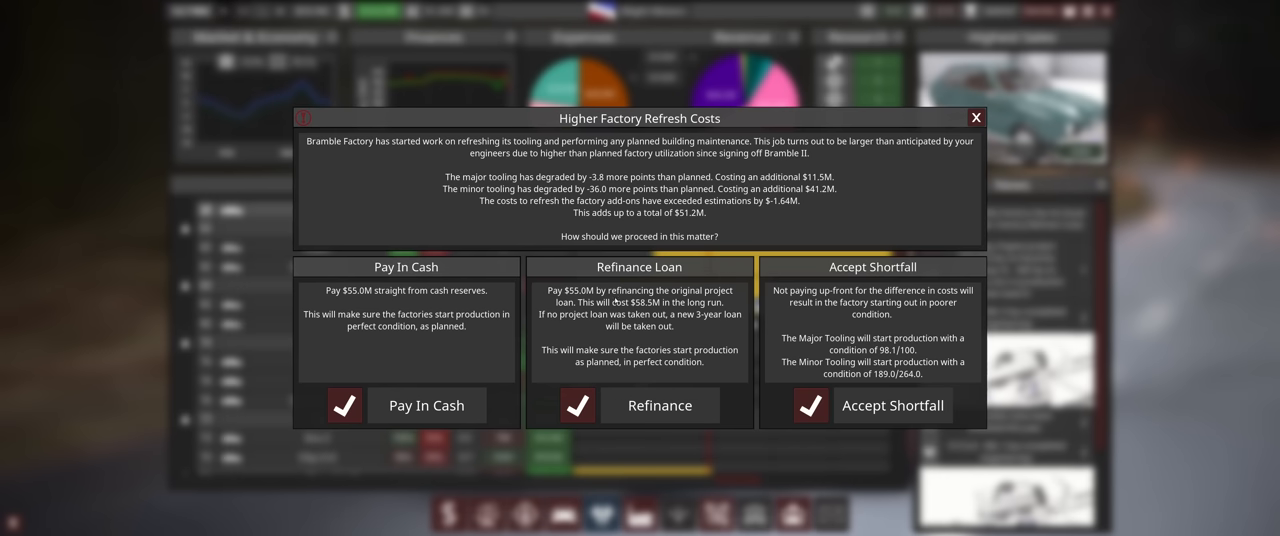
mouse_move(637, 309)
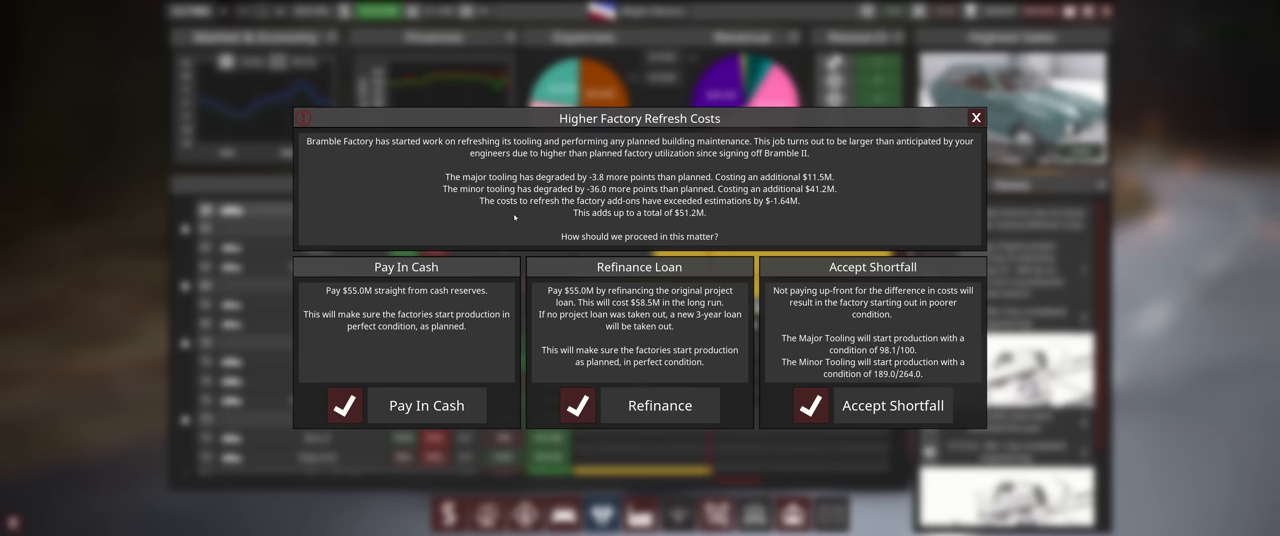
mouse_move(298, 21)
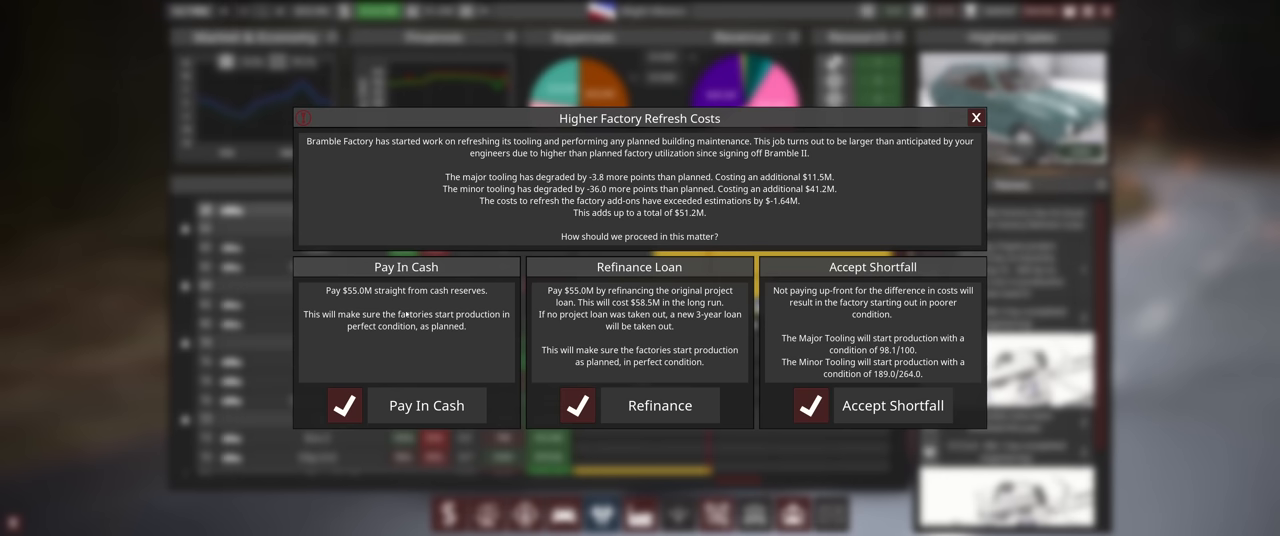
mouse_move(658, 405)
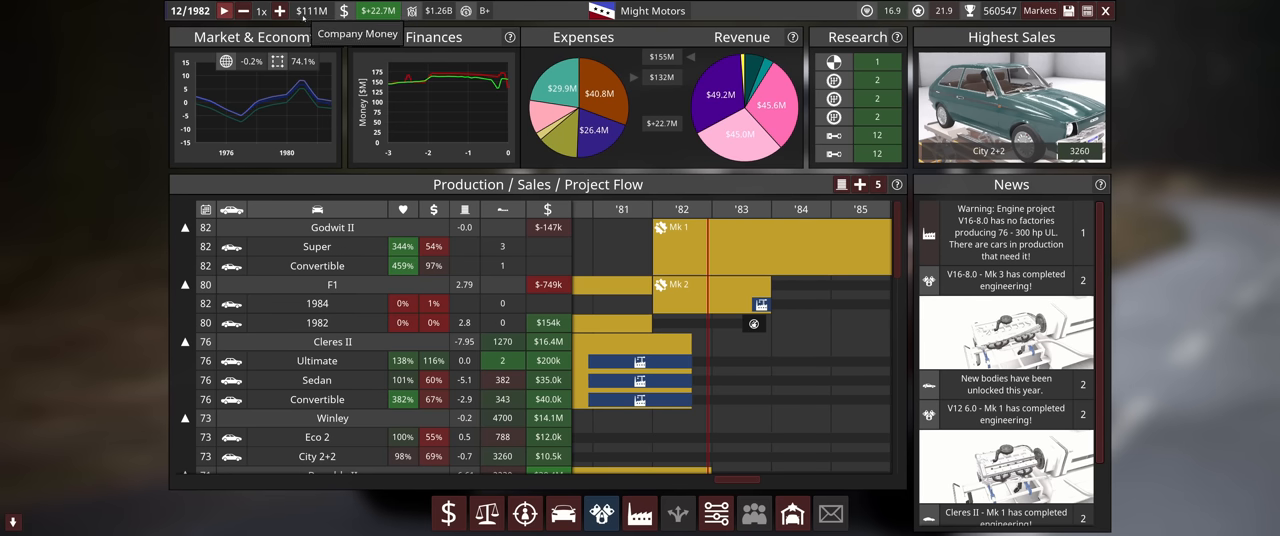
Run game time into February 1983 and scroll to the Research slice of the Expenses chart.
click(225, 11)
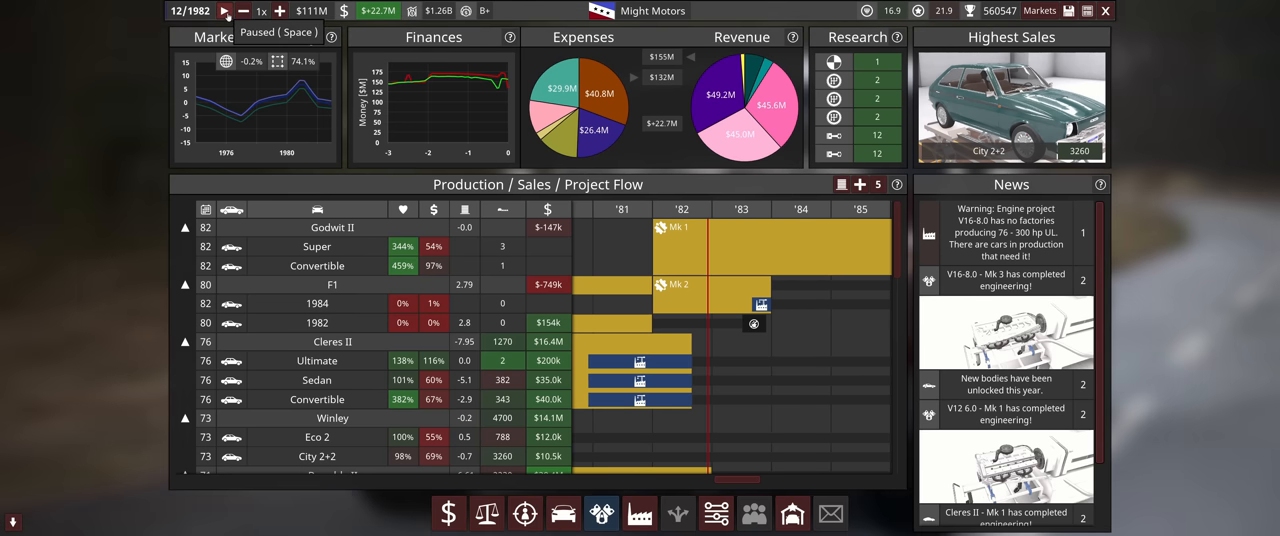
click(224, 11)
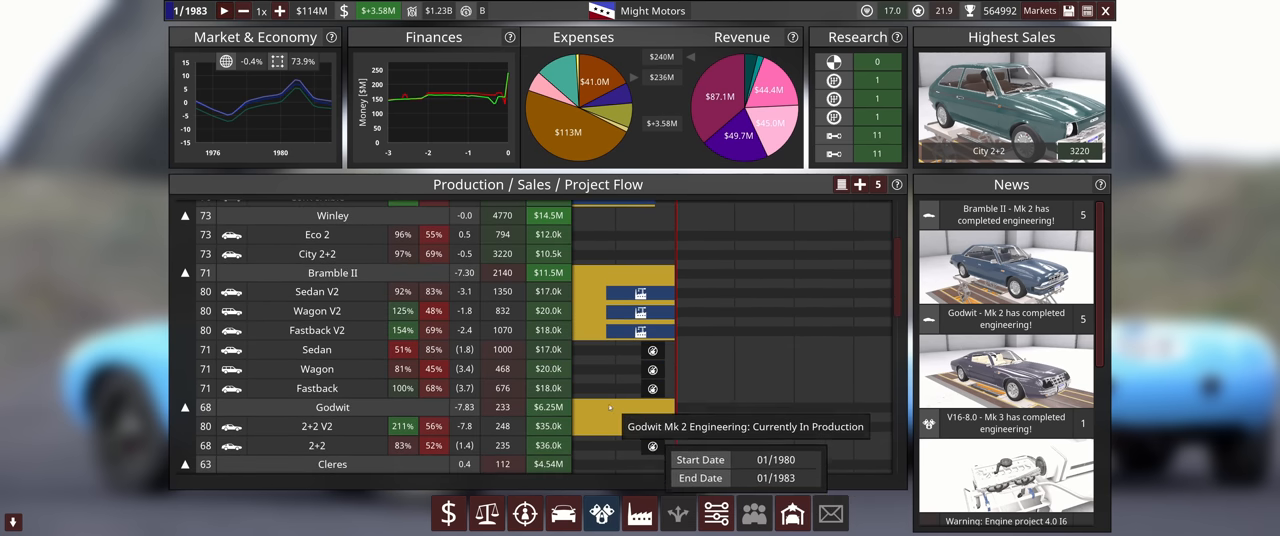
scroll(down, 3)
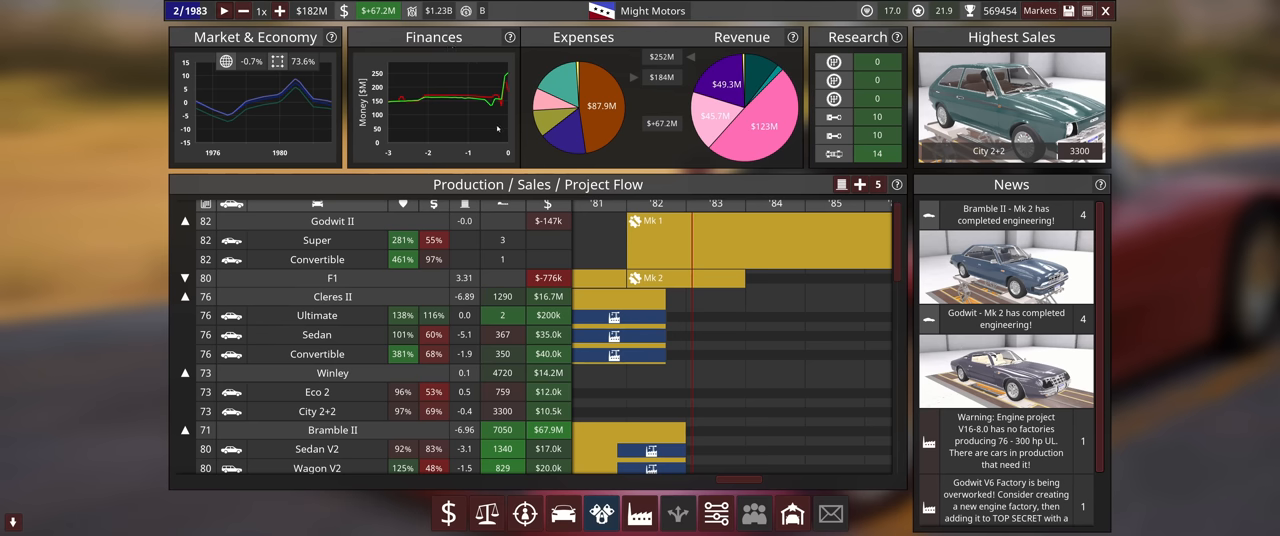
mouse_move(540, 123)
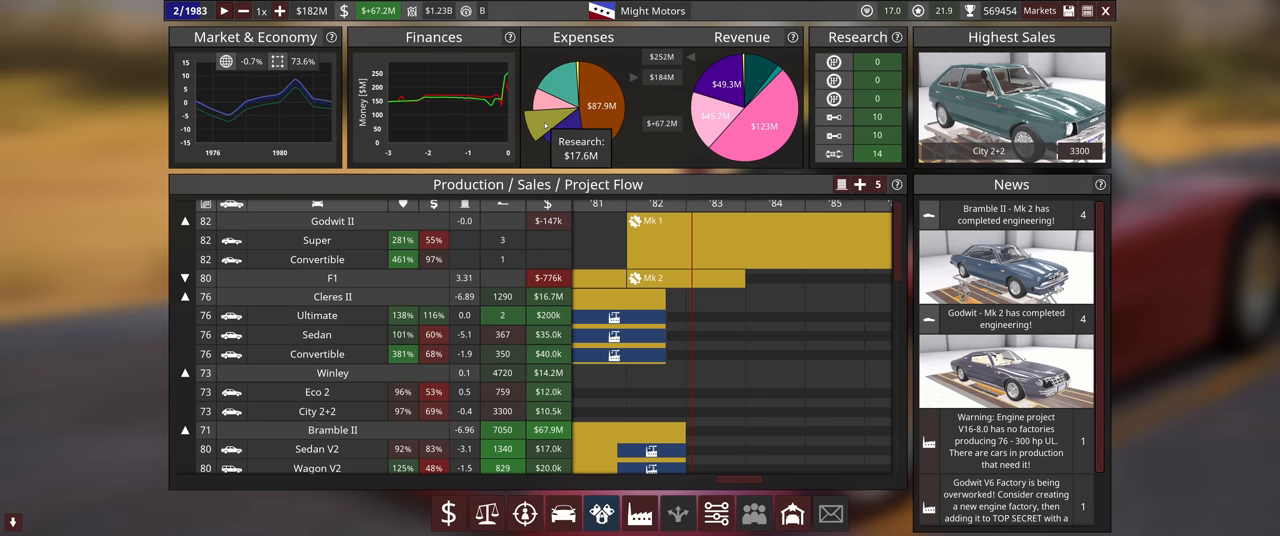
mouse_move(548, 120)
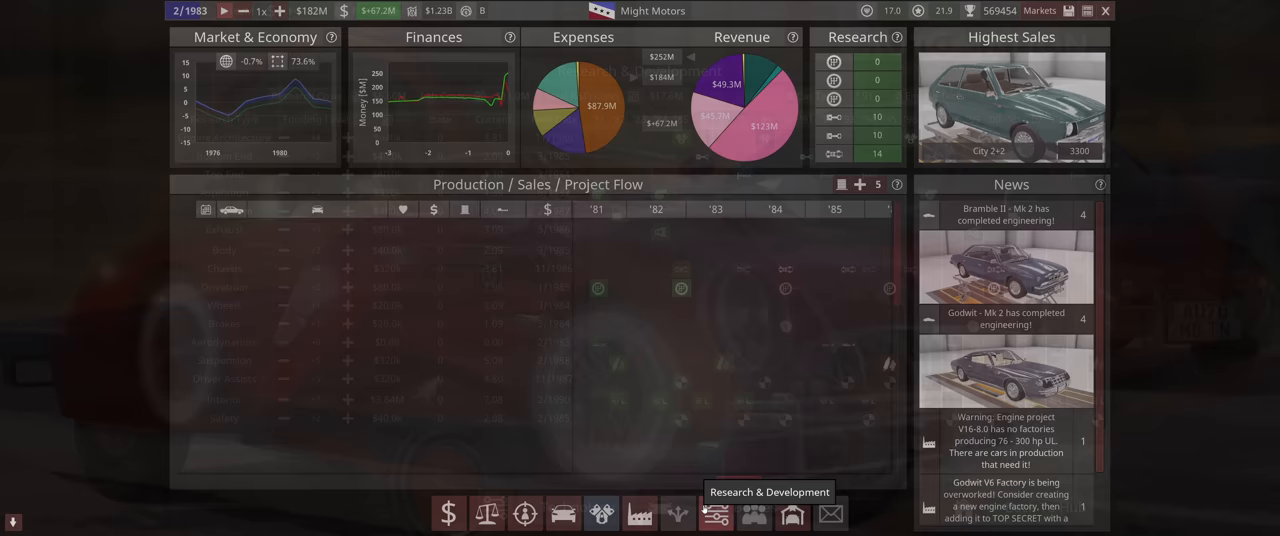
click(716, 513)
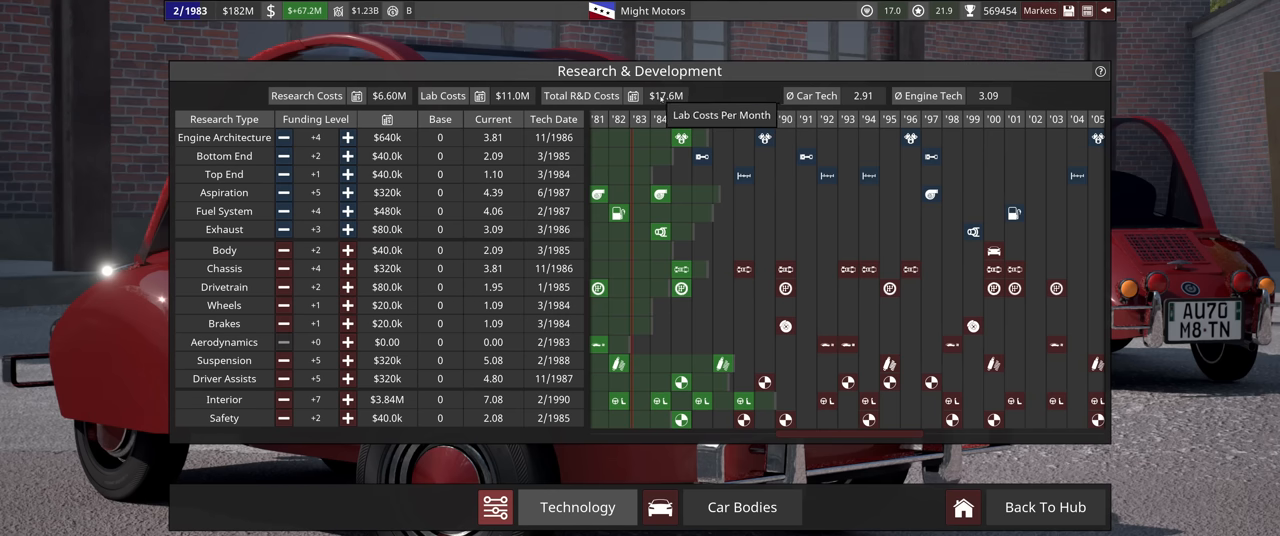
mouse_move(333, 291)
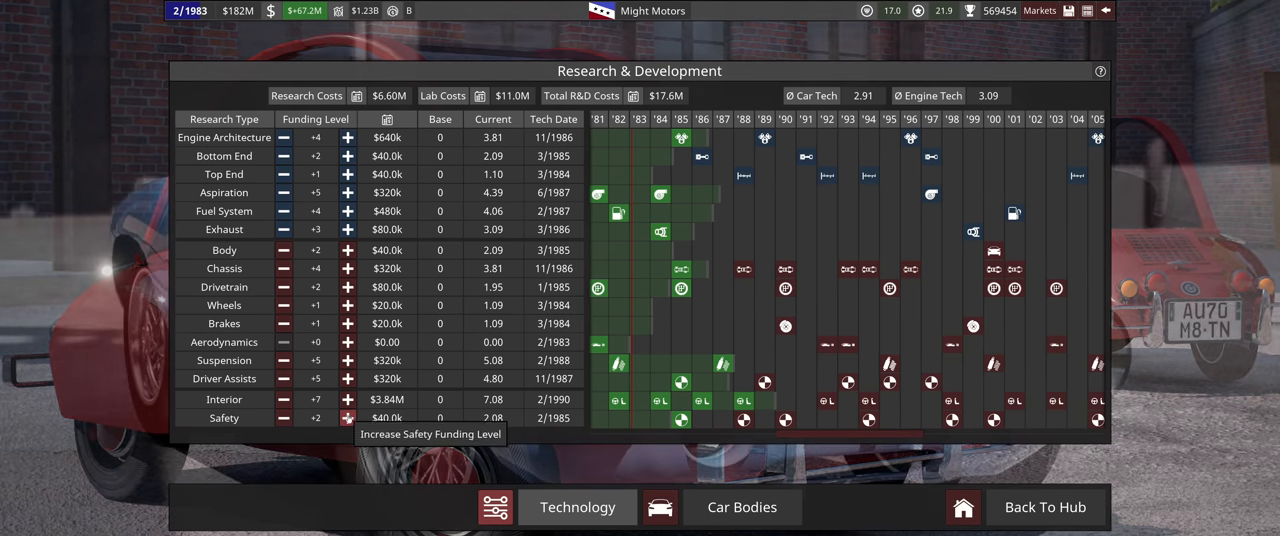
mouse_move(388, 95)
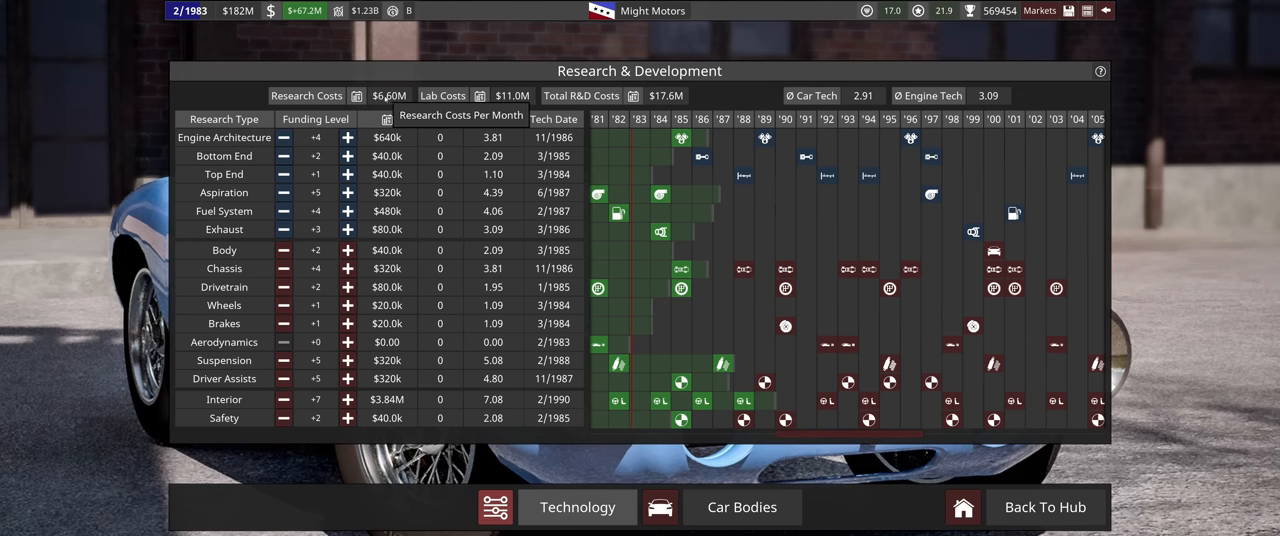
mouse_move(480, 95)
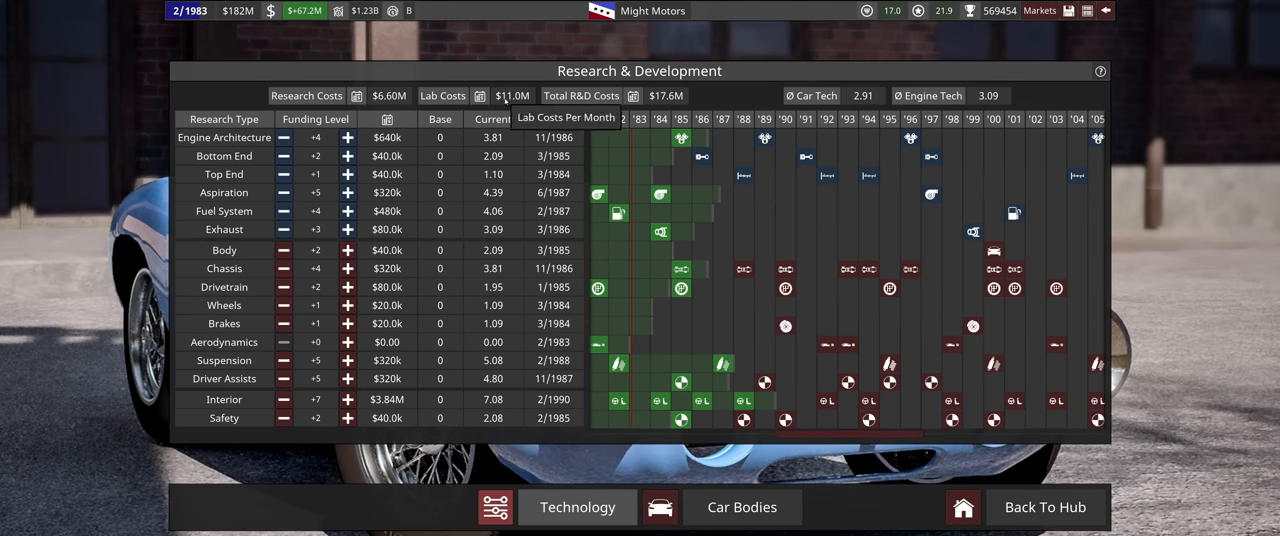
mouse_move(347, 137)
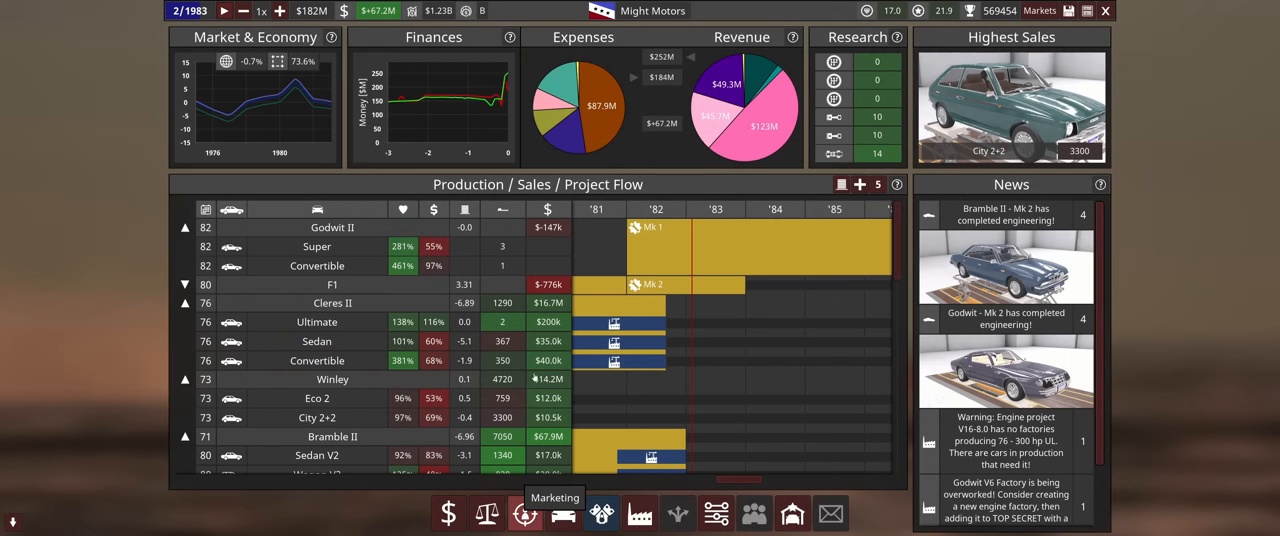
Review the Gasmea market demographics, then return to the company hub.
click(524, 513)
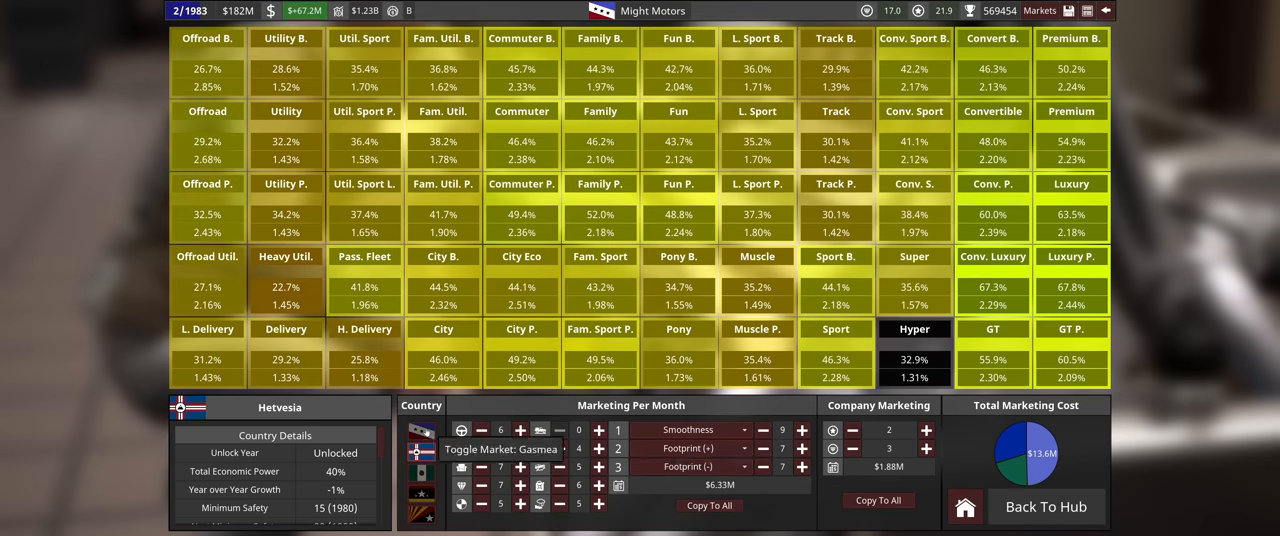
click(421, 440)
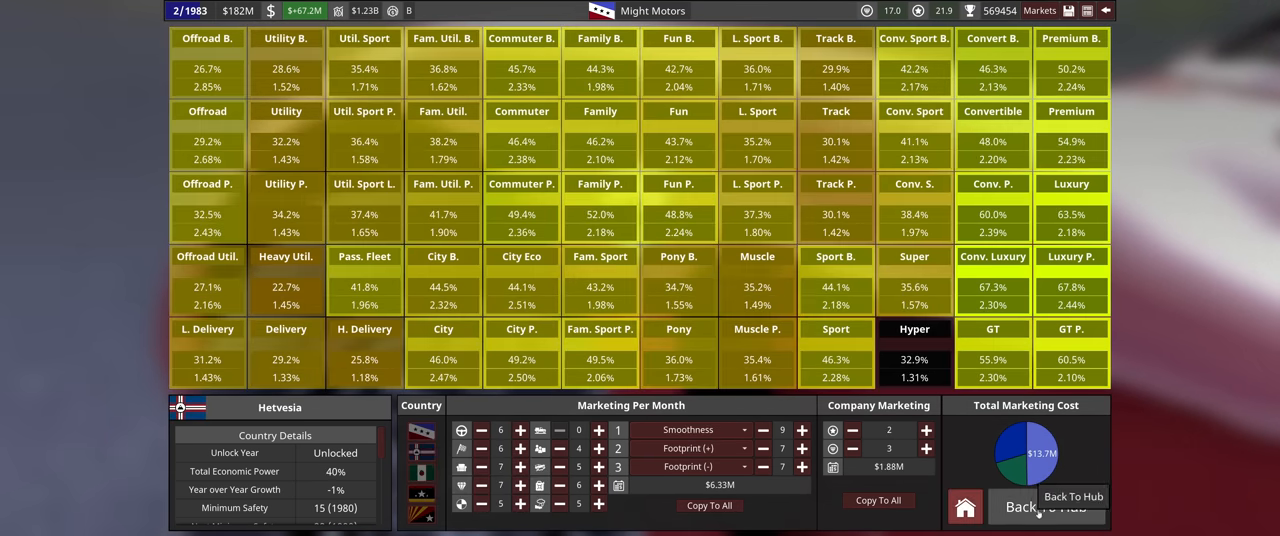
click(1044, 507)
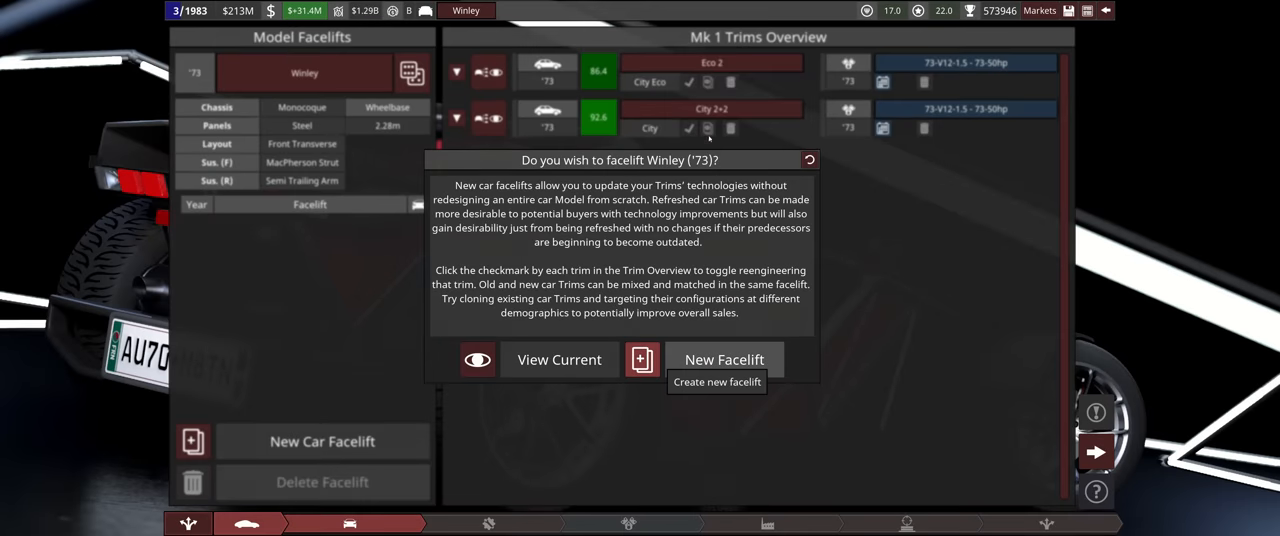
Begin a new facelift of the 1973 Winley model.
click(724, 359)
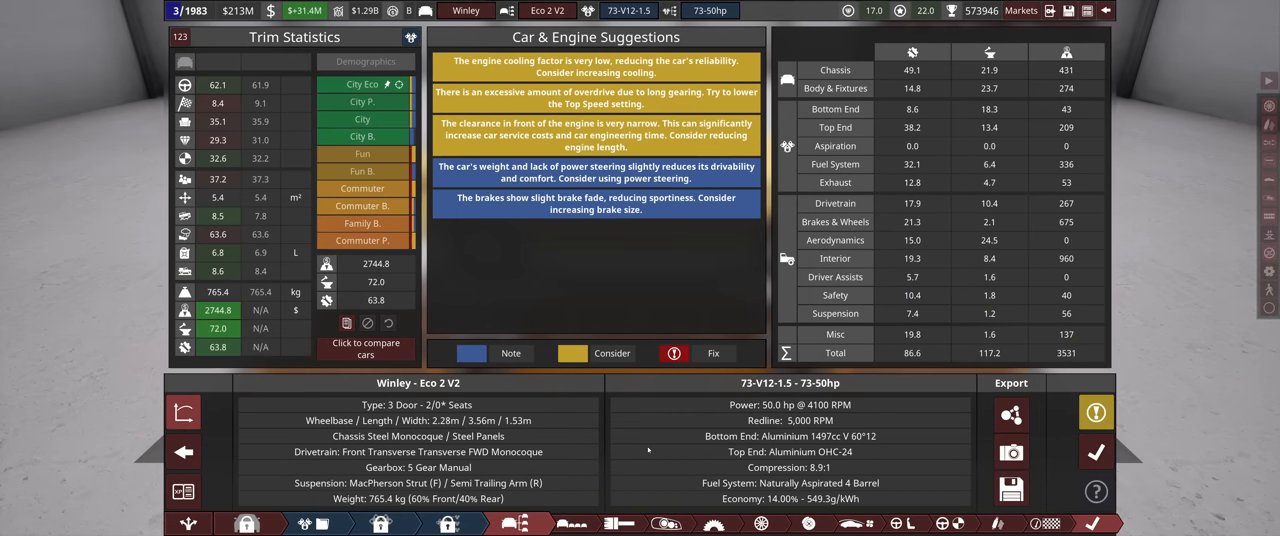
mouse_move(627, 444)
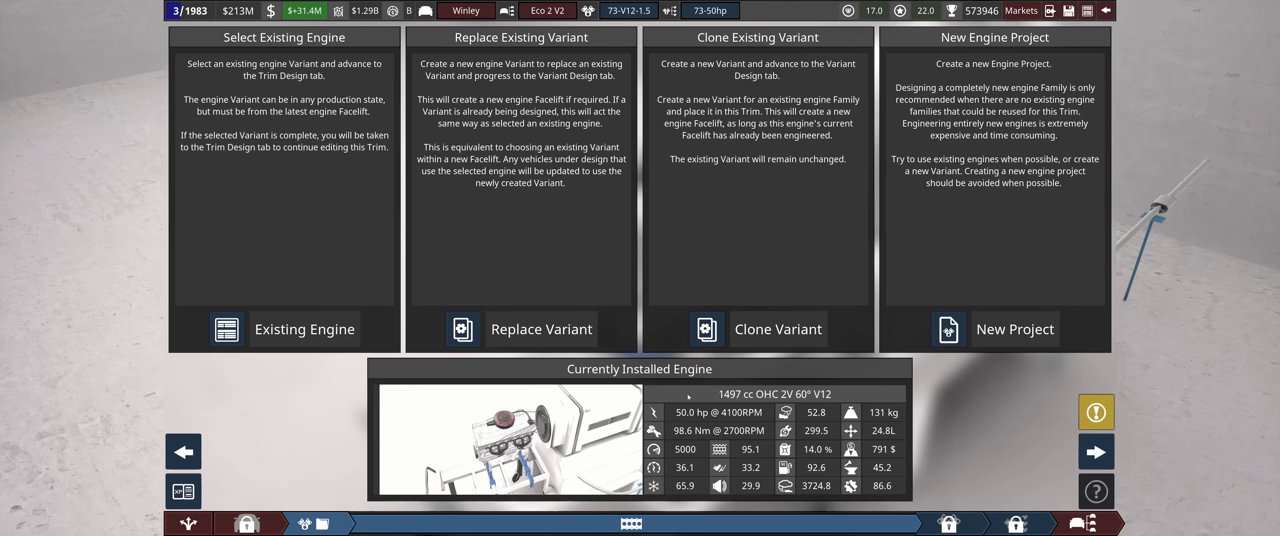
mouse_move(541, 329)
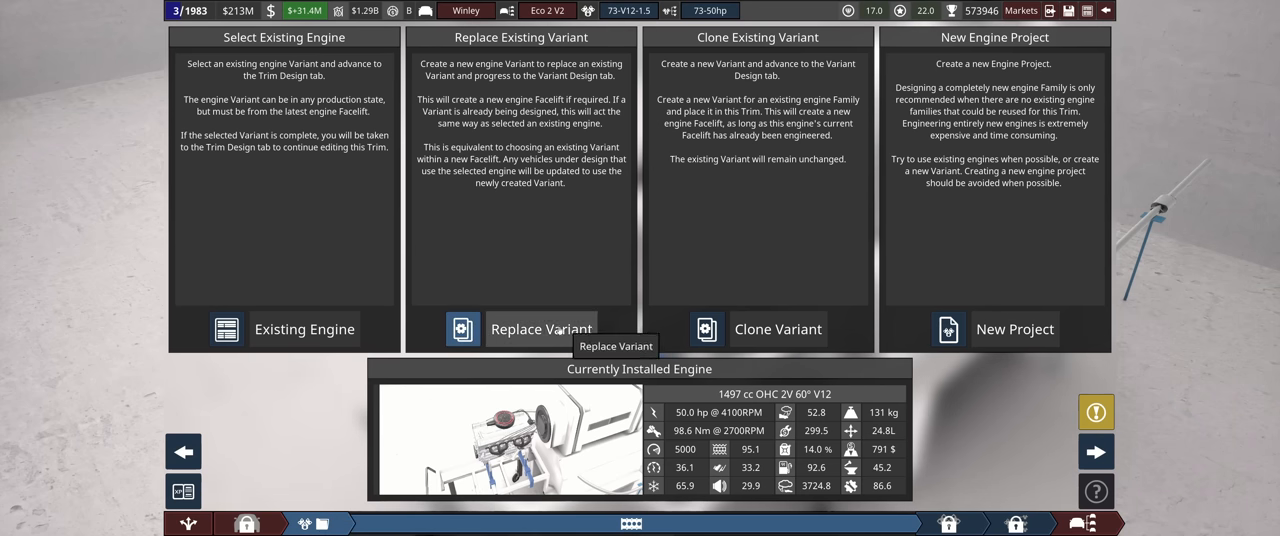
Create a Replacement engine variant with two twin-scroll turbochargers.
click(304, 329)
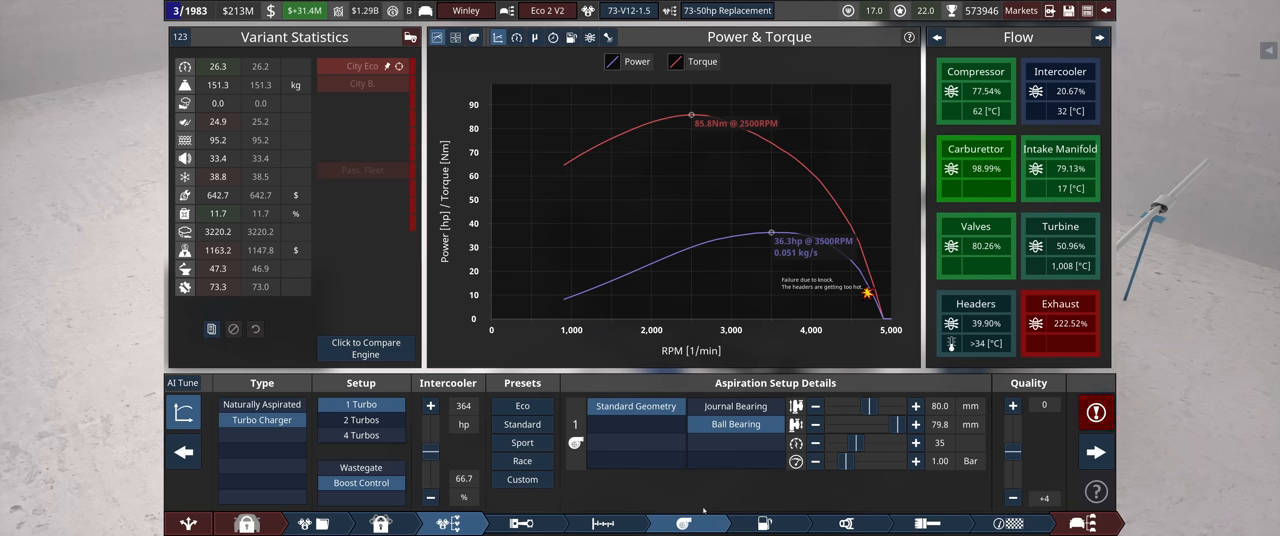
click(361, 419)
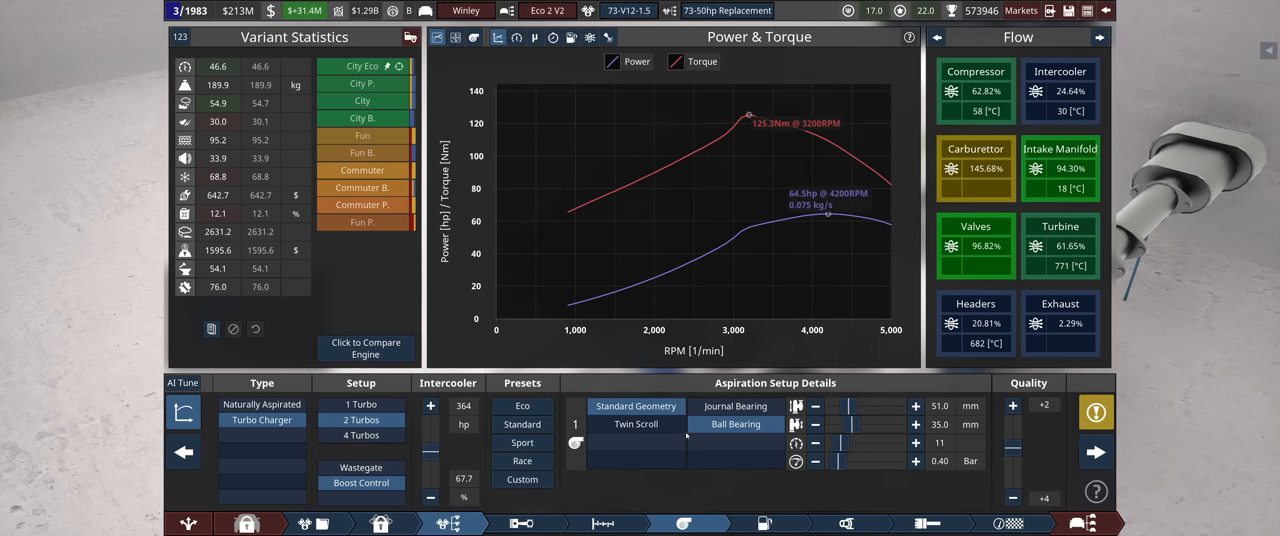
click(636, 424)
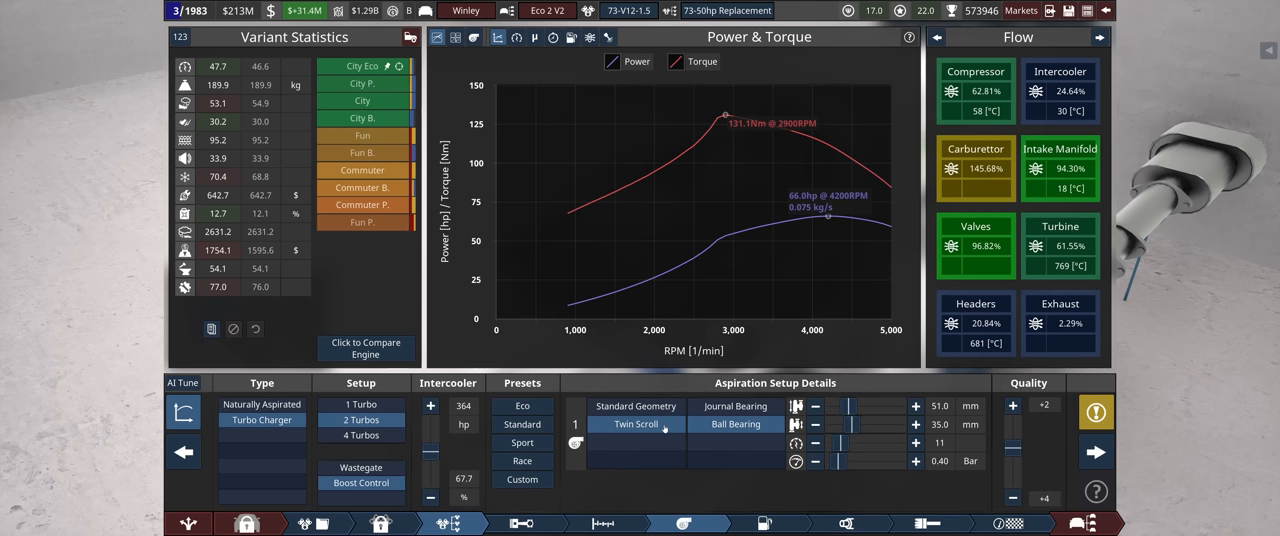
mouse_move(768, 491)
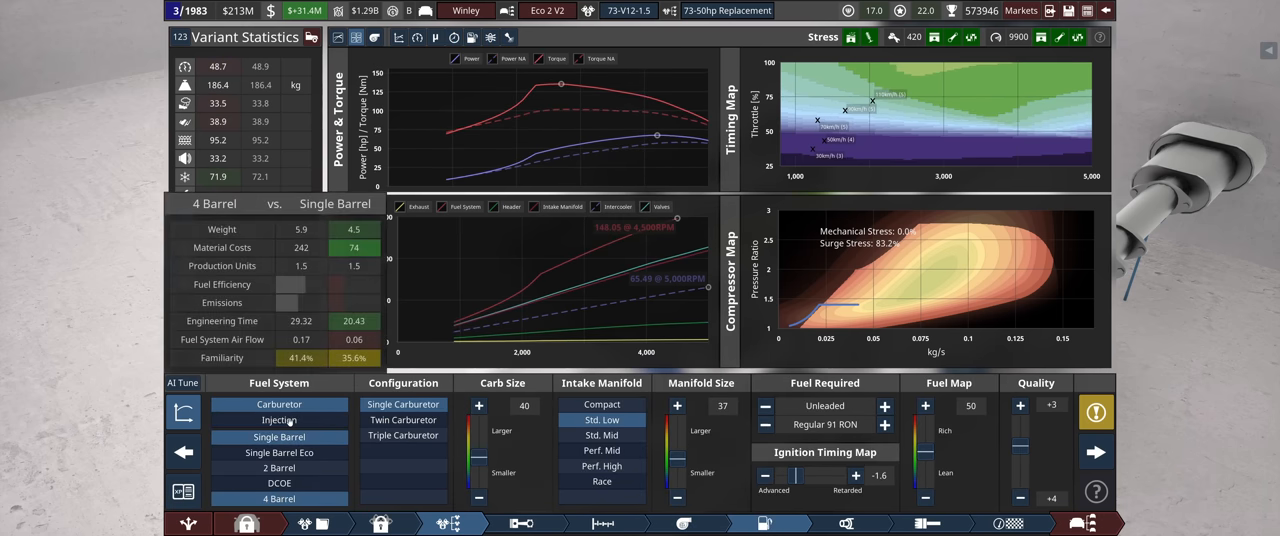
Switch the replacement engine to single Multi Point EFI injection tuned to about 78 hp.
click(279, 419)
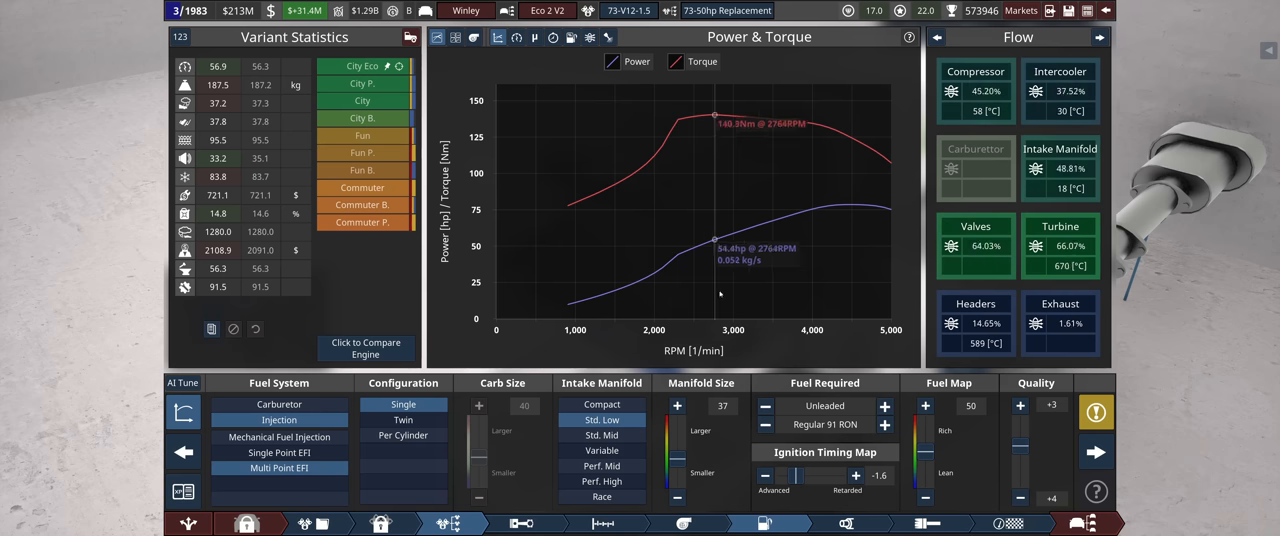
click(684, 523)
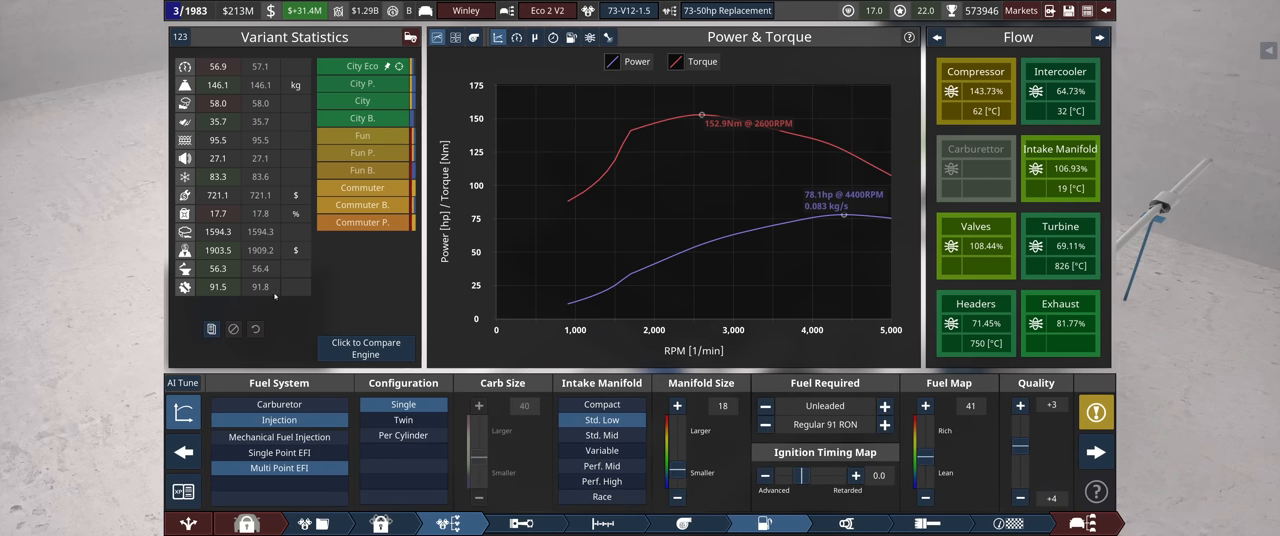
mouse_move(607, 350)
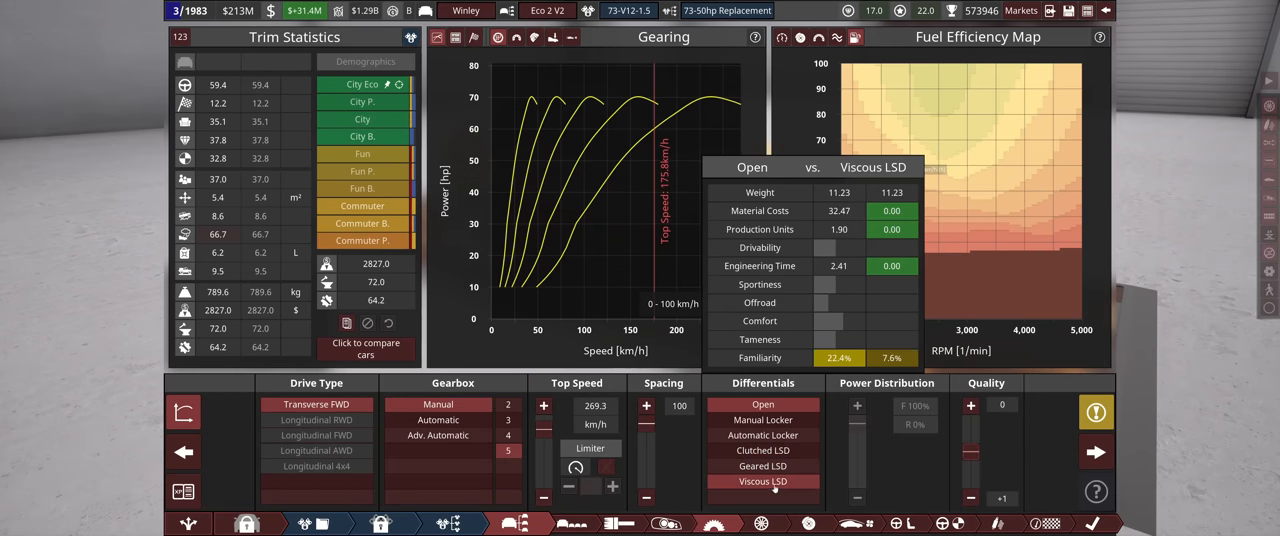
Fit a viscous LSD, set tyres and ABS, then finish the Eco 2 V2 trim.
click(762, 466)
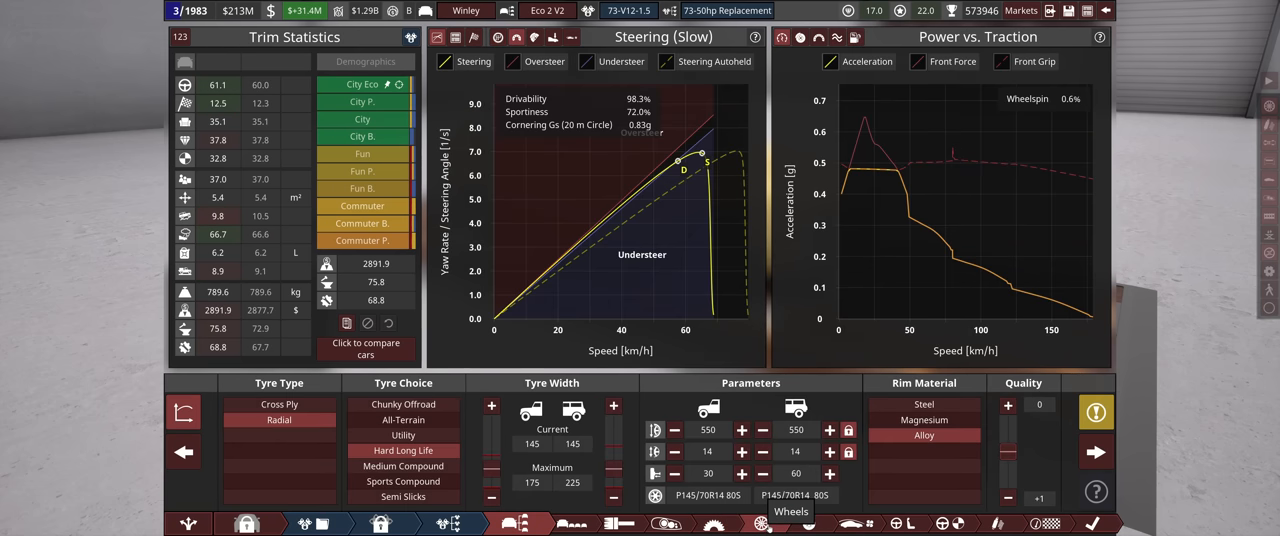
click(403, 466)
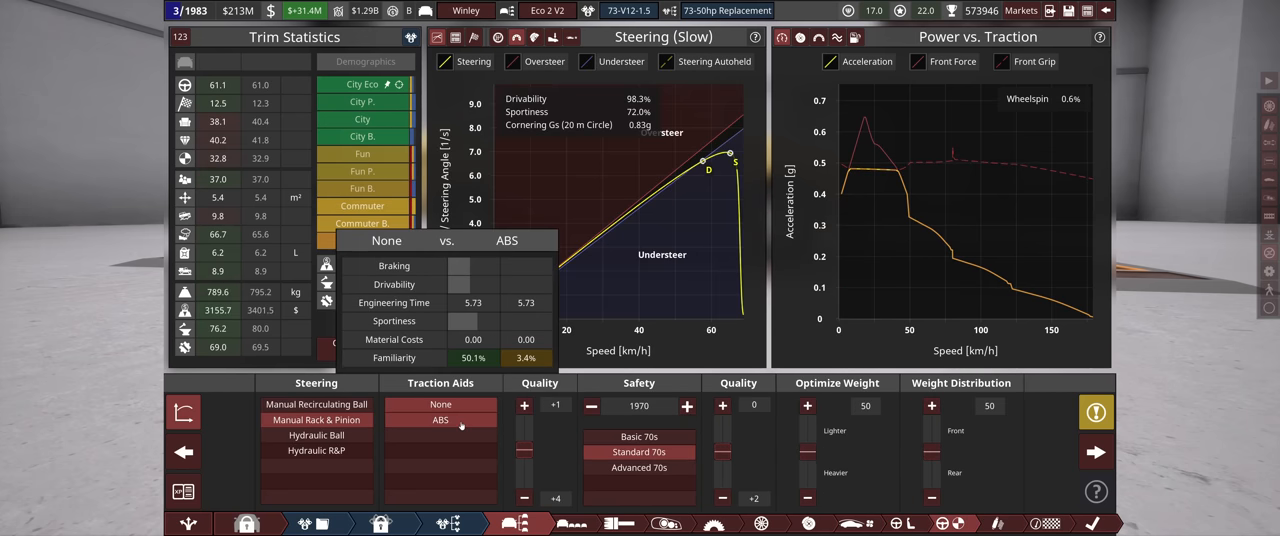
click(441, 419)
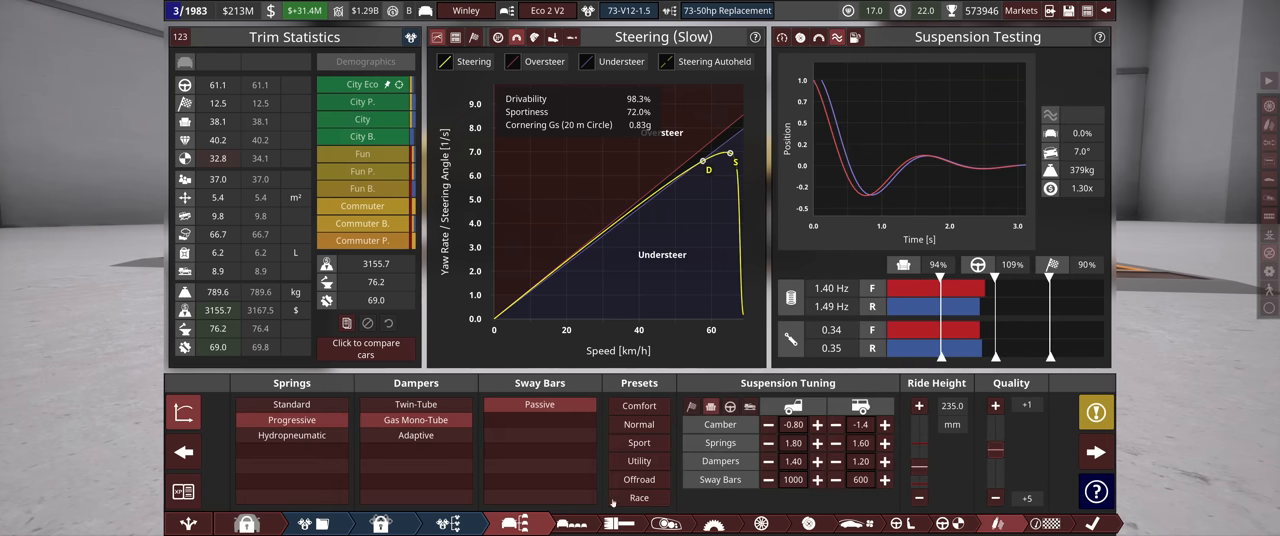
click(768, 424)
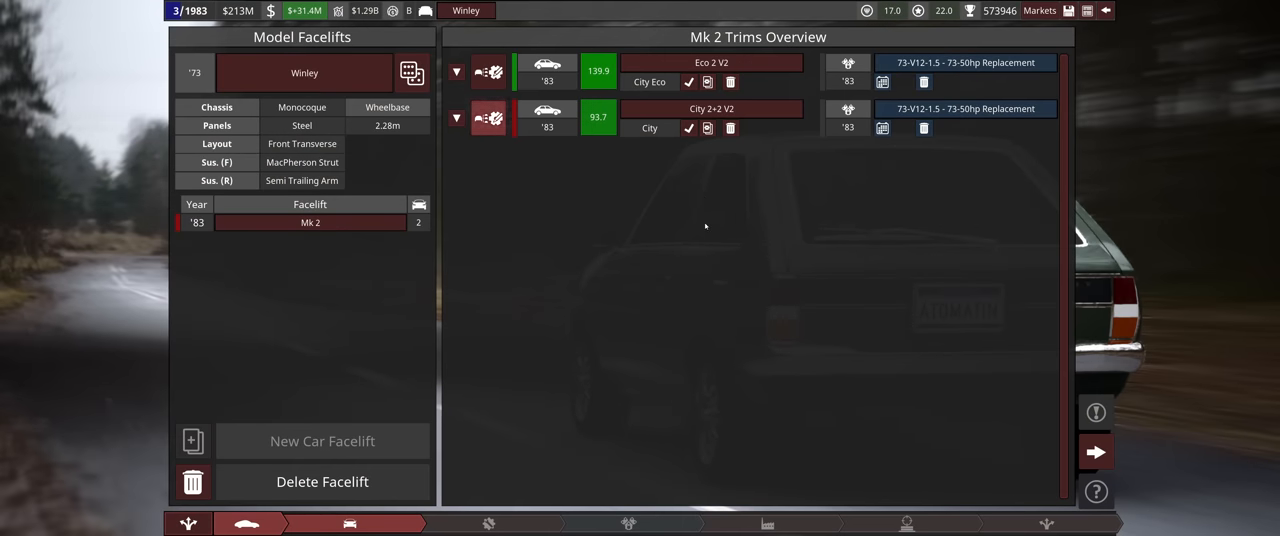
mouse_move(730, 128)
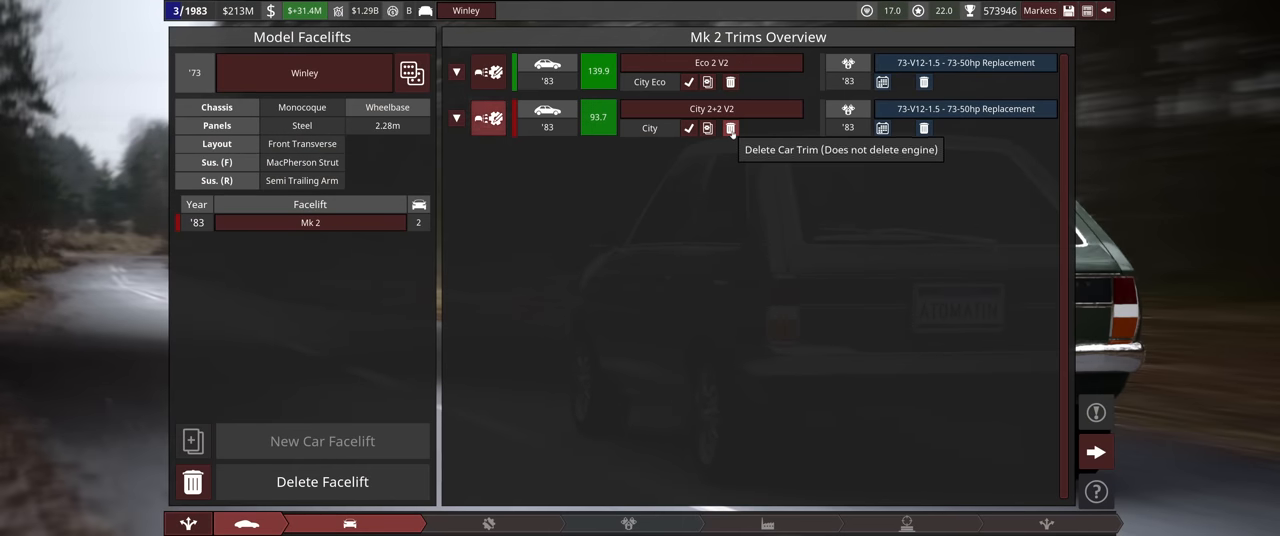
Delete the old City 2+2 V2 trim and name the Eco 2 V2 clone 'City 2+2 V2'.
click(707, 128)
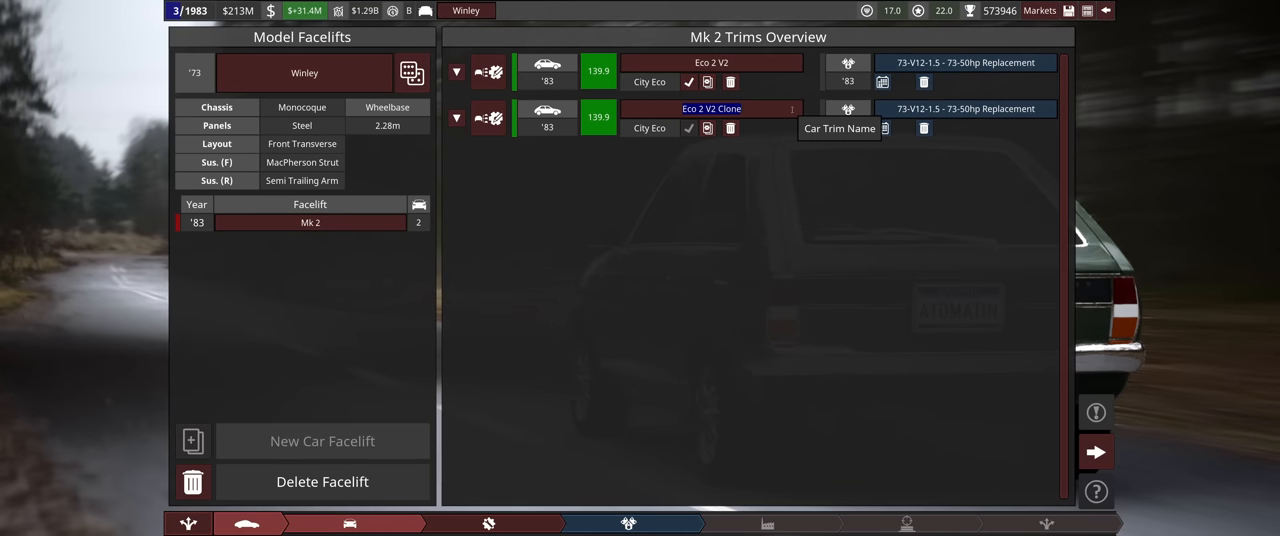
text(City 2+2 V2)
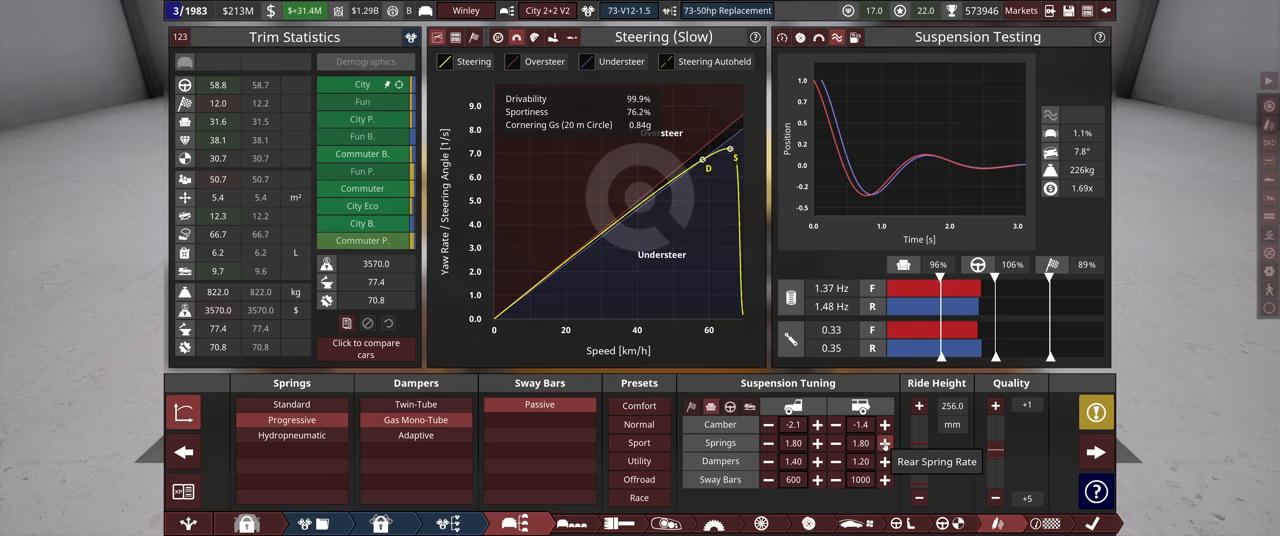
mouse_move(362, 101)
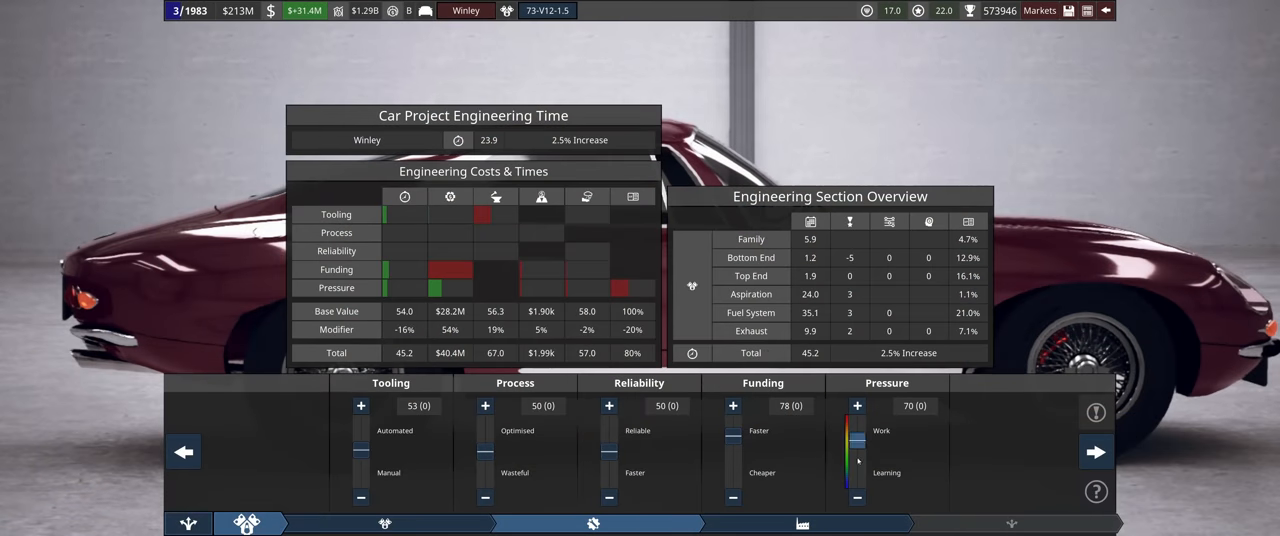
Advance from the engineering plan to the Production pricing screen listing Eco 2 V2 $151 and City 2+2 V2 $204.
click(856, 405)
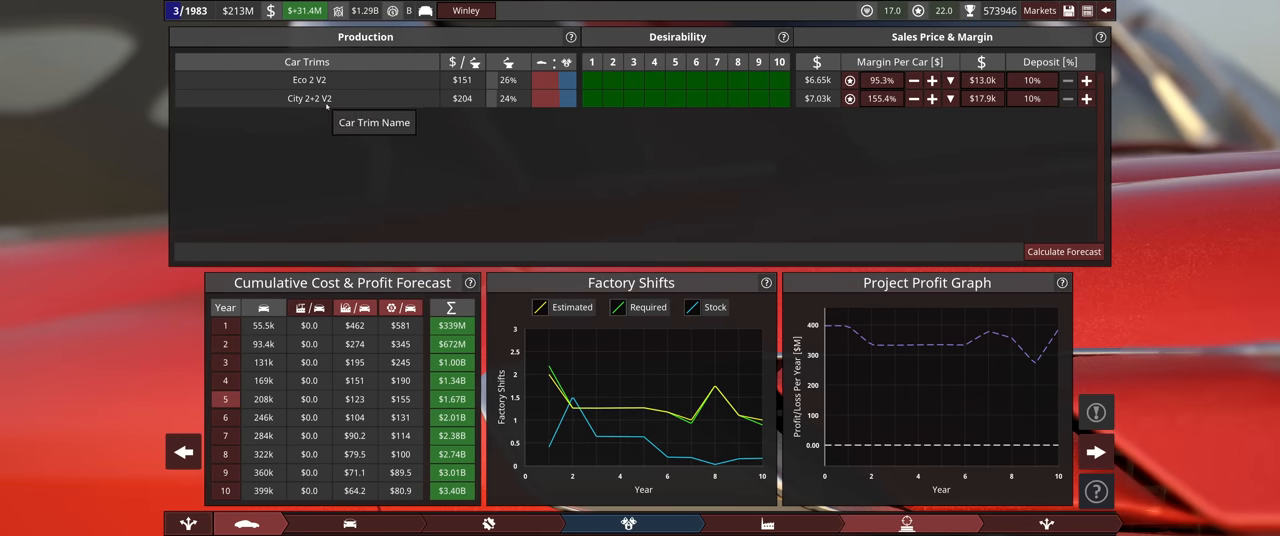
Sign off the Winley Mk 2 facelift into engineering (03/1983–11/1986) and return to the hub.
click(982, 98)
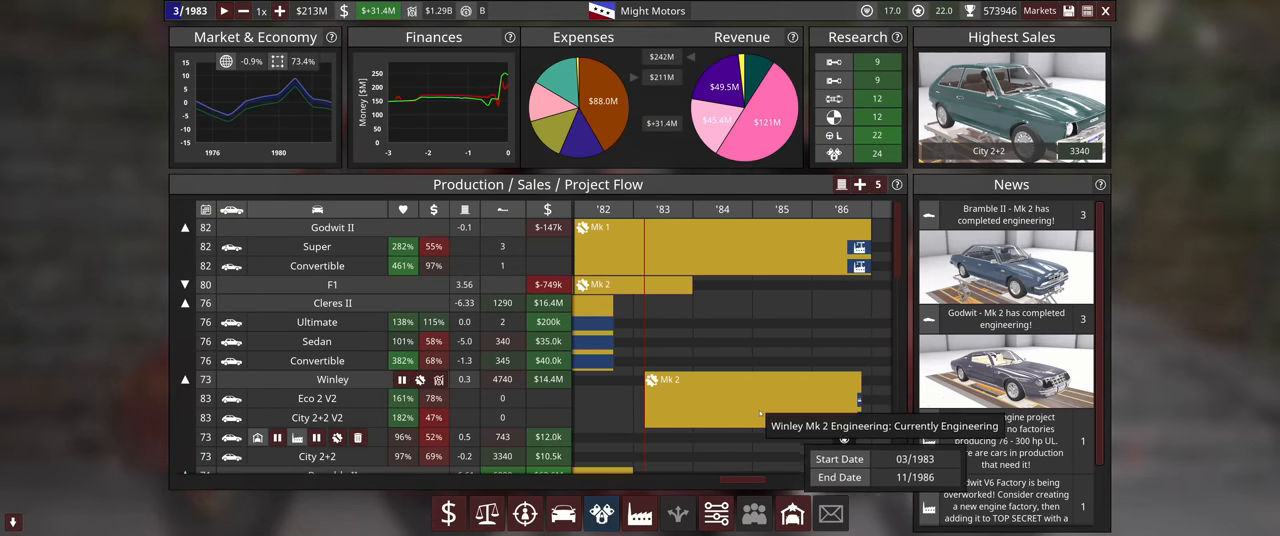
mouse_move(694, 345)
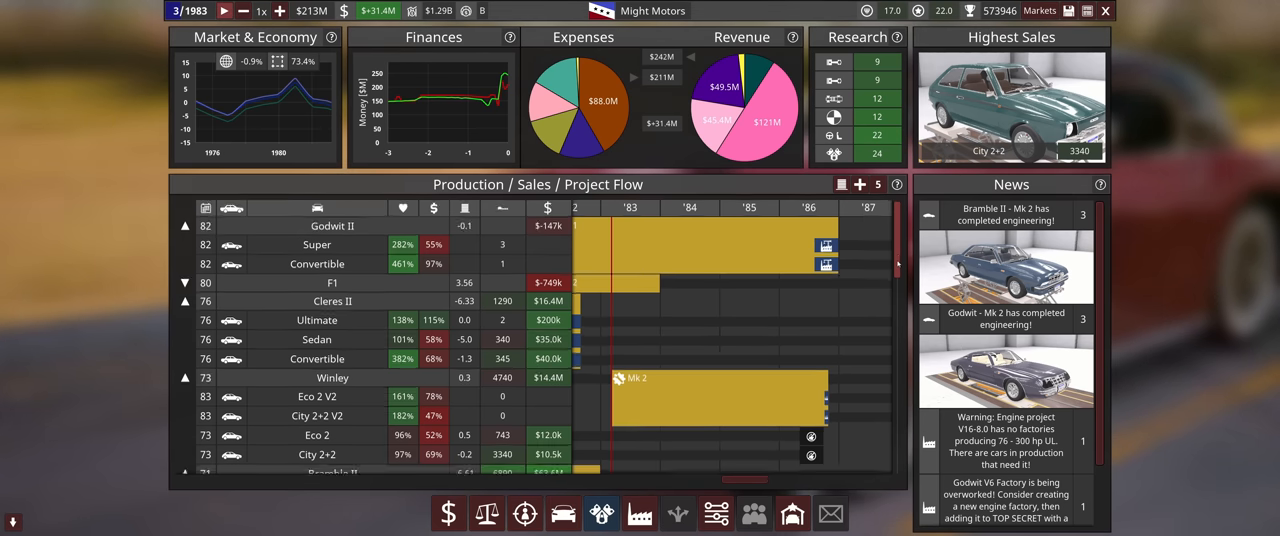
Unpause and speed up the game clock to advance to July 1983.
scroll(down, 3)
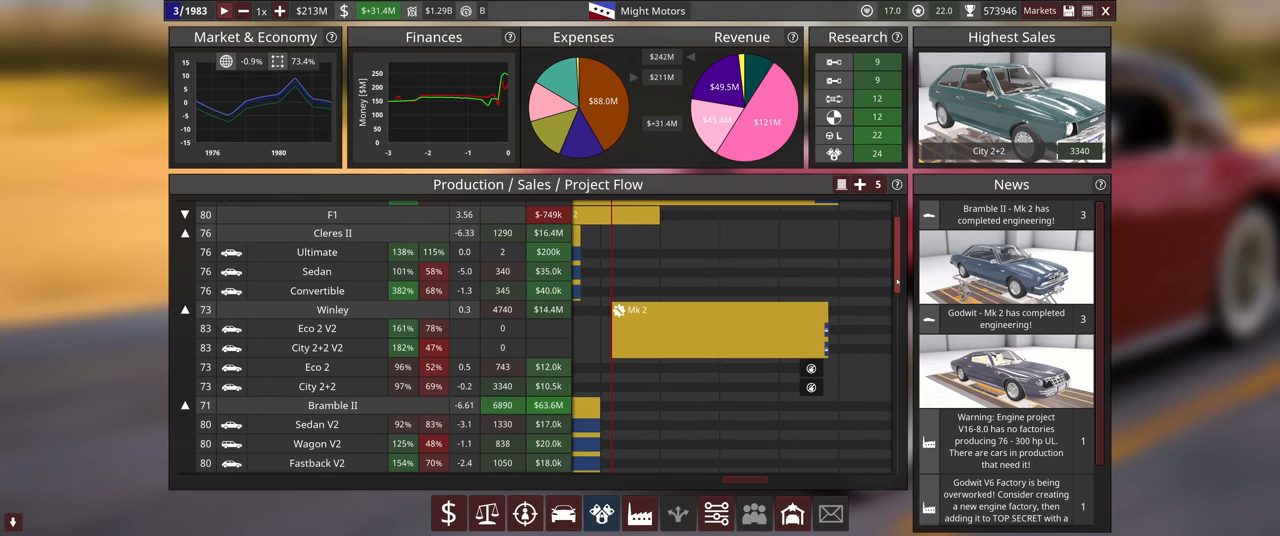
scroll(down, 3)
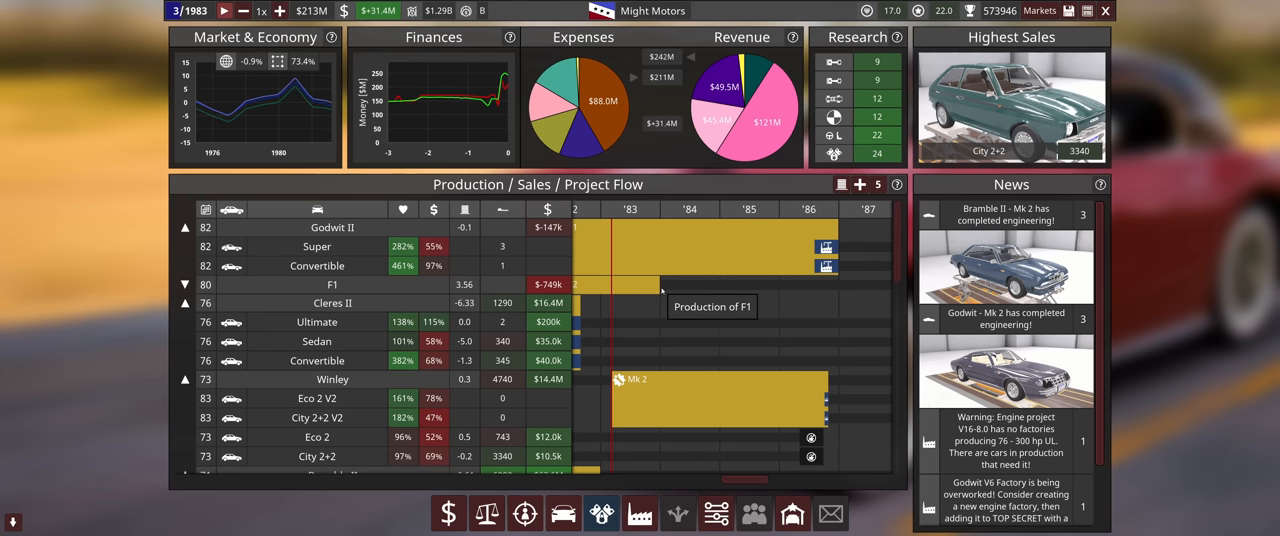
click(280, 11)
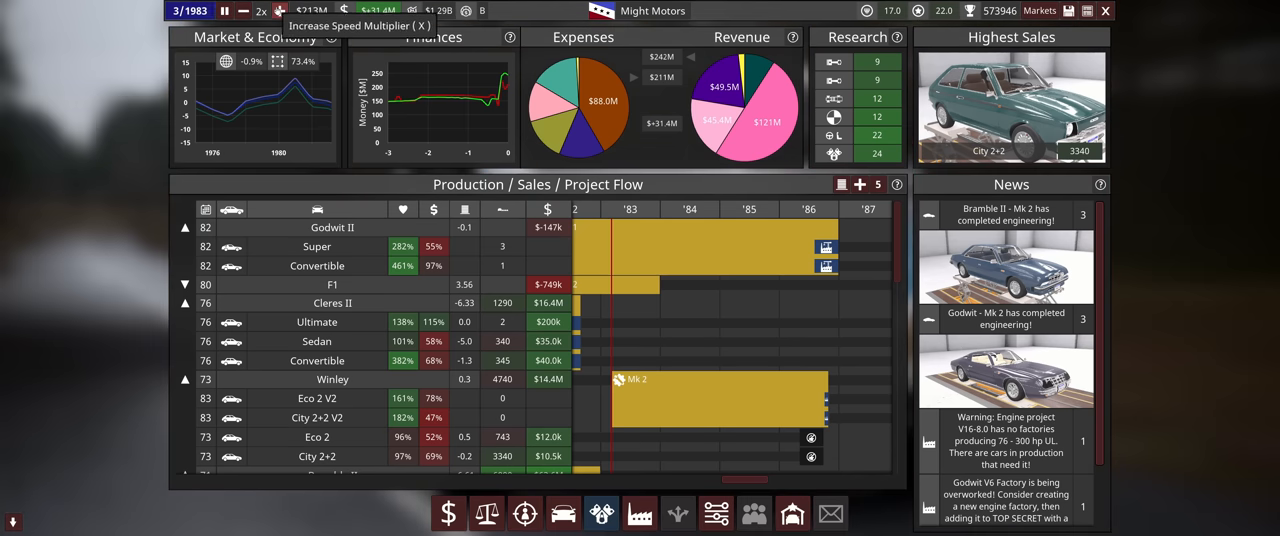
click(224, 11)
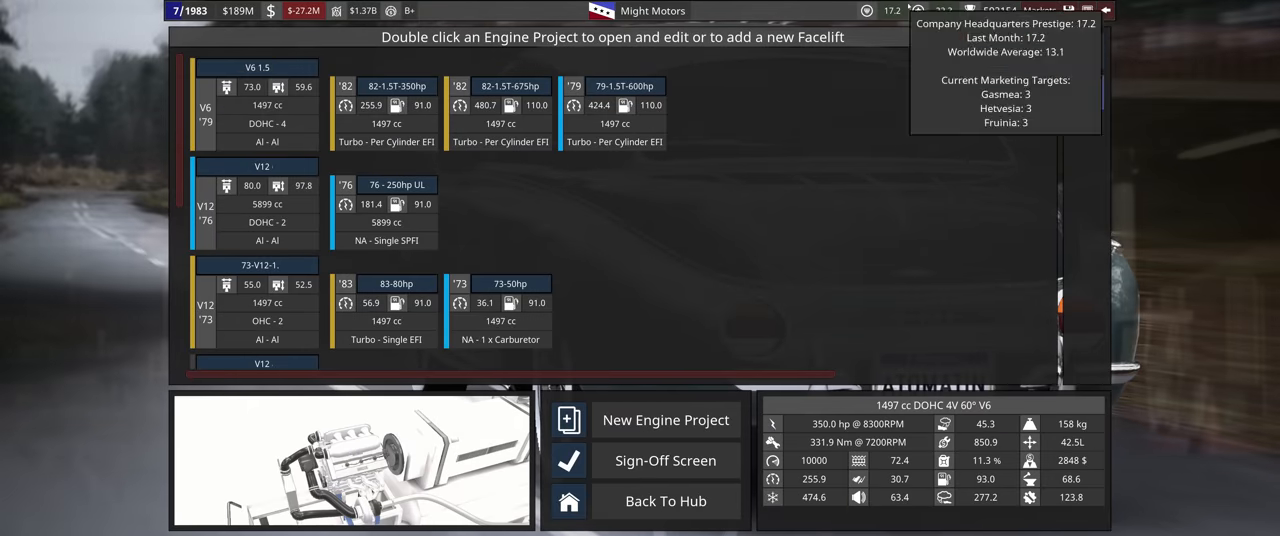
Return to the hub and show the revenue history broken down by car model.
click(665, 501)
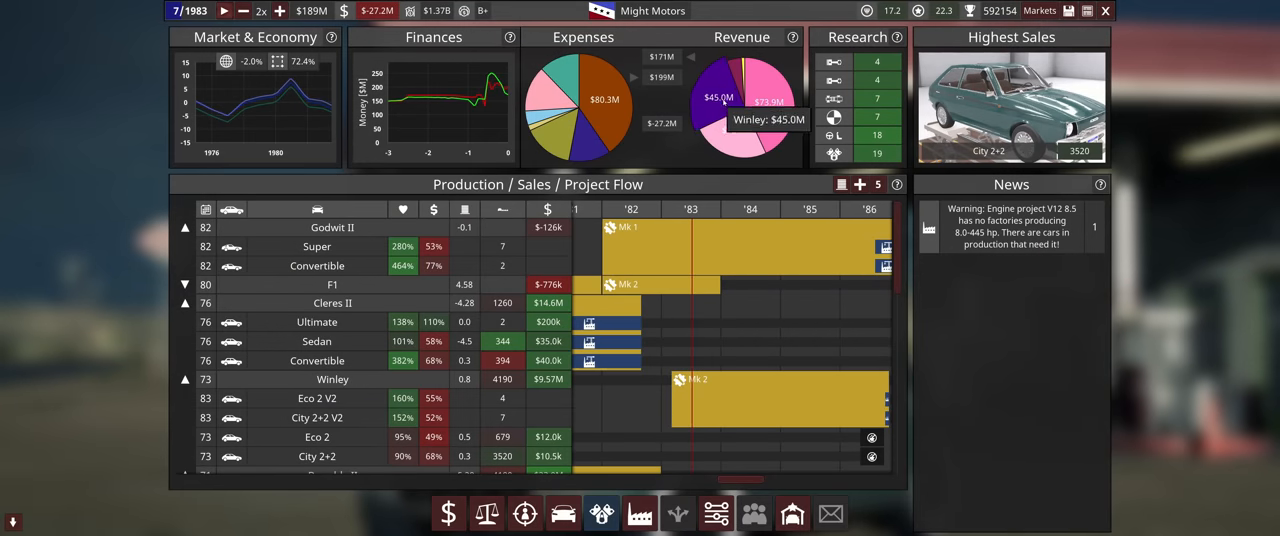
click(741, 37)
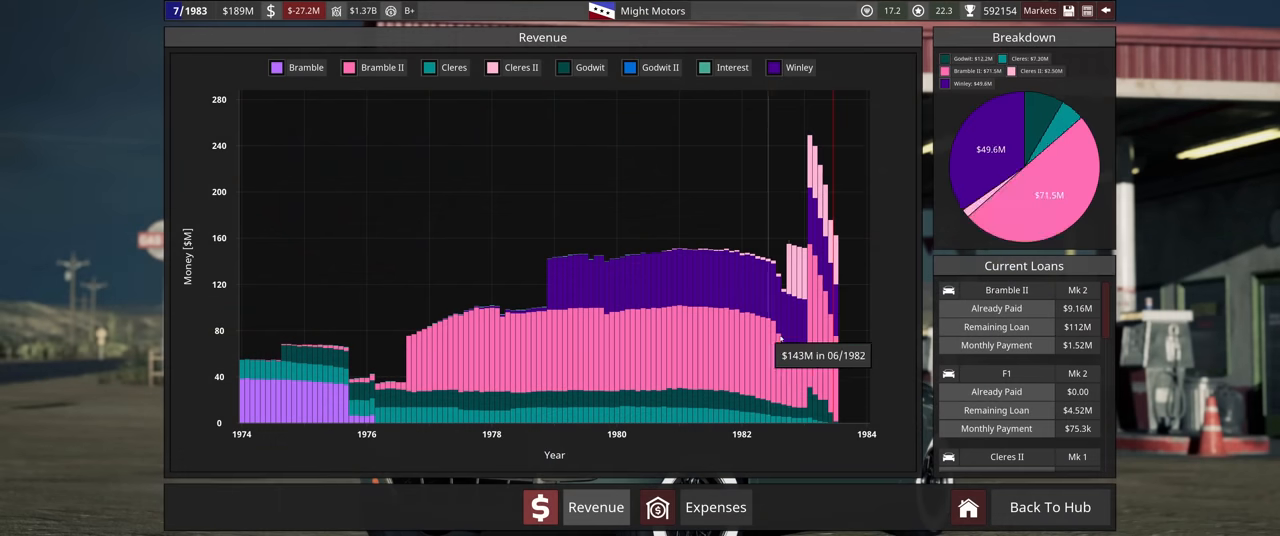
mouse_move(817, 352)
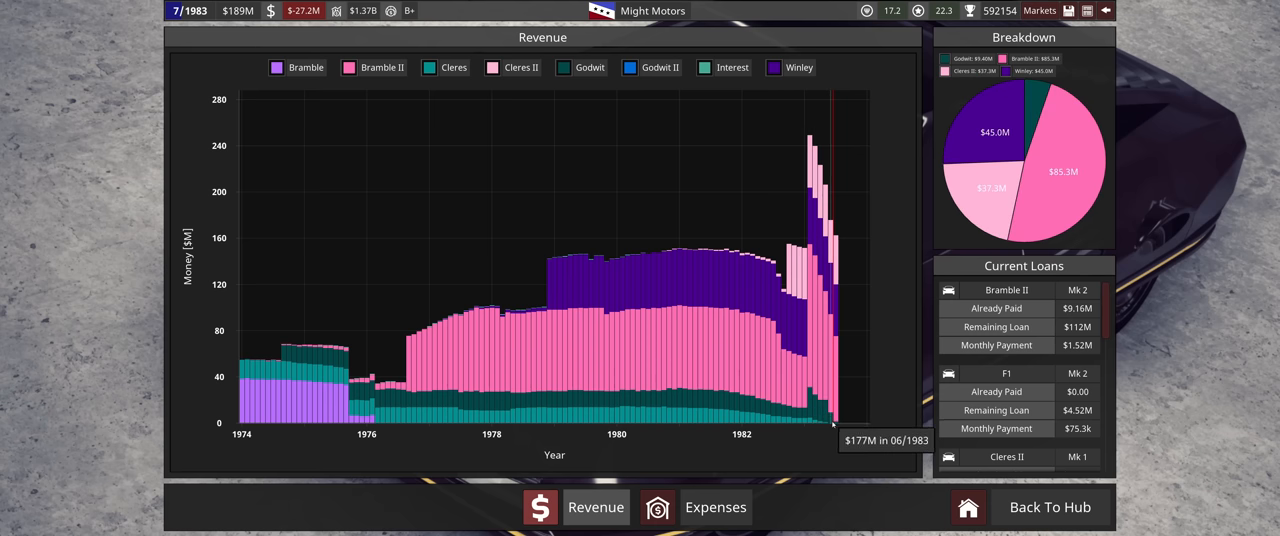
Return to the overview and enter the Factory Manager for the V12 Engine Contract factory.
click(1049, 507)
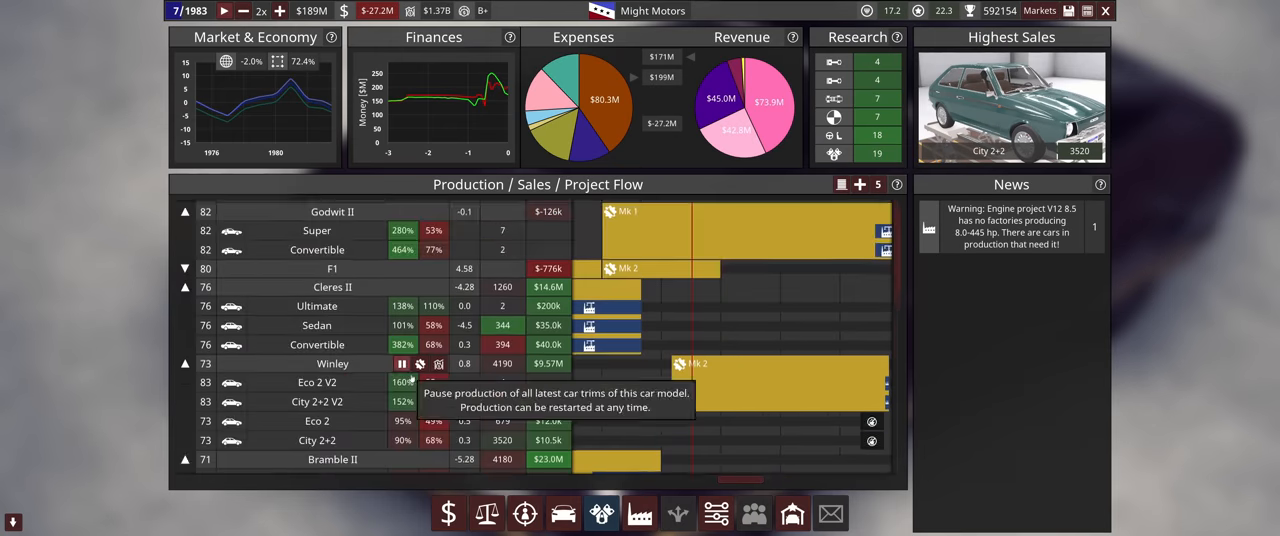
scroll(down, 3)
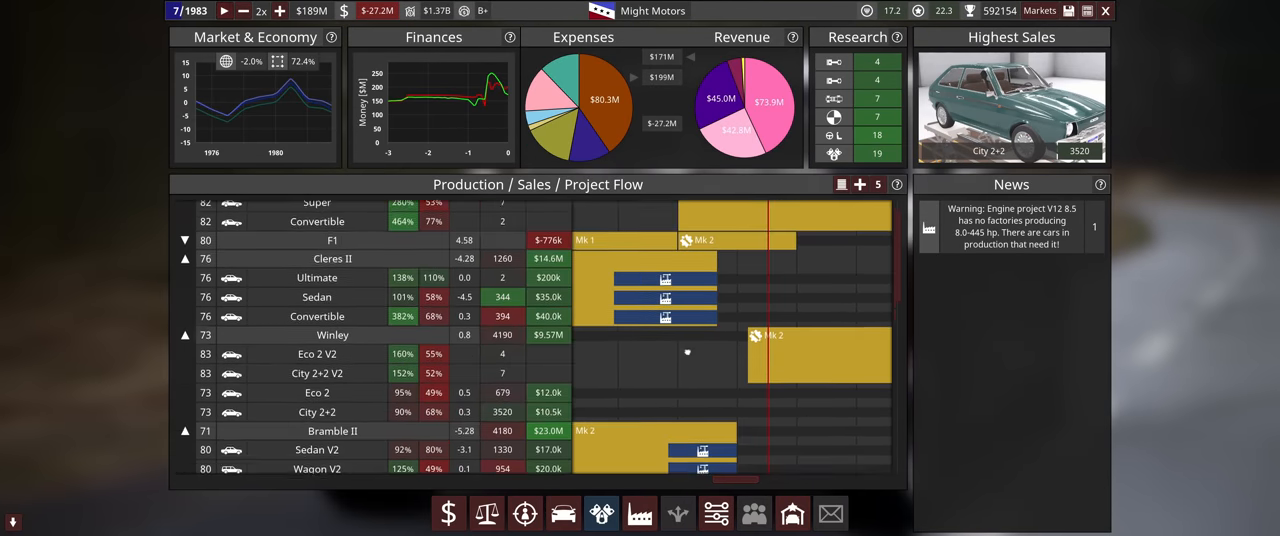
scroll(down, 3)
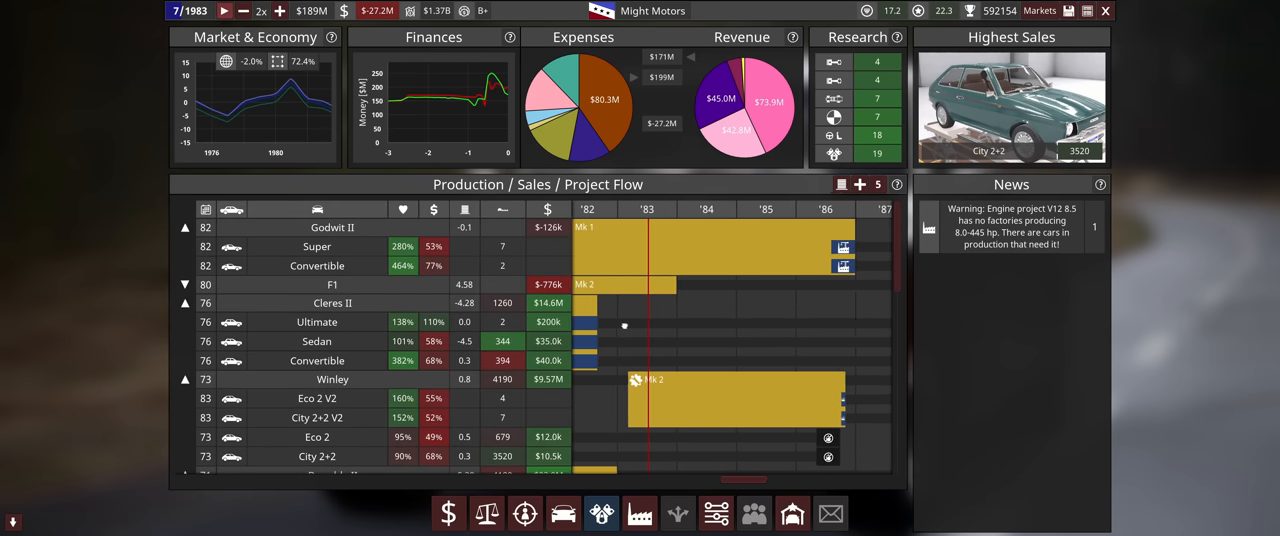
scroll(down, 3)
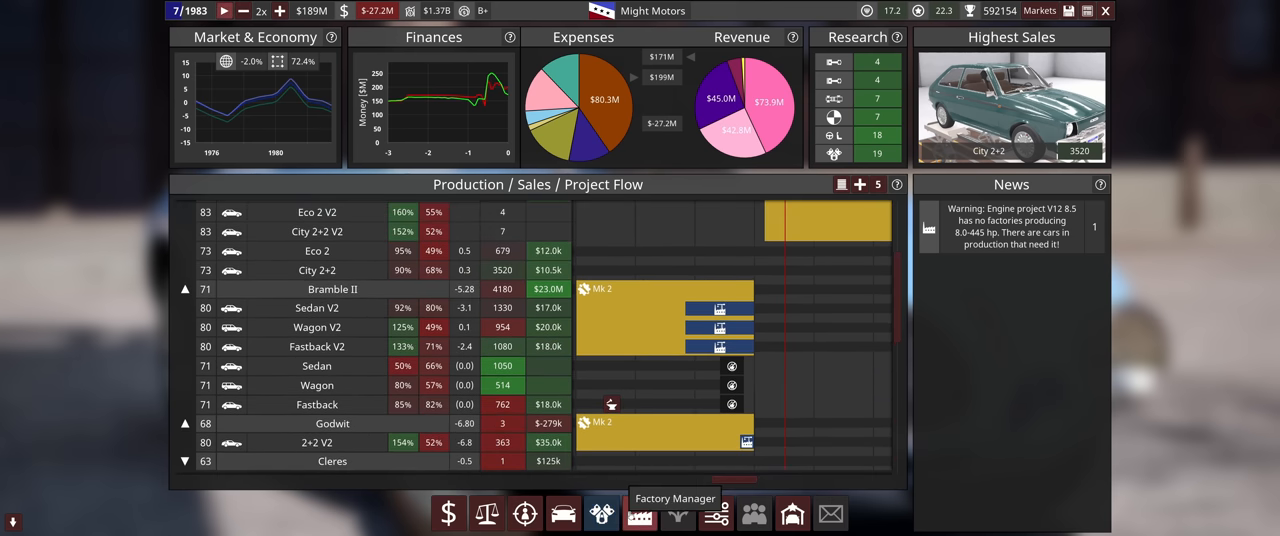
click(640, 514)
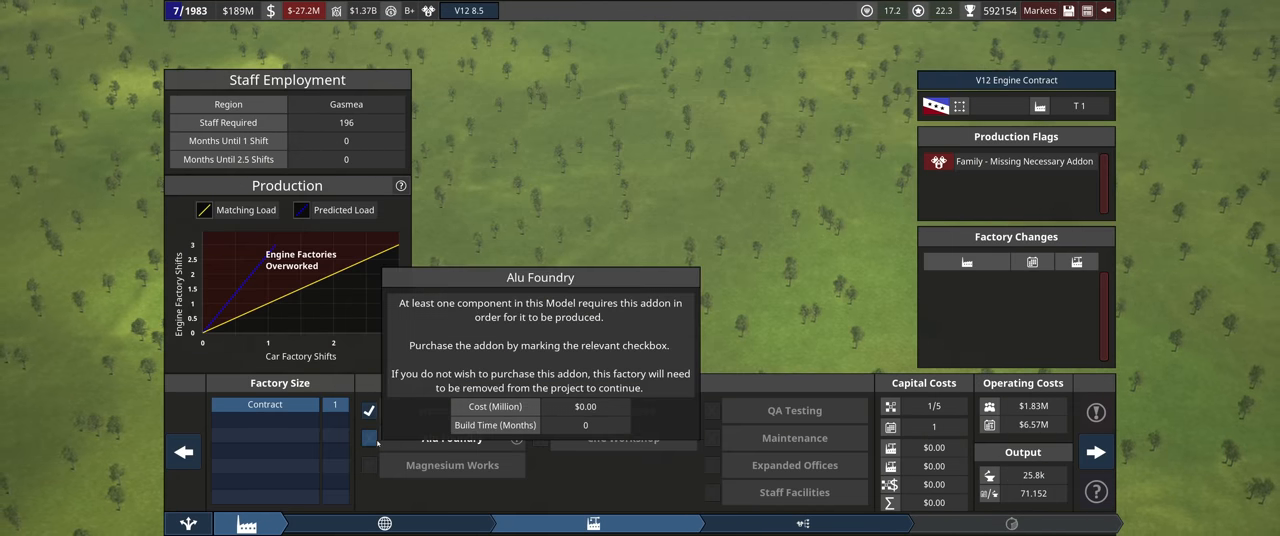
Confirm the Godwit Engine Contract factory and check it builds the V12 8.5.
click(368, 438)
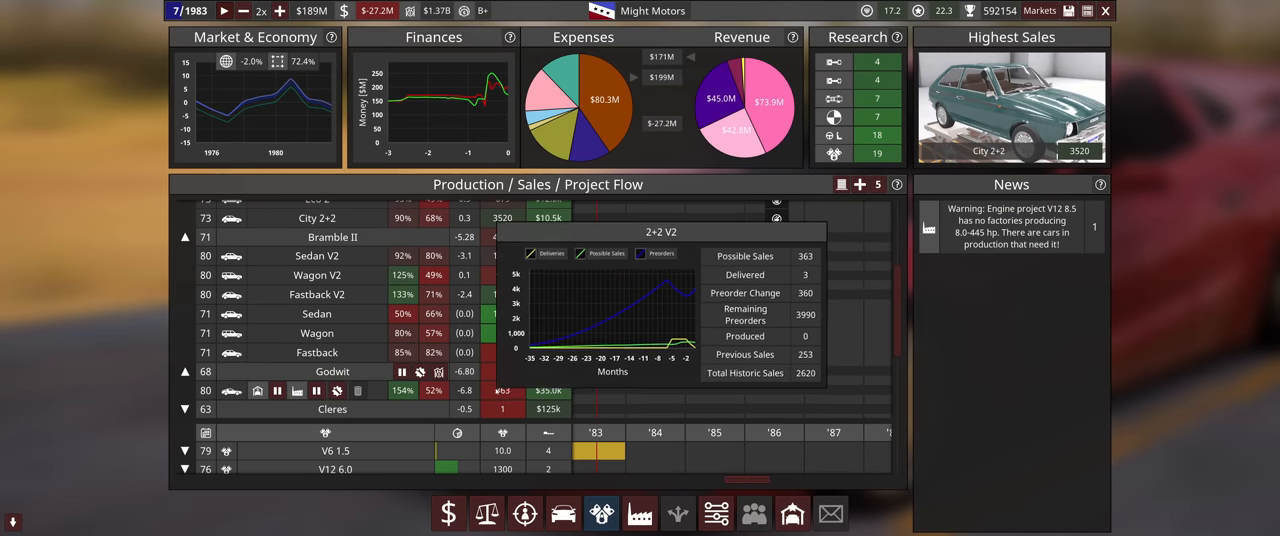
click(223, 11)
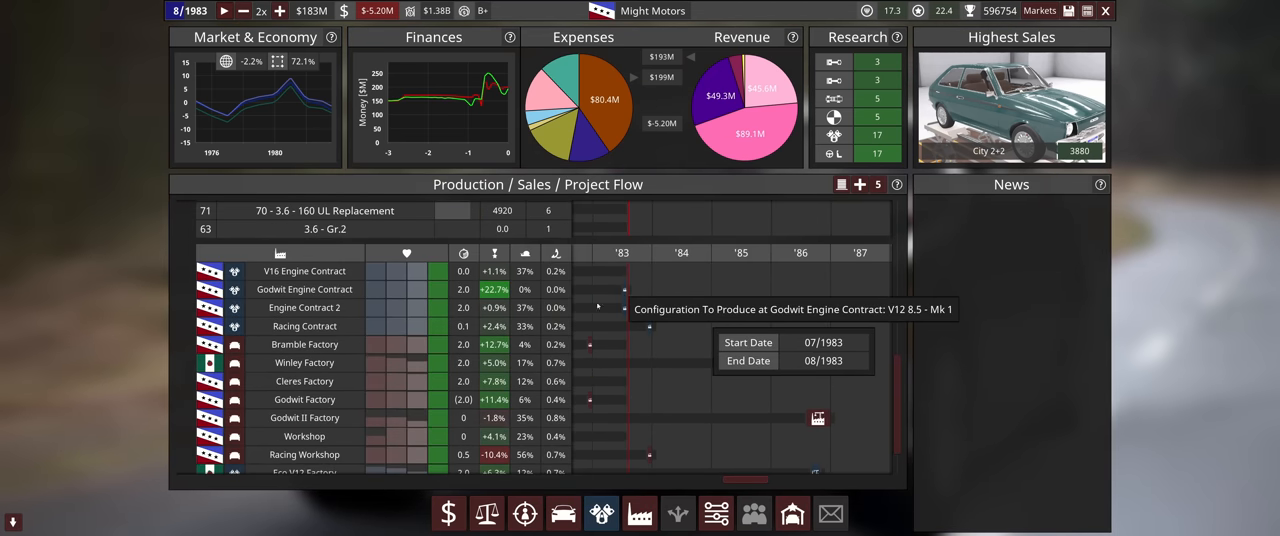
Unpause the game so time reaches September 1983.
click(225, 11)
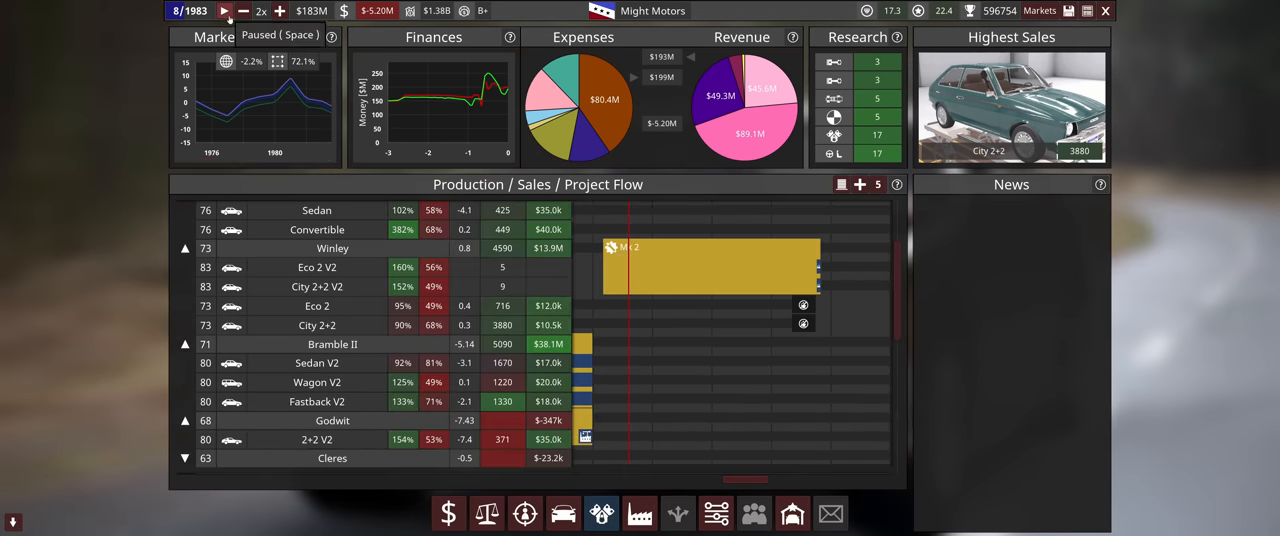
click(224, 11)
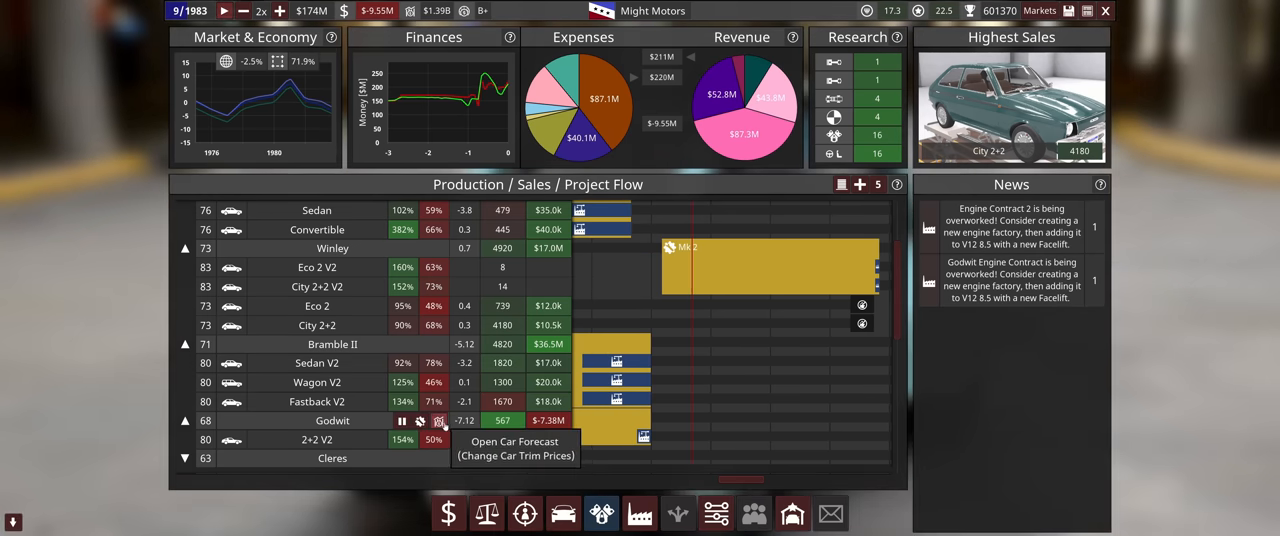
Recalculate the Godwit forecast and raise the 2+2 V2 price to $50.0k.
click(438, 420)
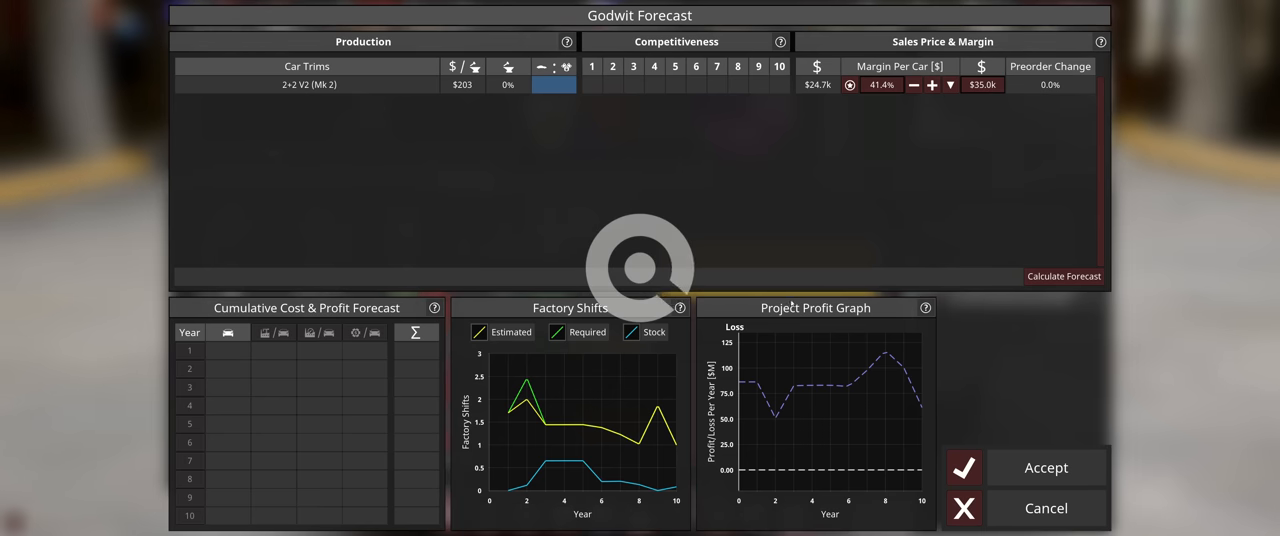
click(1063, 276)
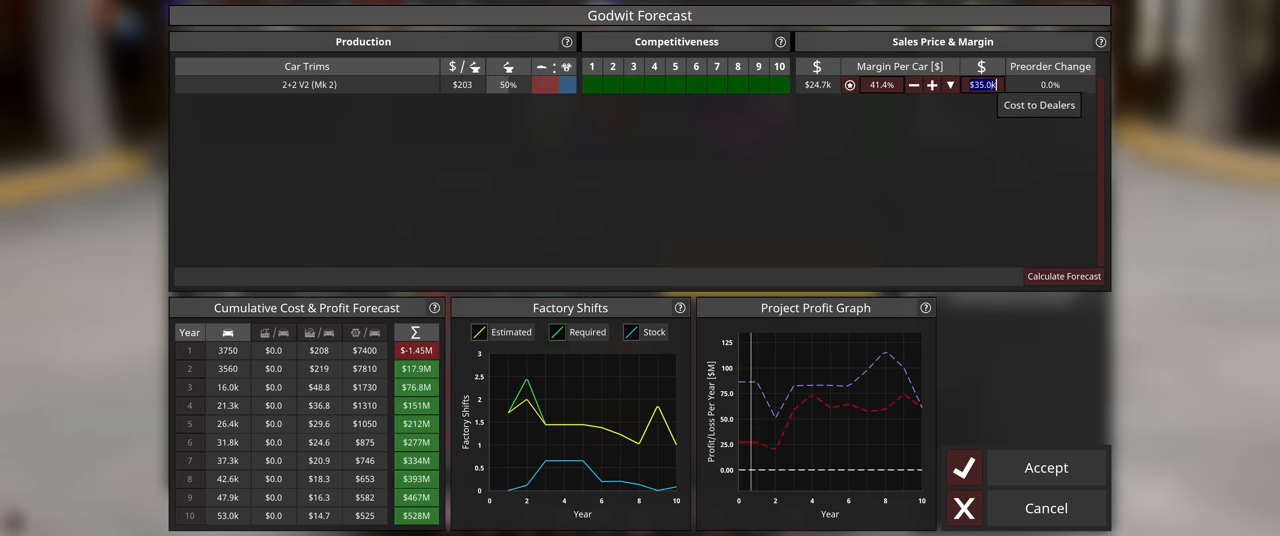
click(1045, 467)
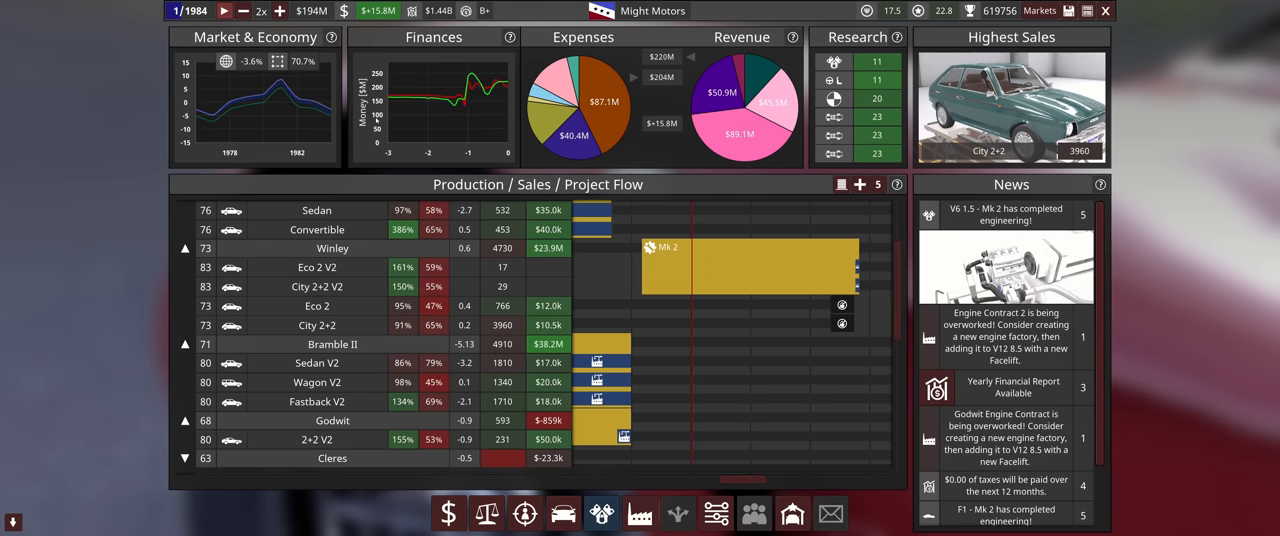
mouse_move(660, 314)
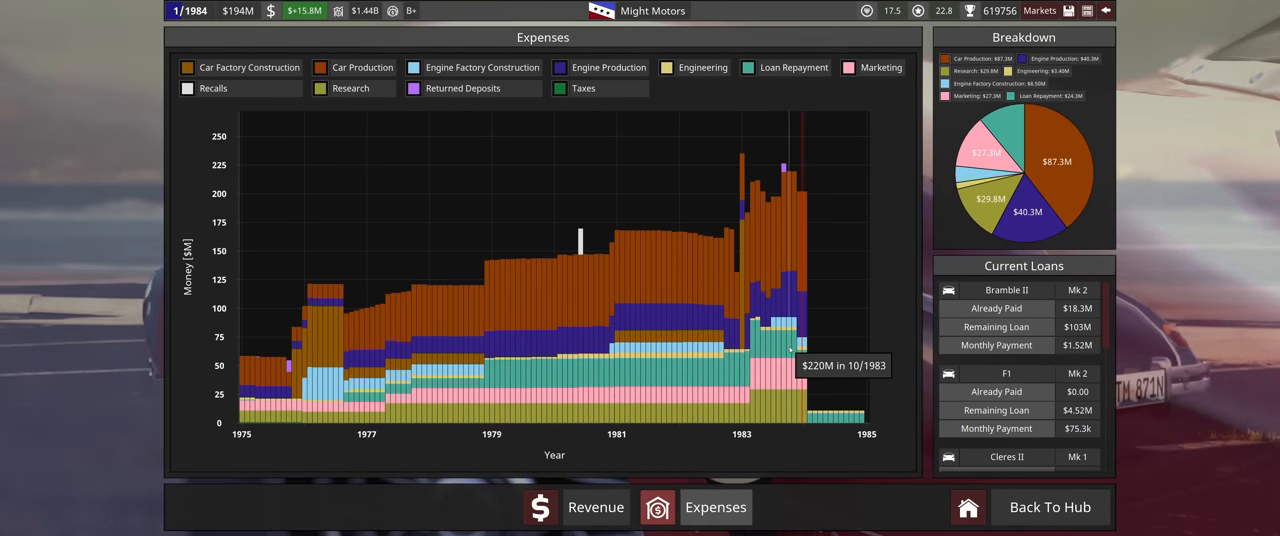
mouse_move(800, 355)
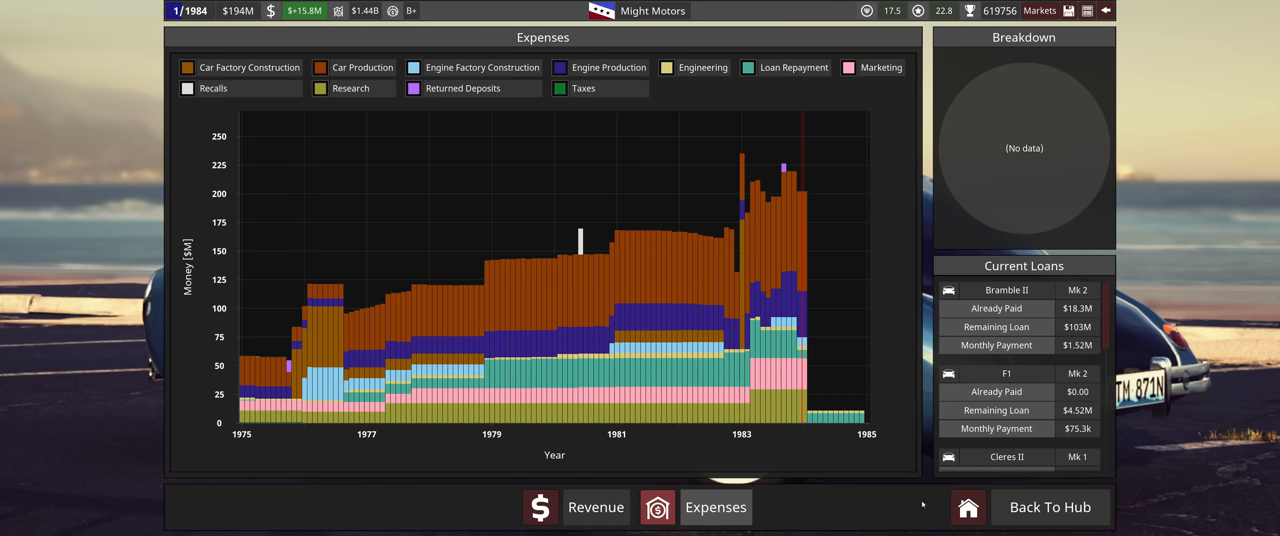
scroll(down, 3)
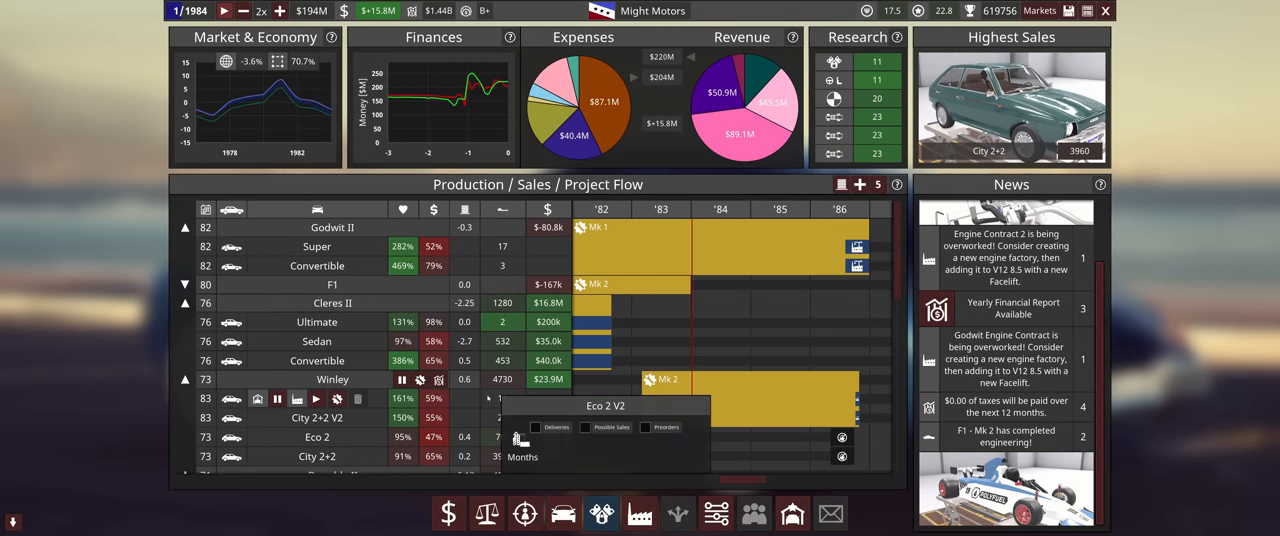
Scroll the Project Flow timeline to review earlier F1 and Winley project history.
scroll(down, 3)
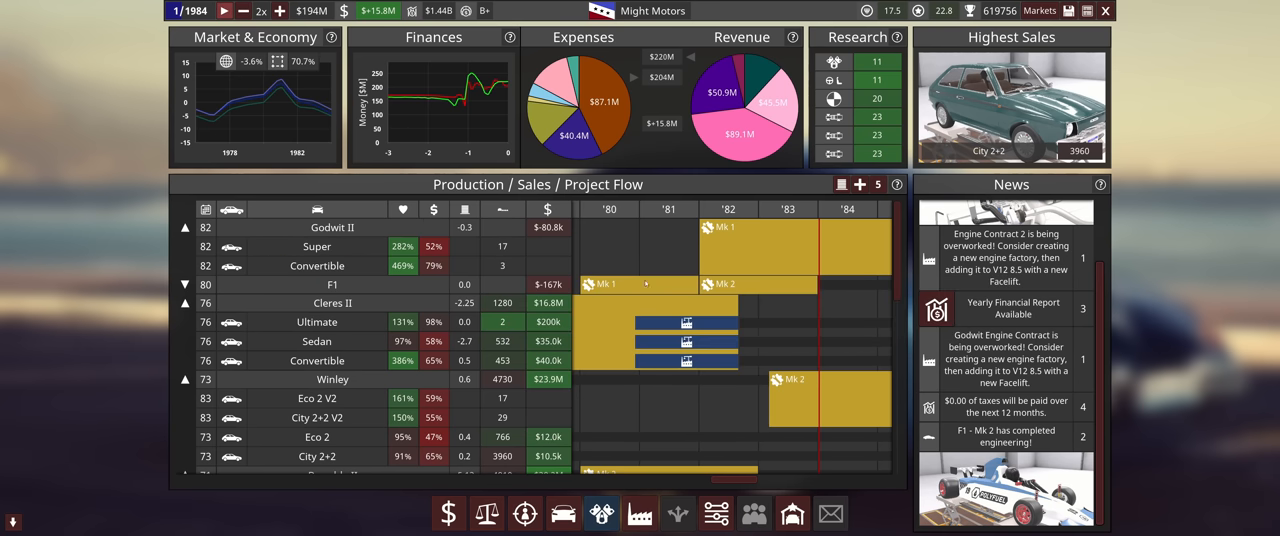
scroll(right, 3)
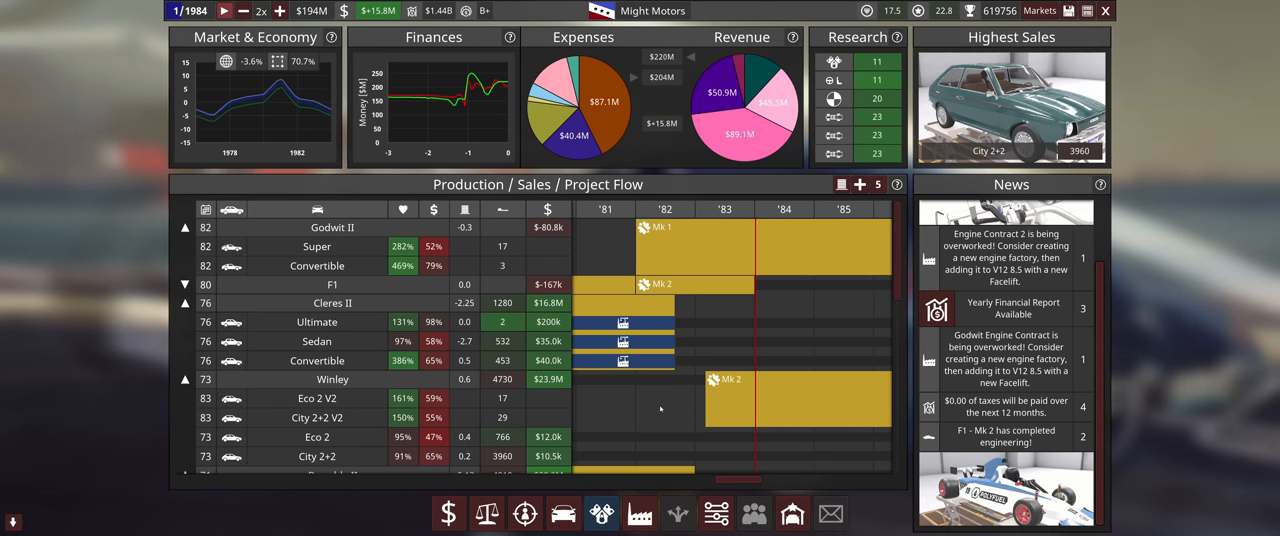
mouse_move(756, 288)
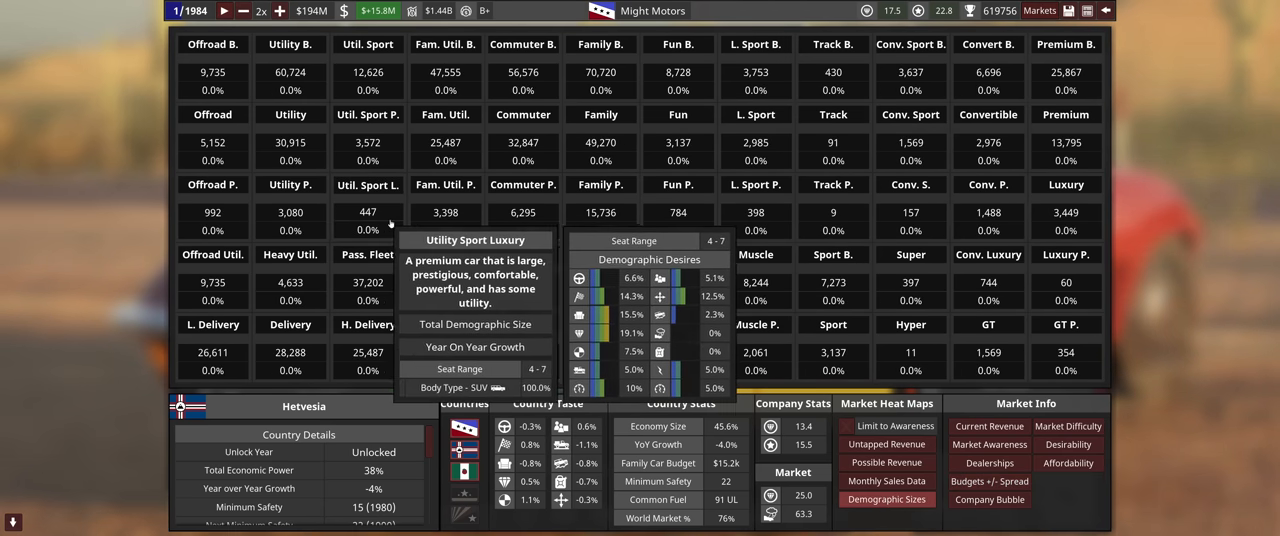
Show Gasmea's monthly sales data per segment (Conv. Luxury 29.71%, GT P. 29.74% share).
click(847, 426)
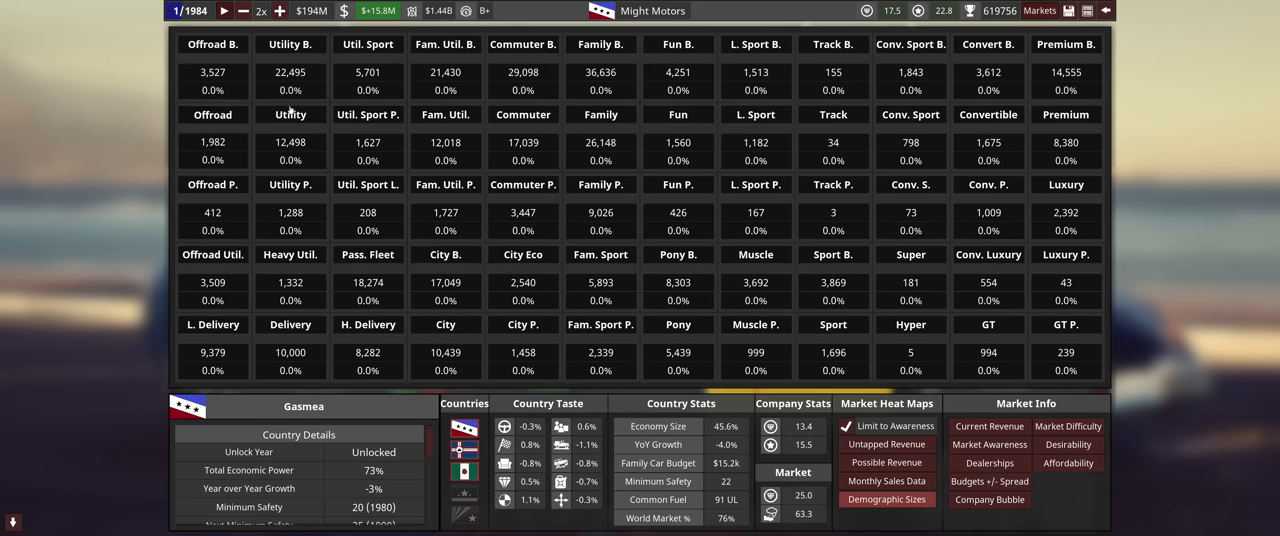
click(886, 481)
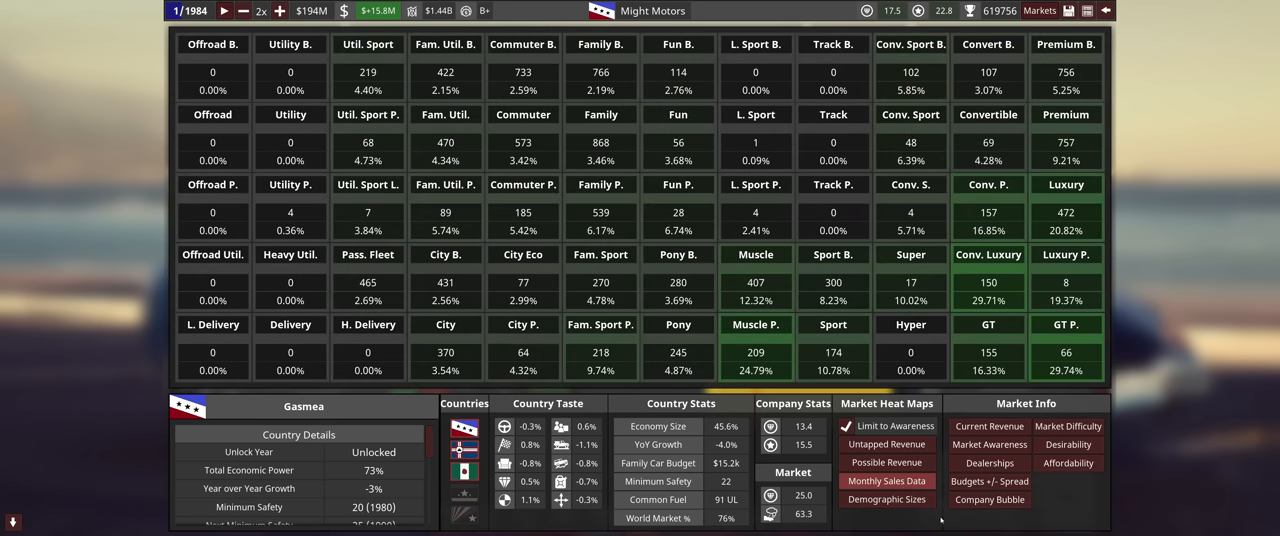
mouse_move(1178, 369)
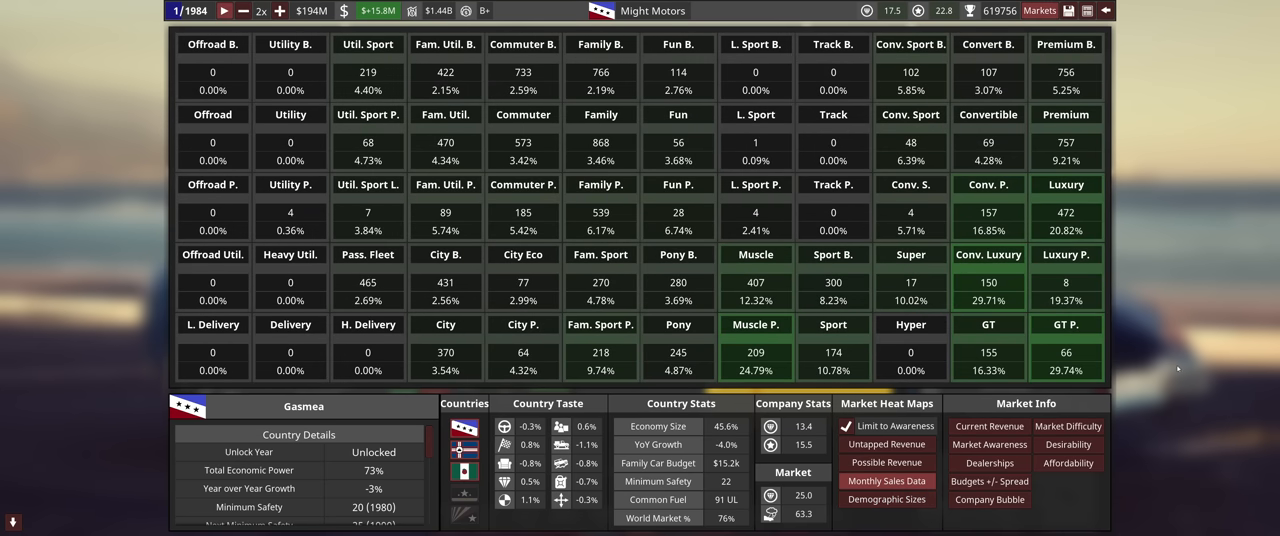